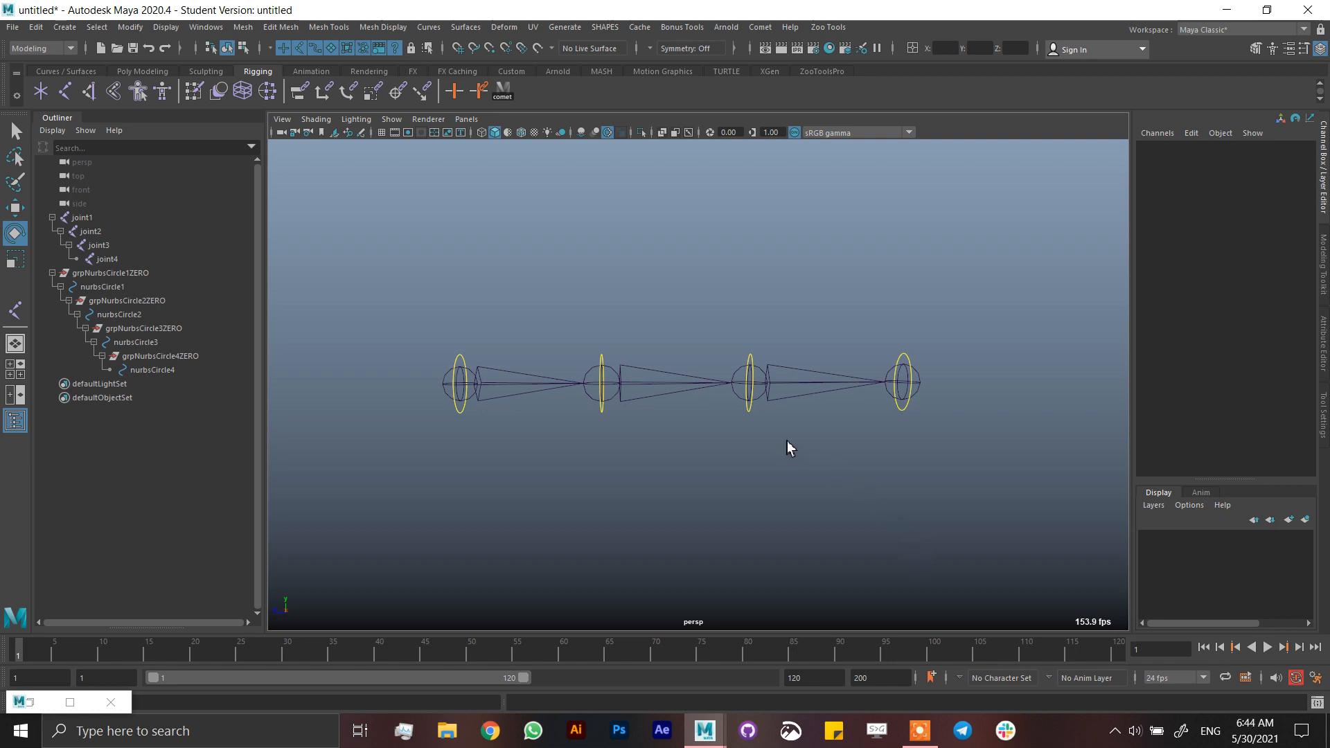
mouse_move(763, 494)
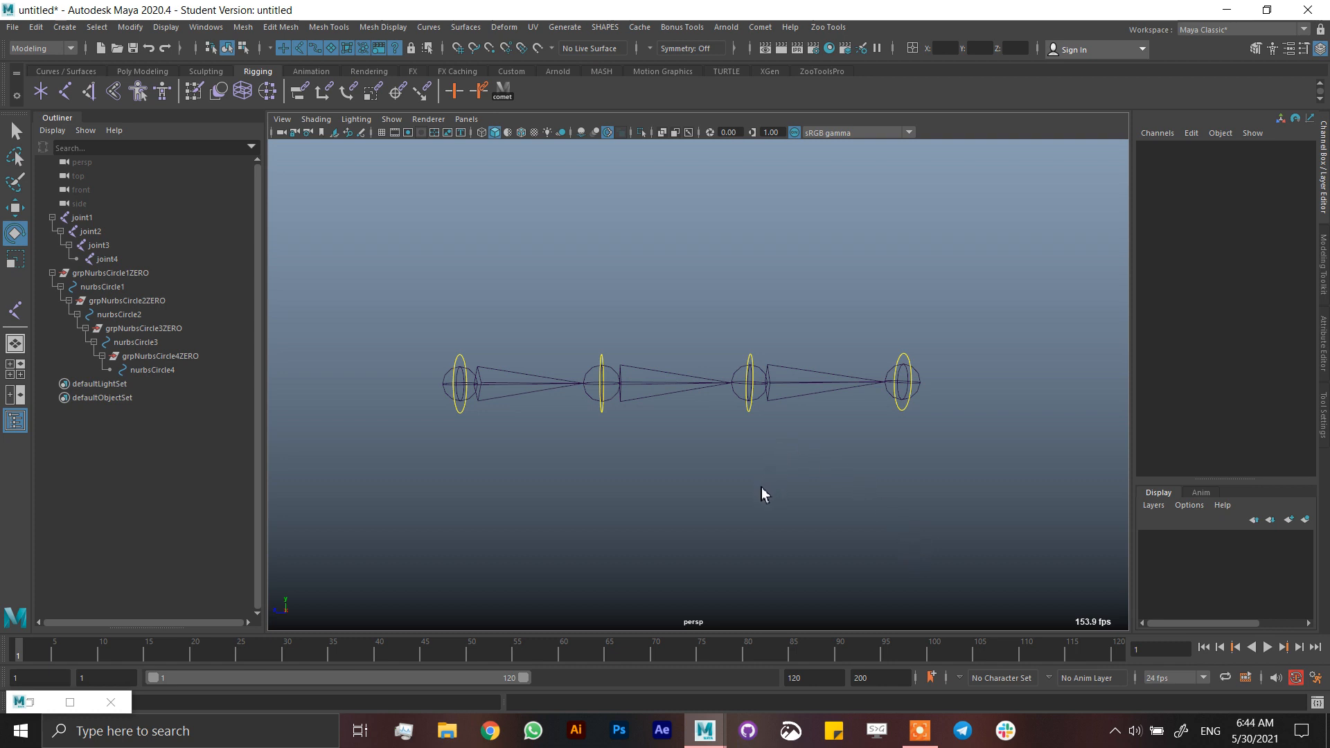
mouse_move(657, 403)
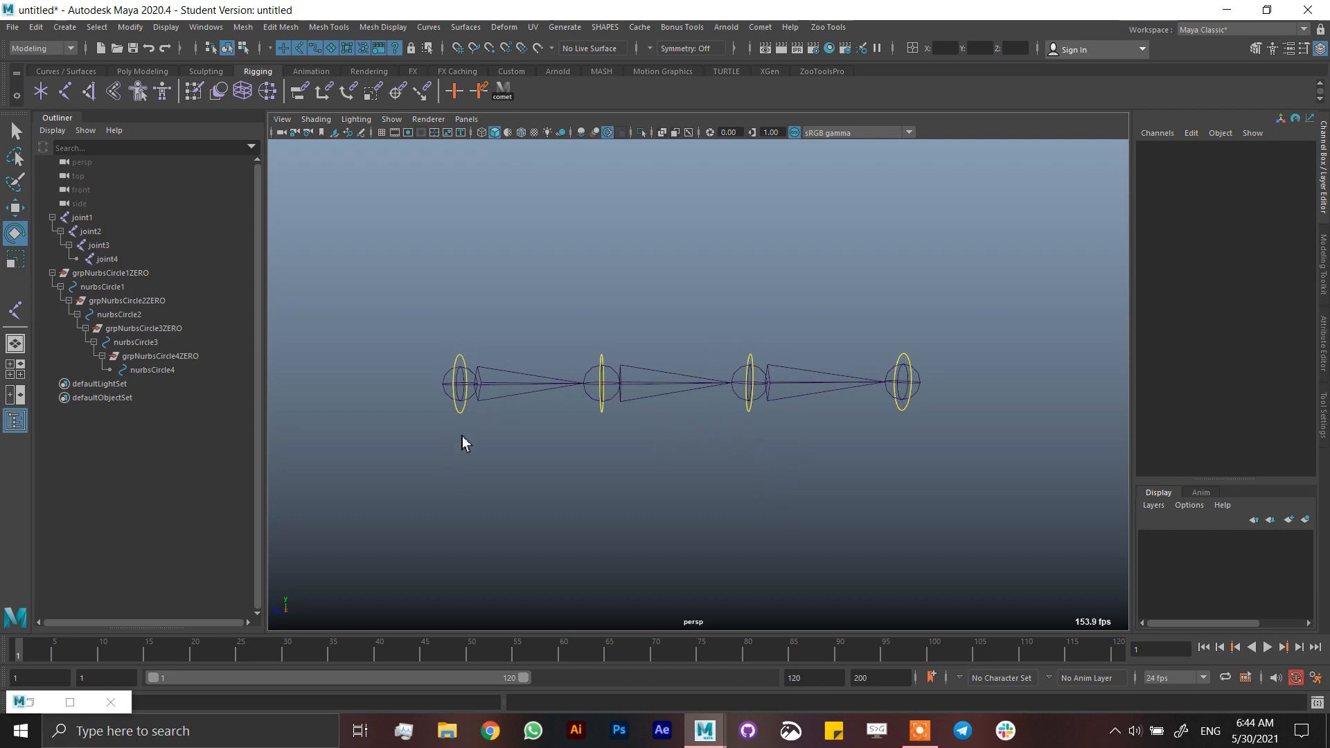
mouse_move(114, 305)
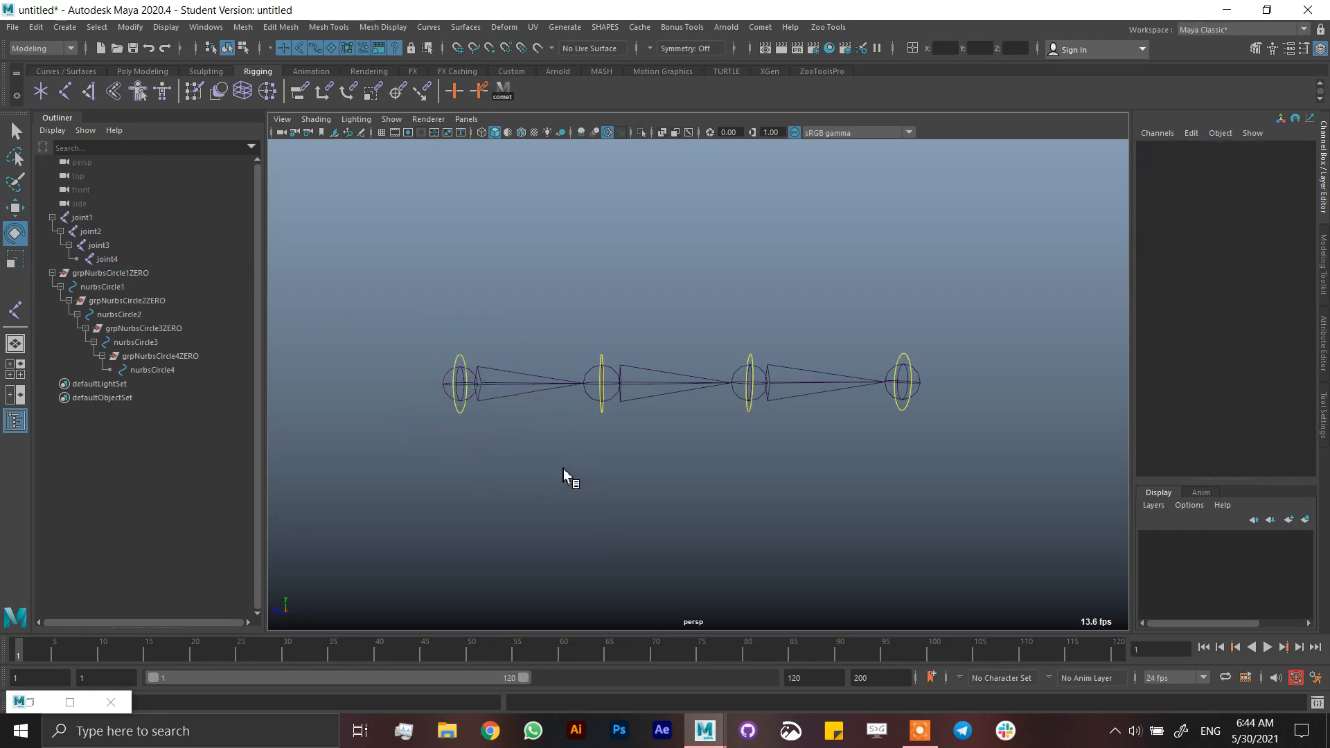
mouse_move(566, 488)
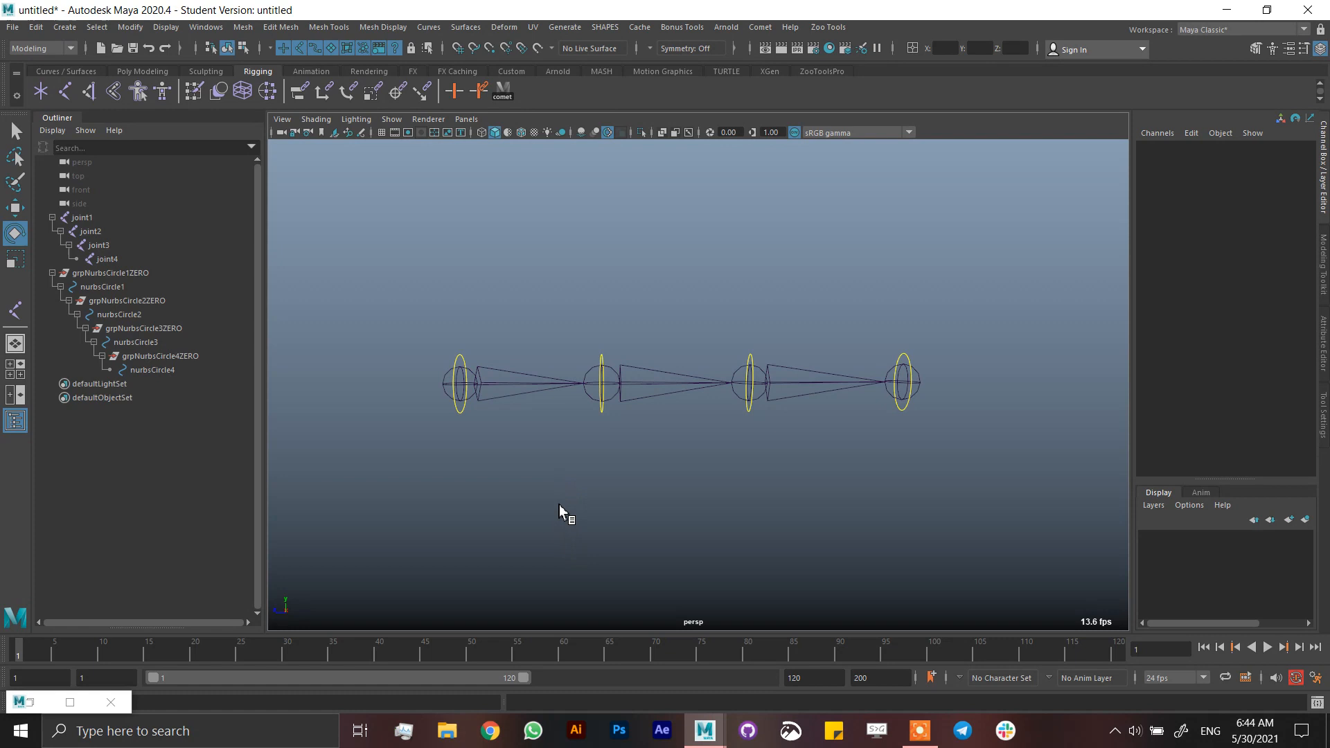
mouse_move(566, 521)
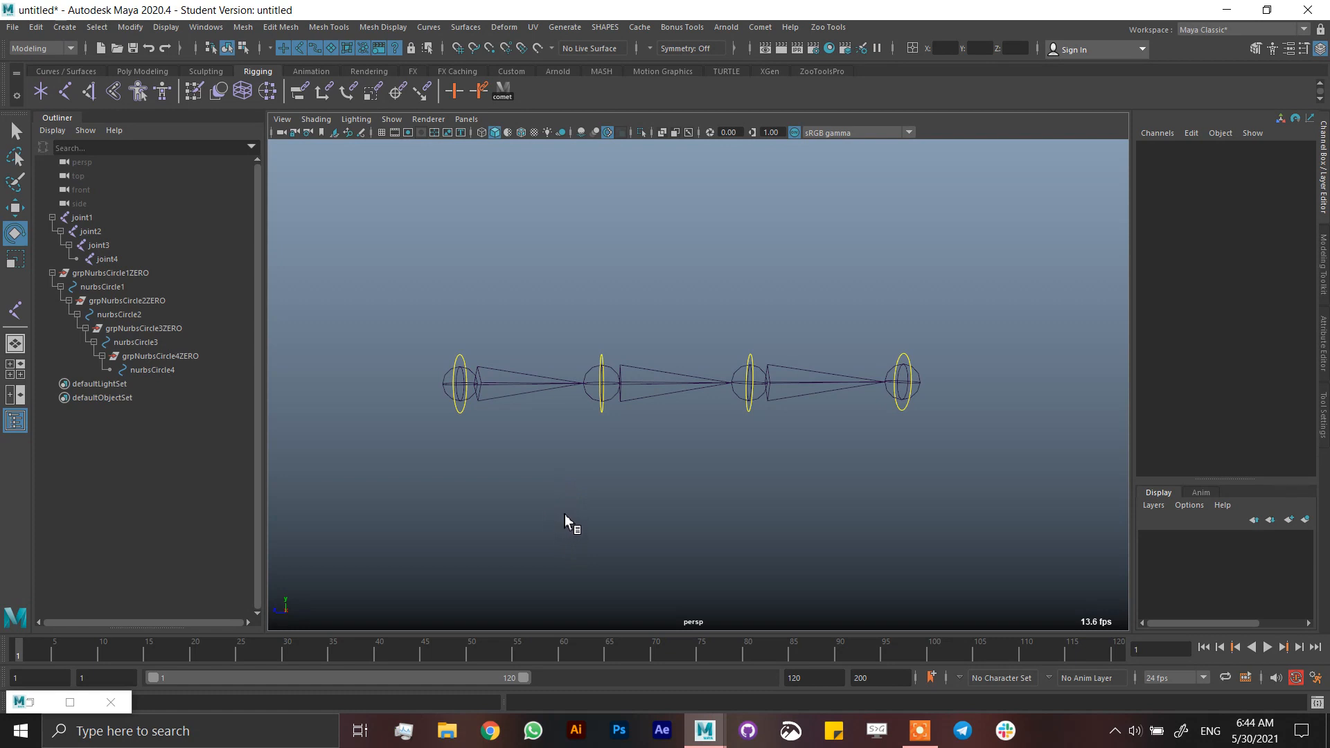
mouse_move(306, 216)
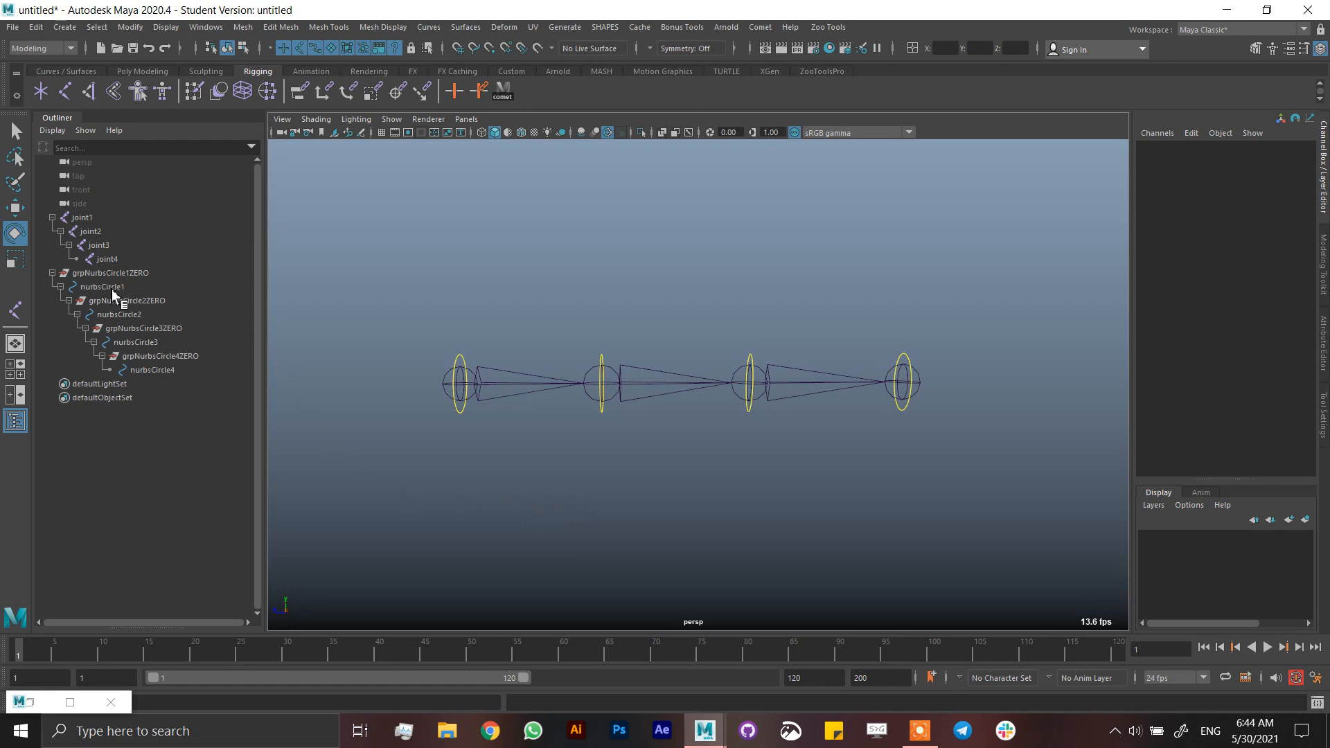
Step: Open the Script Editor and put the cursor in the empty Python tab input
click(102, 287)
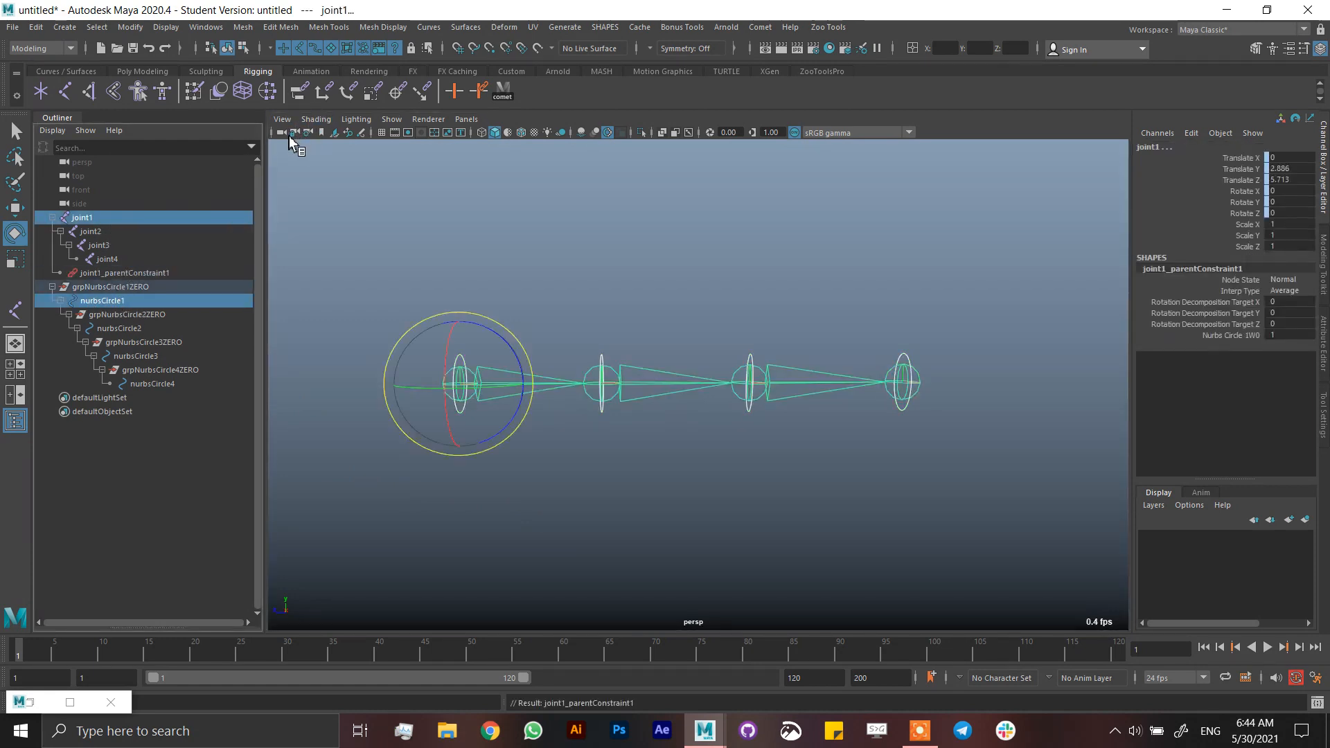
click(125, 272)
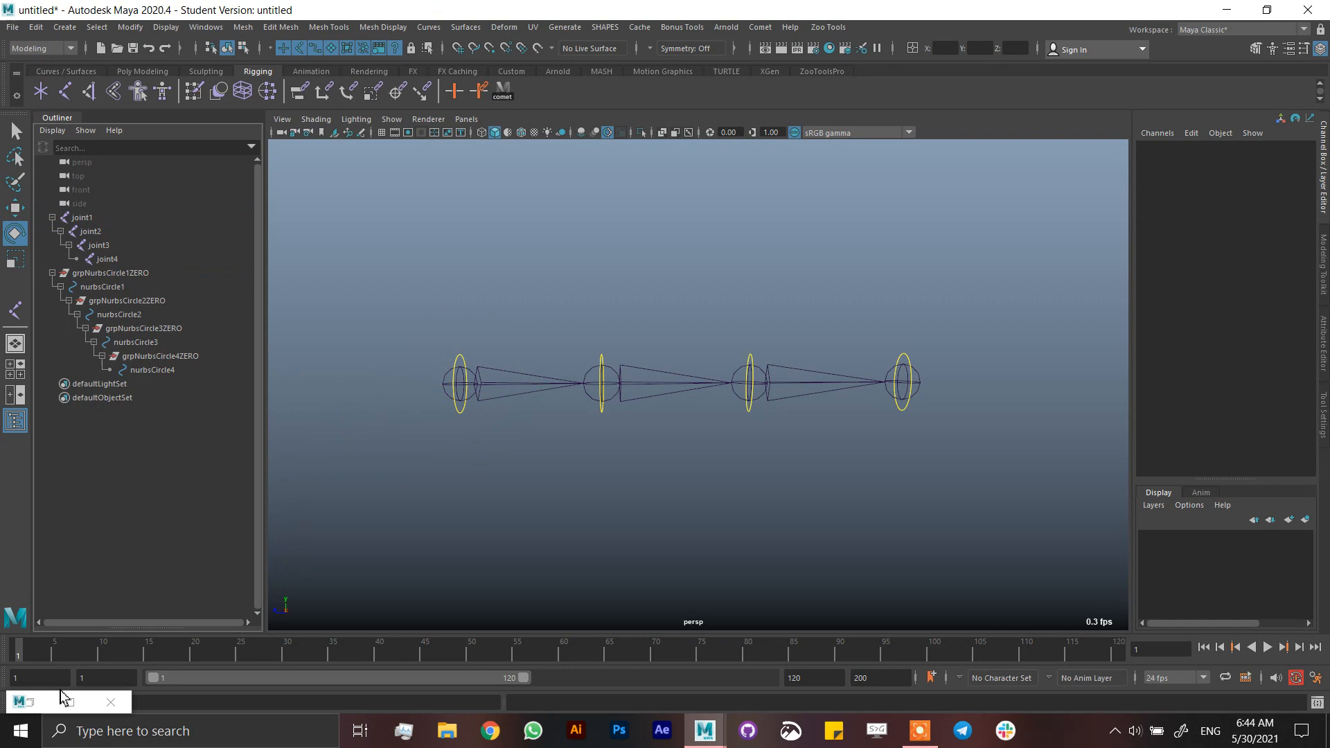
mouse_move(34, 709)
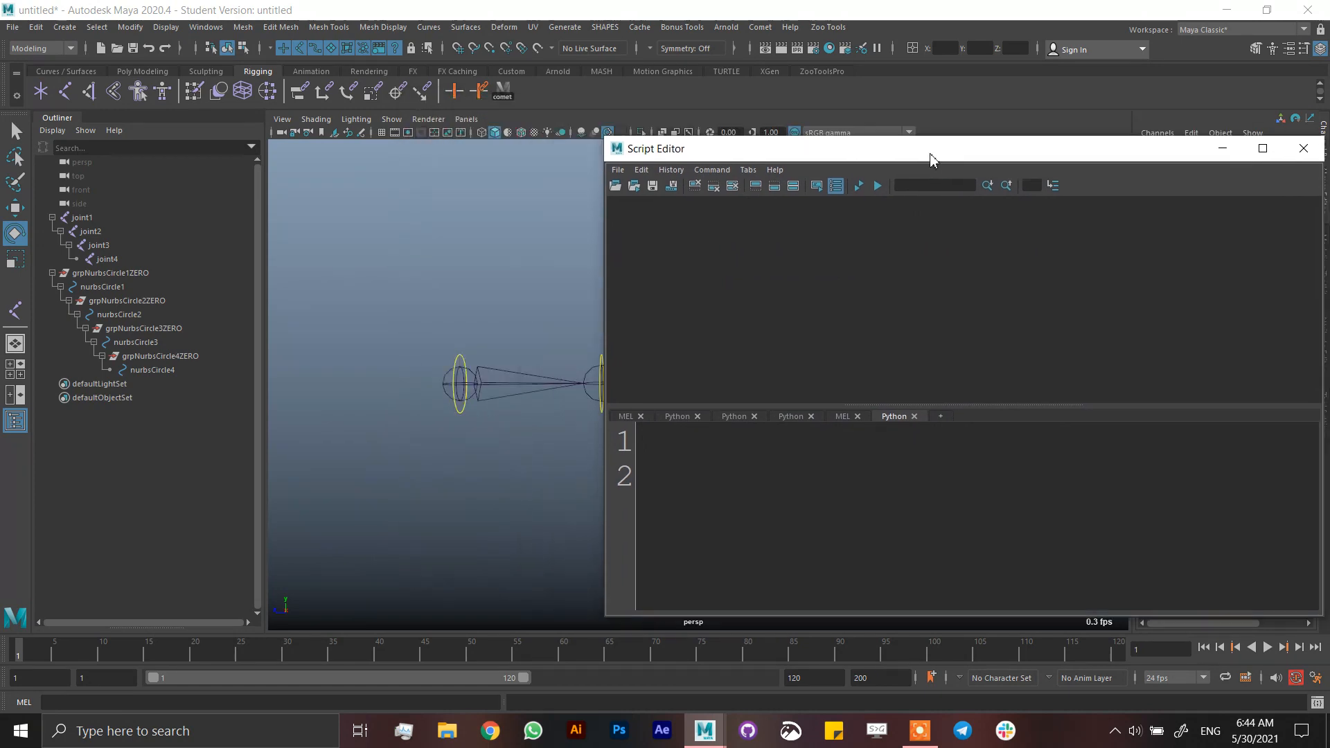
click(1262, 147)
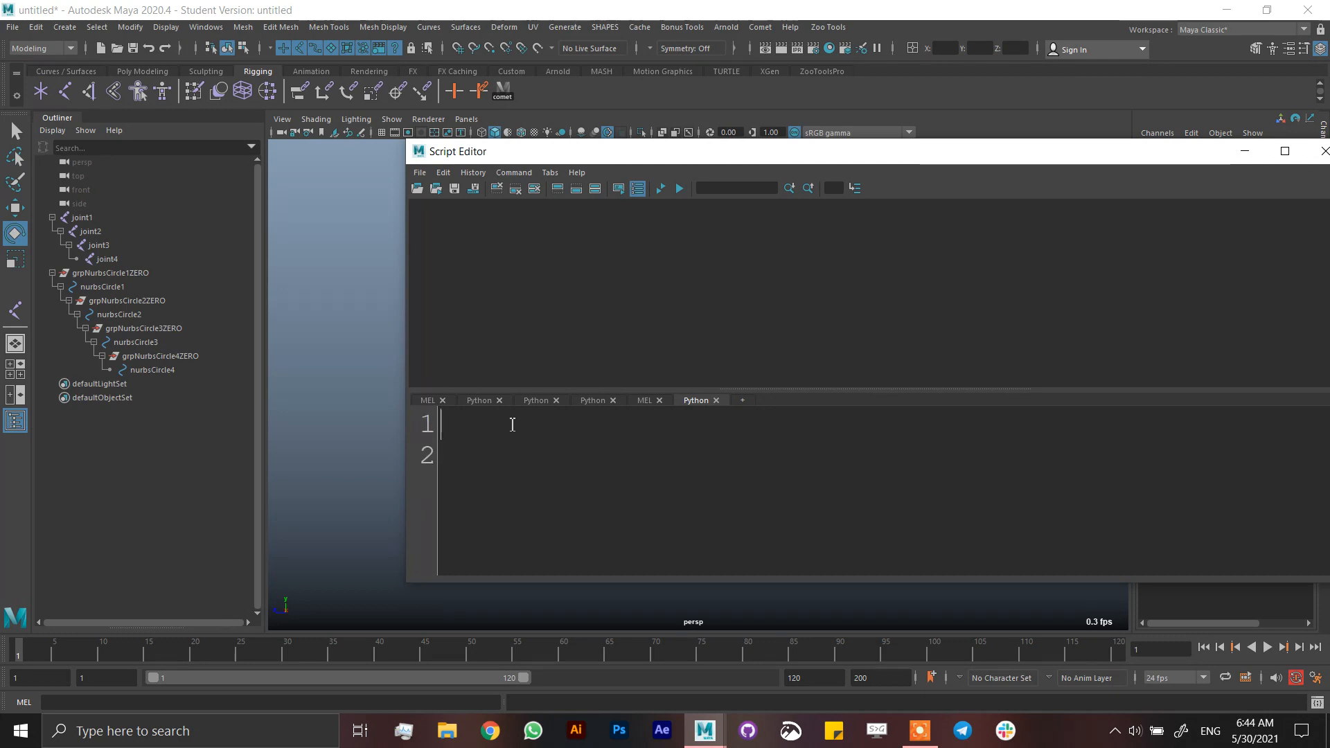
mouse_move(415, 234)
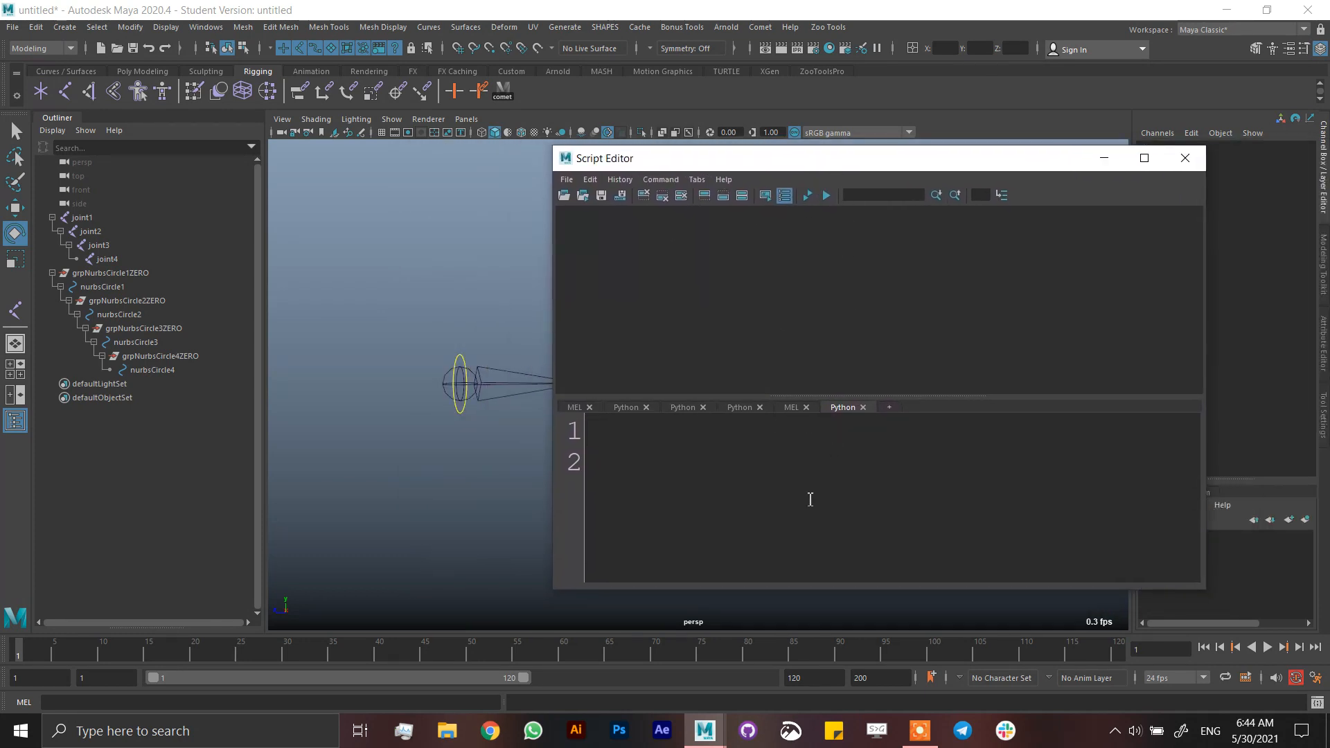
mouse_move(823, 441)
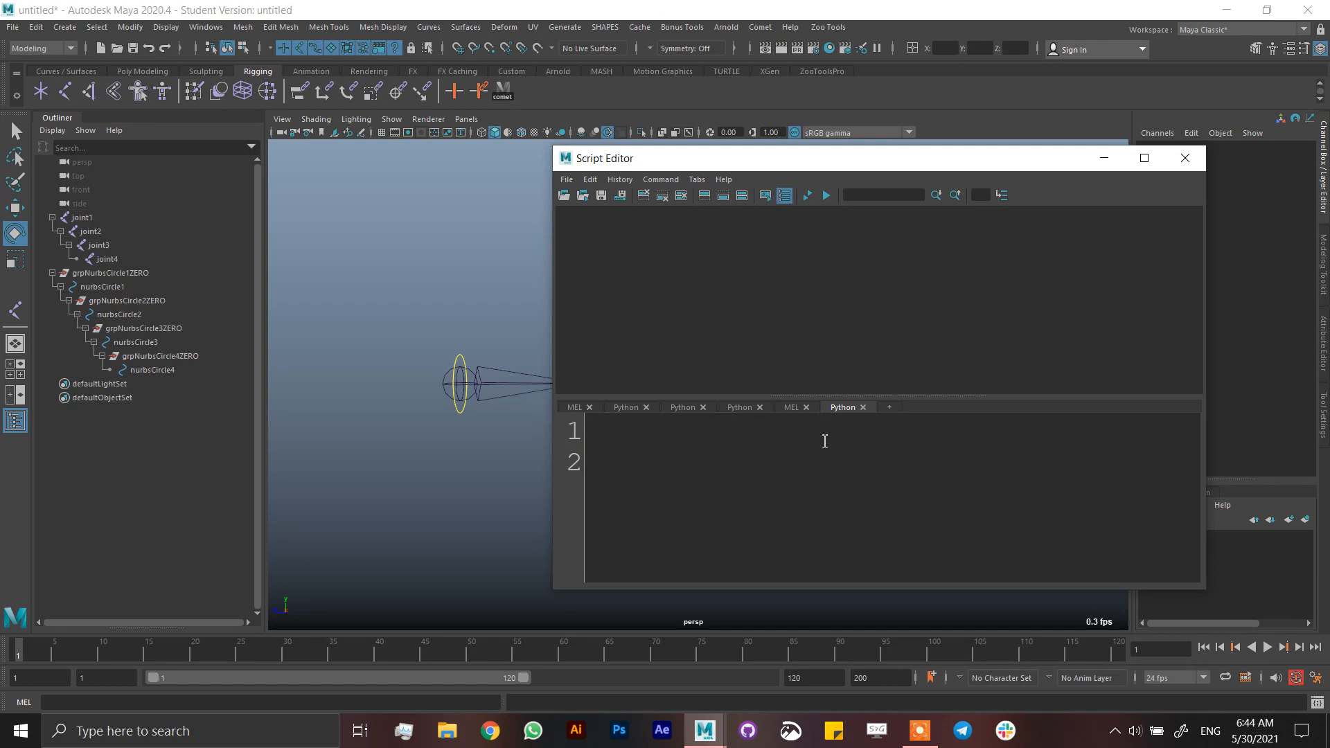
mouse_move(740, 419)
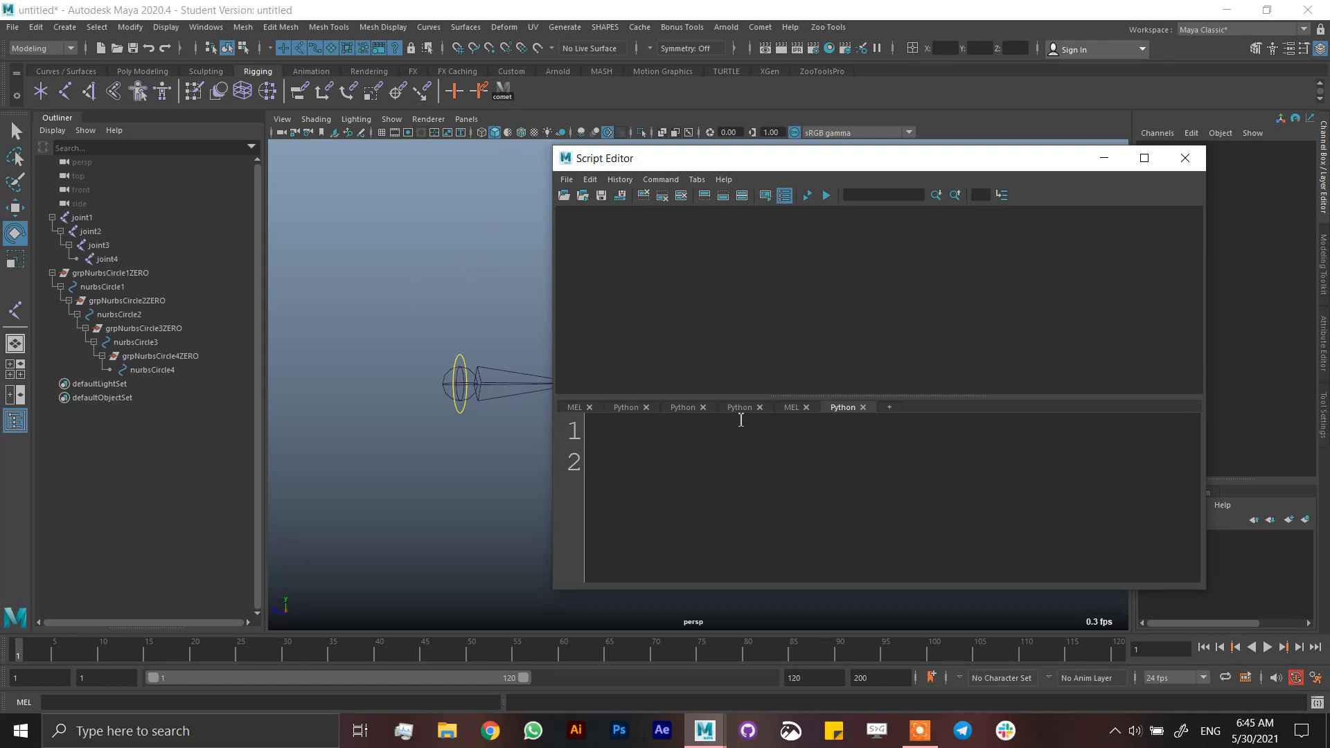
mouse_move(819, 517)
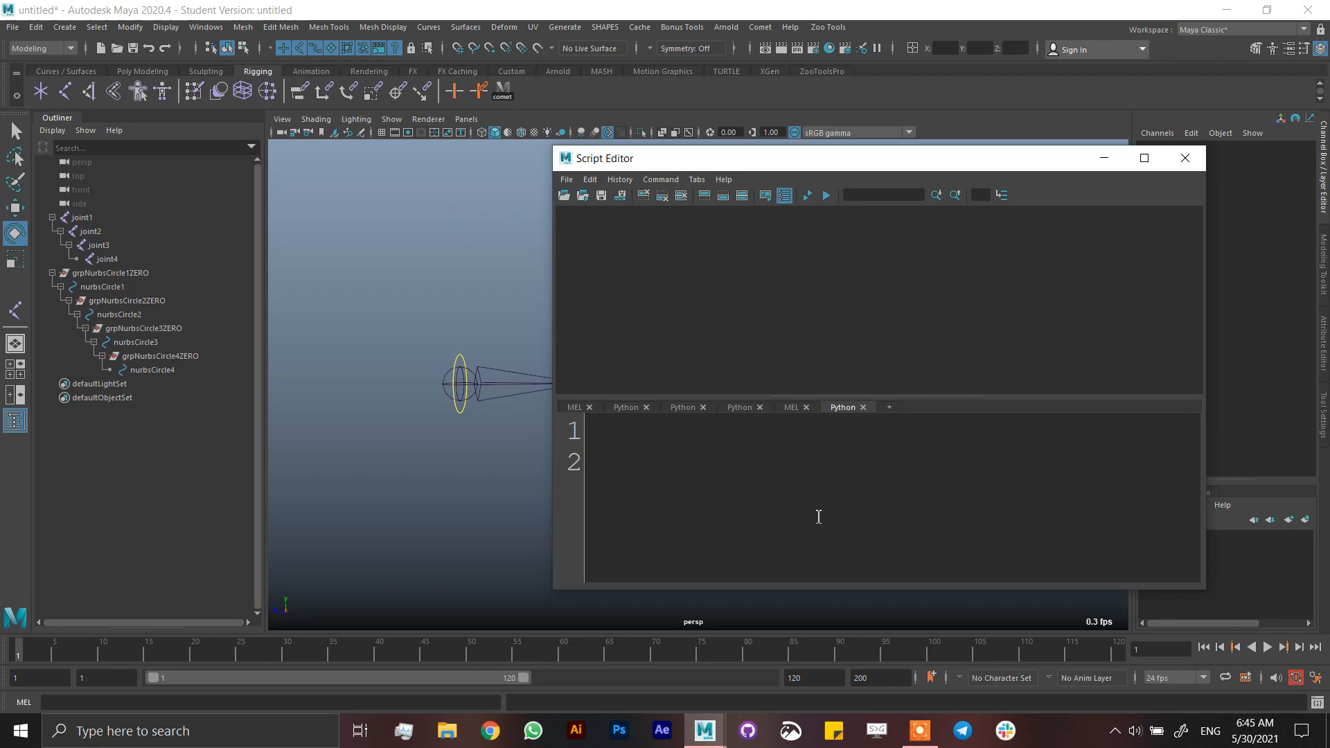
Step: Type 'import maya.cmds as mc' as the first line, correcting the alias typo
text(i)
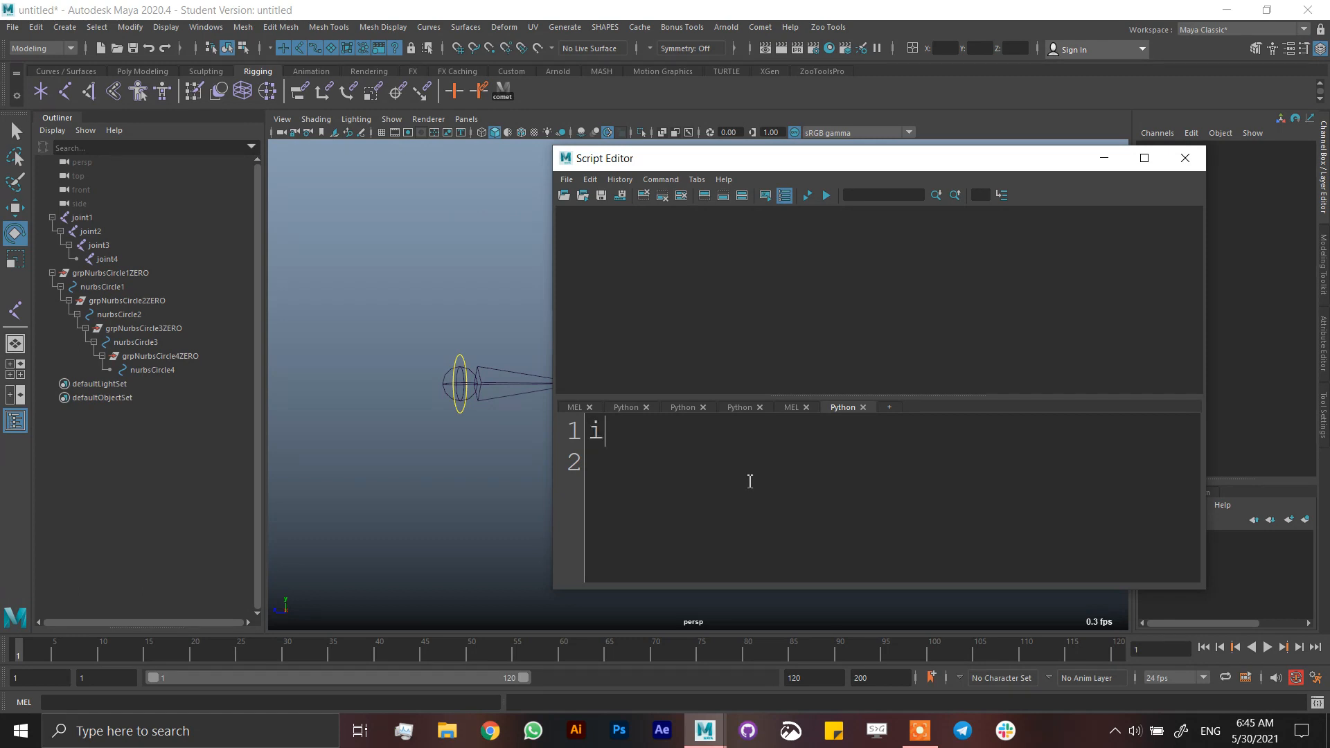
text(mport maya.)
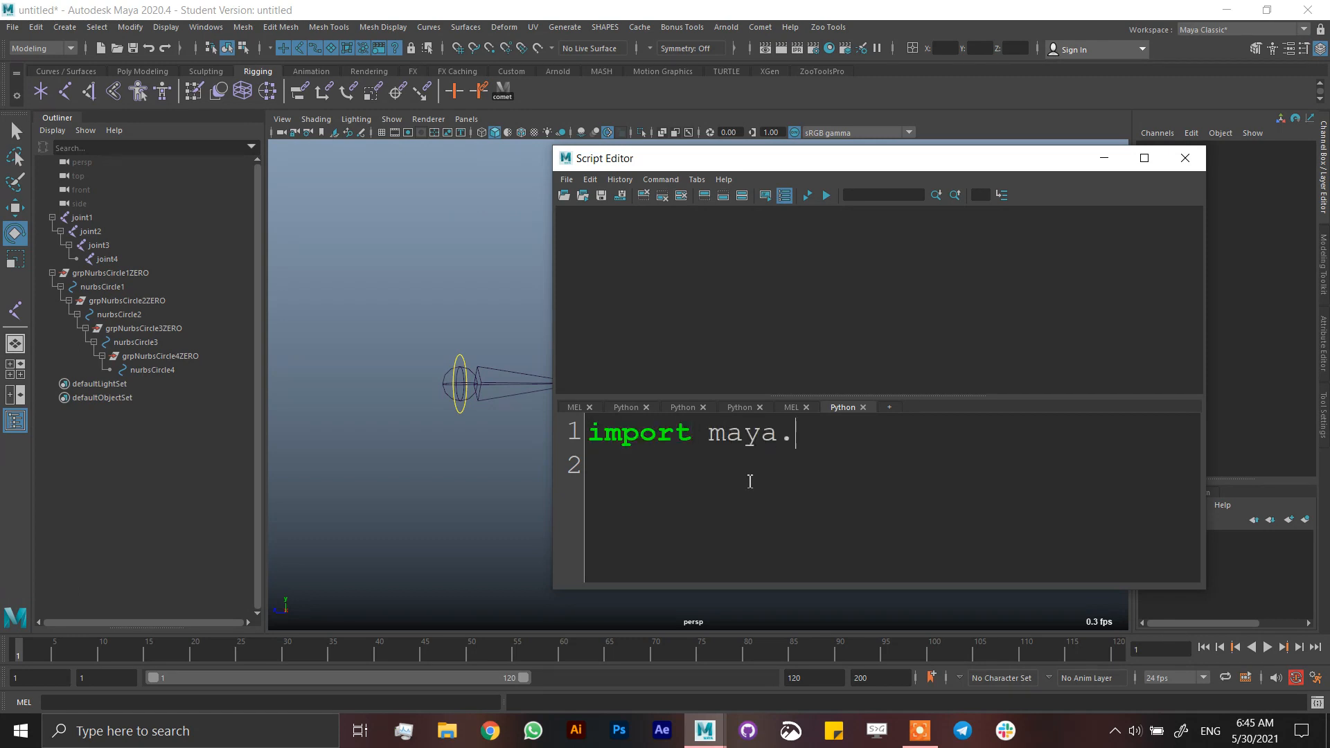
text(cmds)
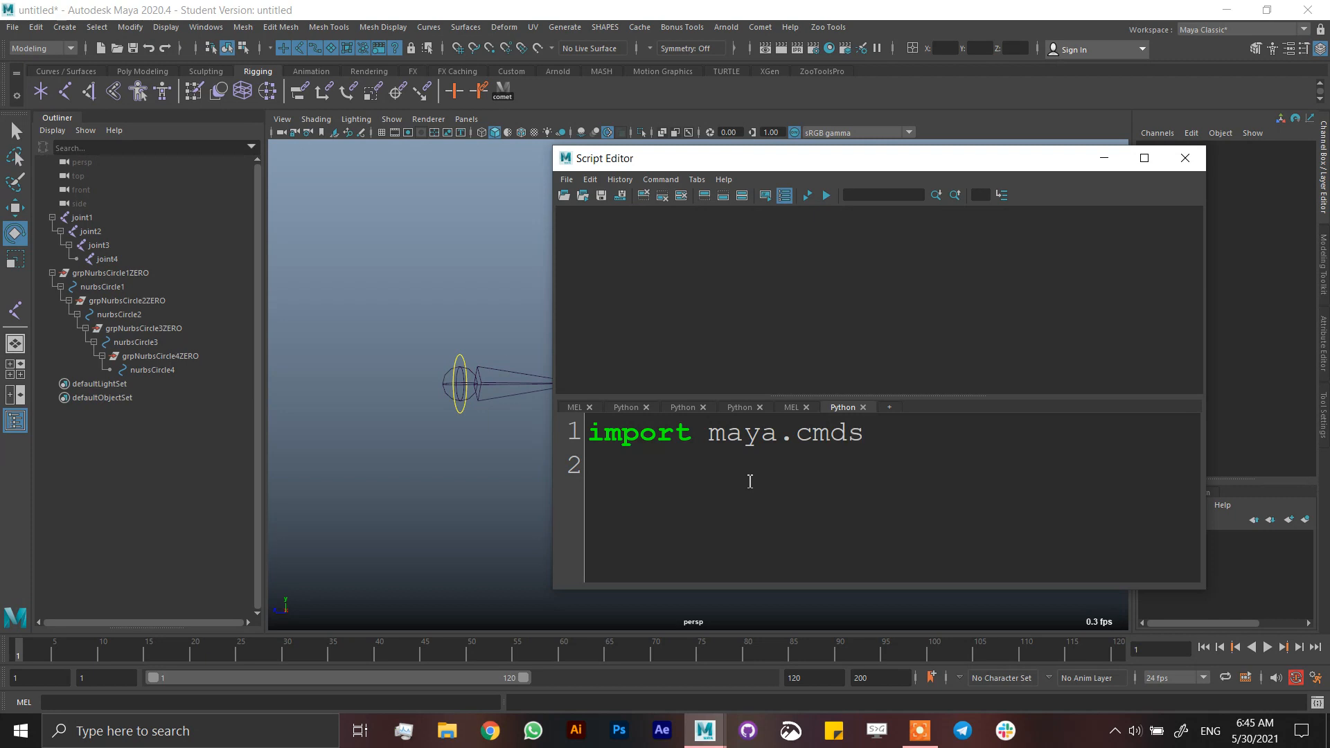
text(as)
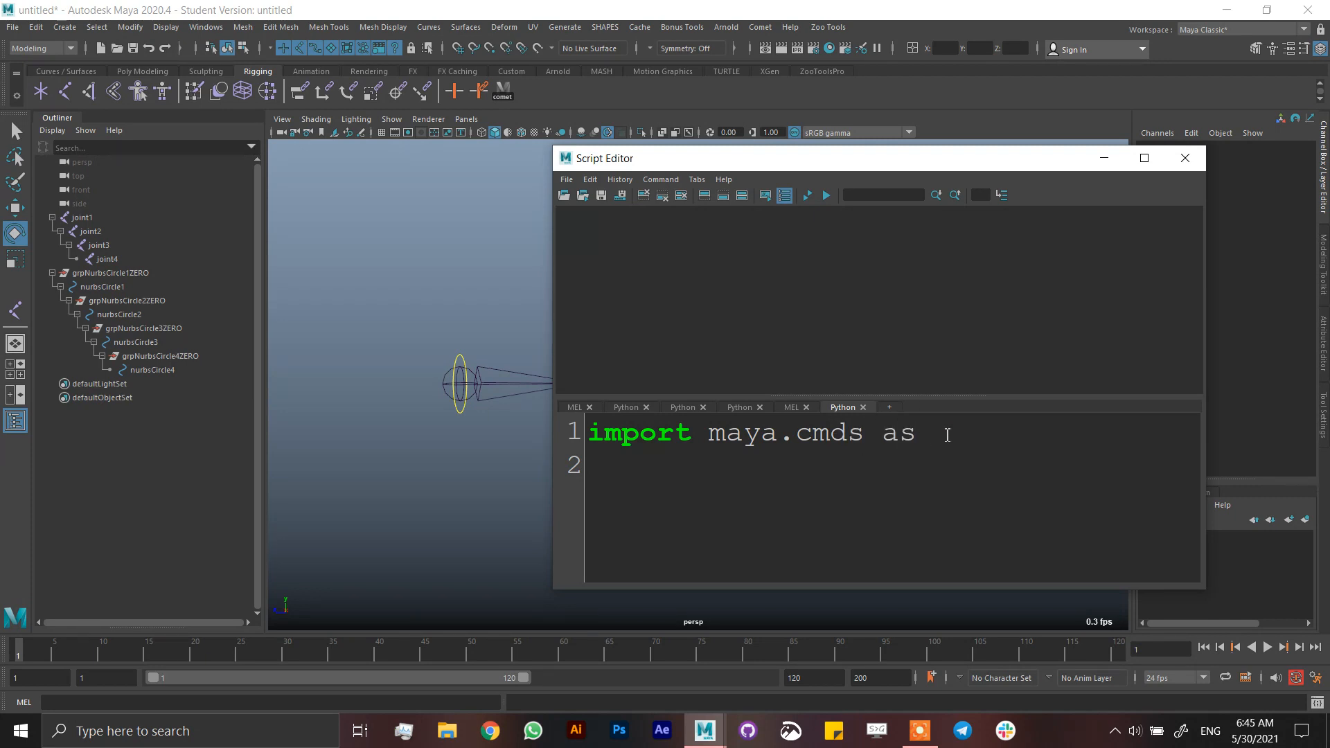
text(mc)
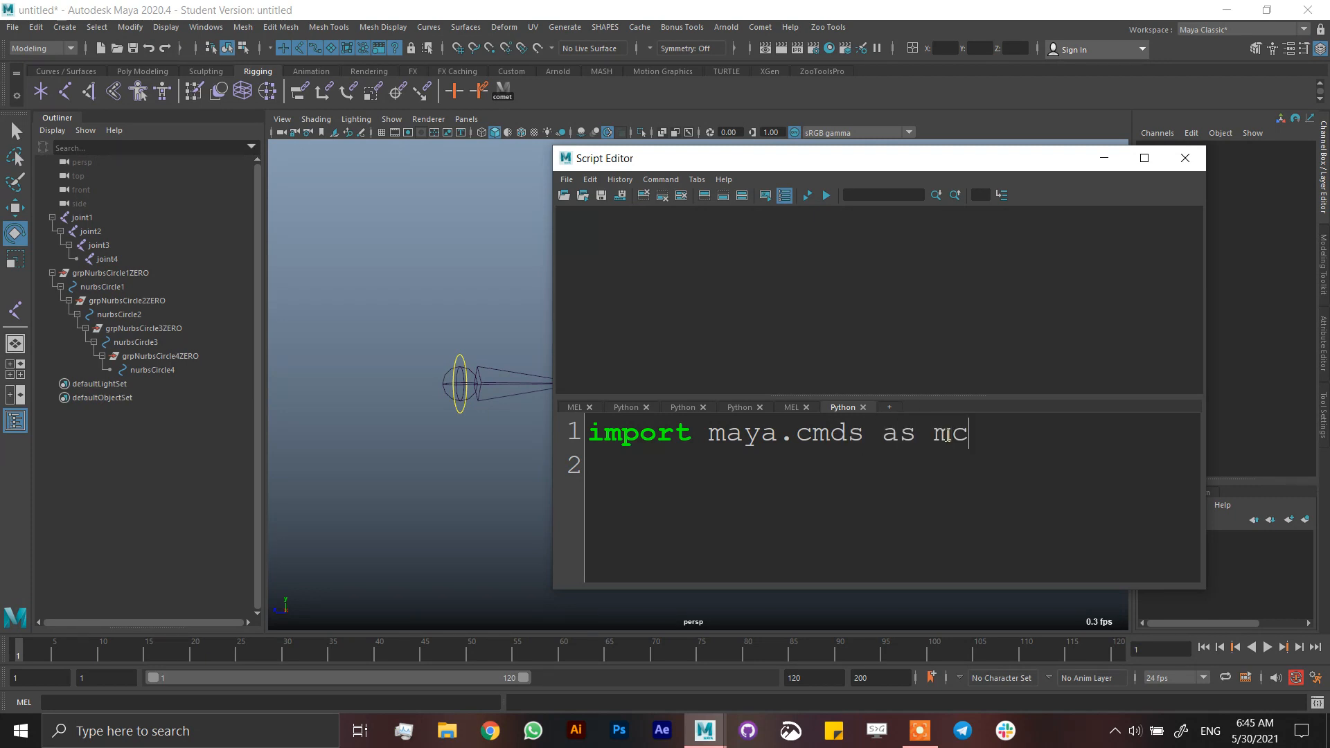
key(BackSpace)
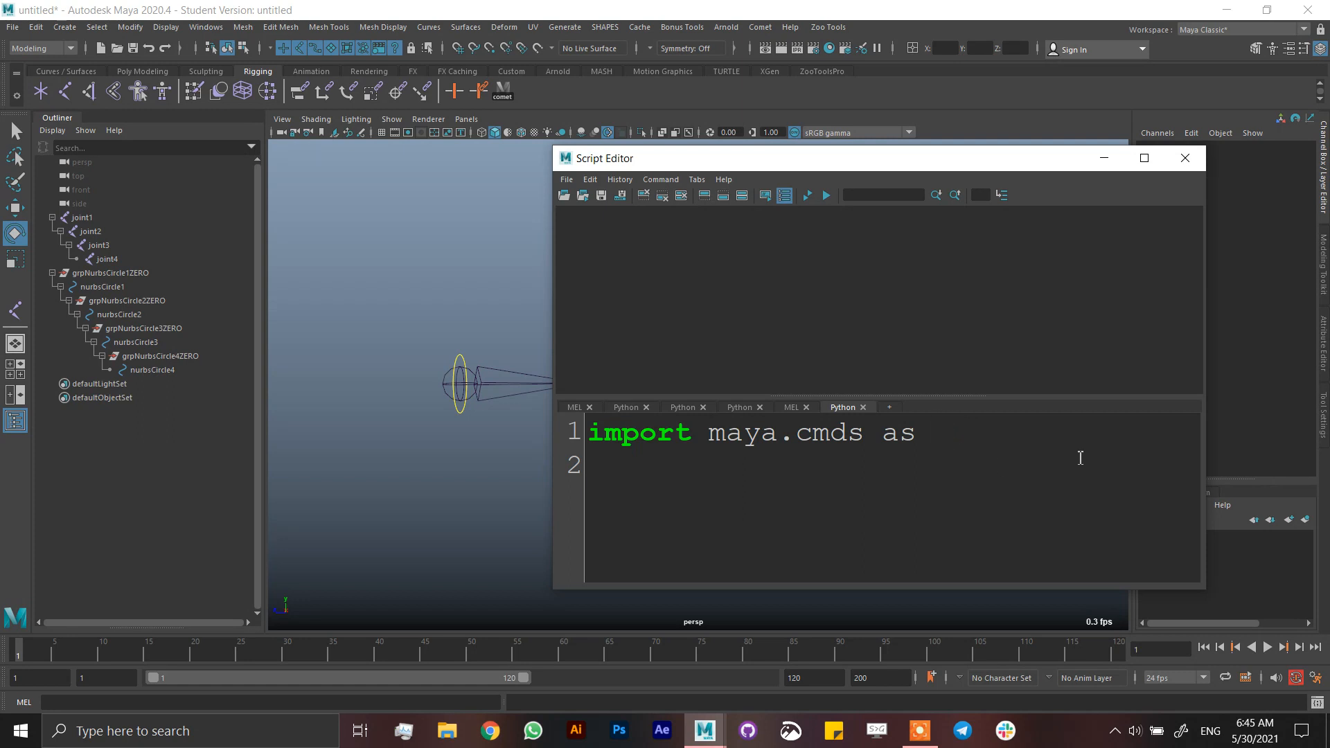
text(cm)
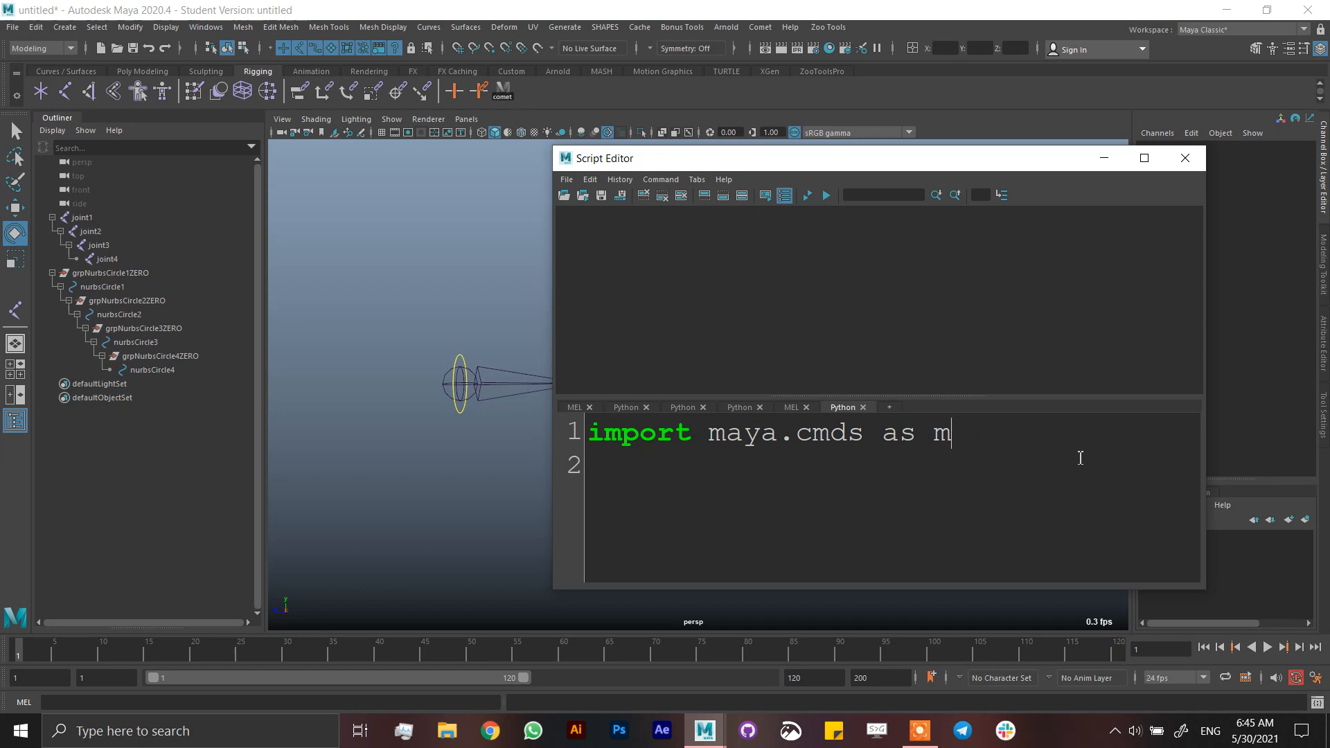
text(c)
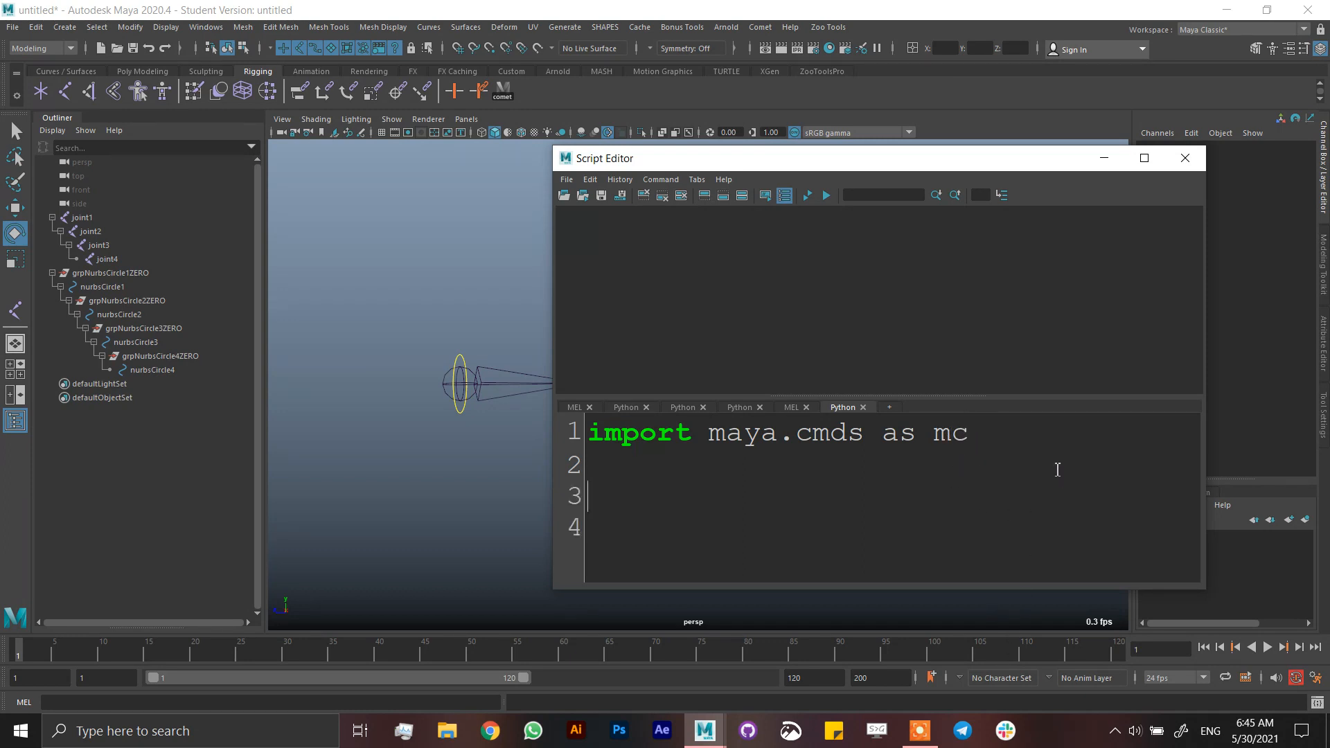
mouse_move(850, 394)
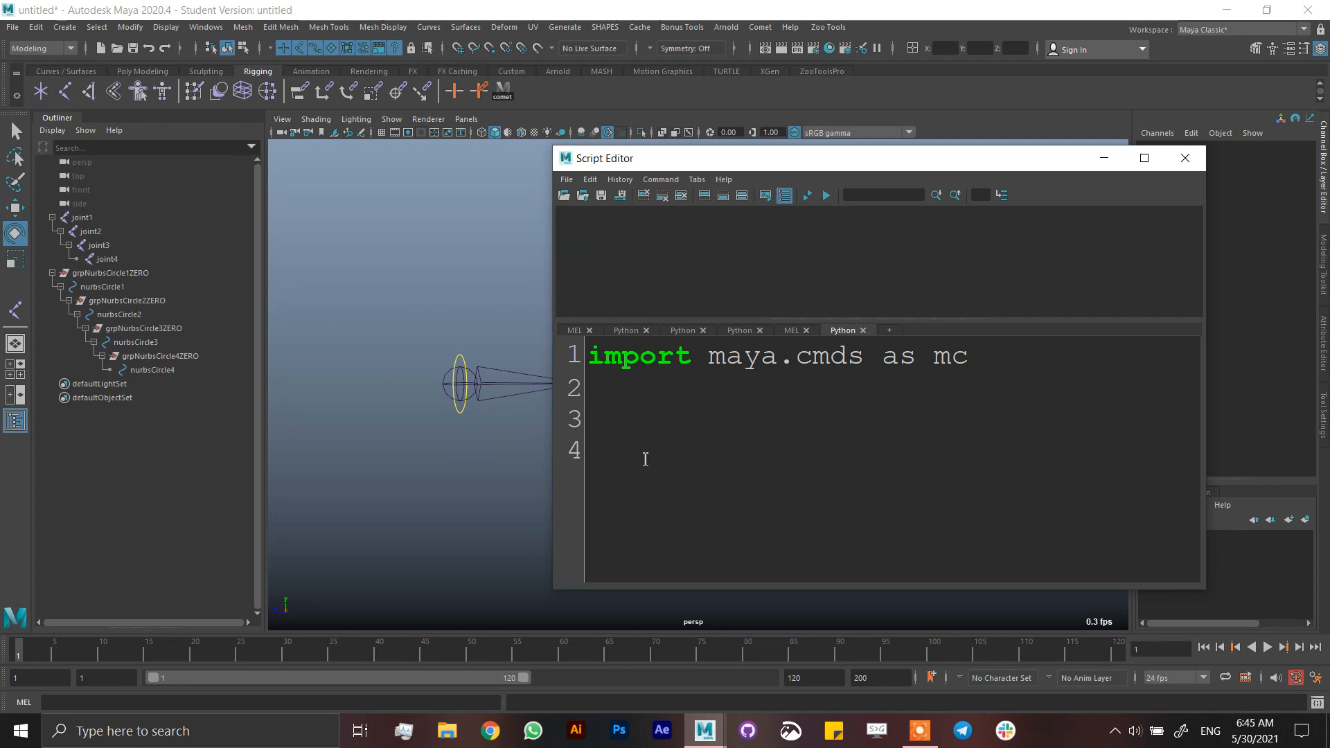
Step: Write the line controls = mc.ls(sl=1) to store the selection
text(c)
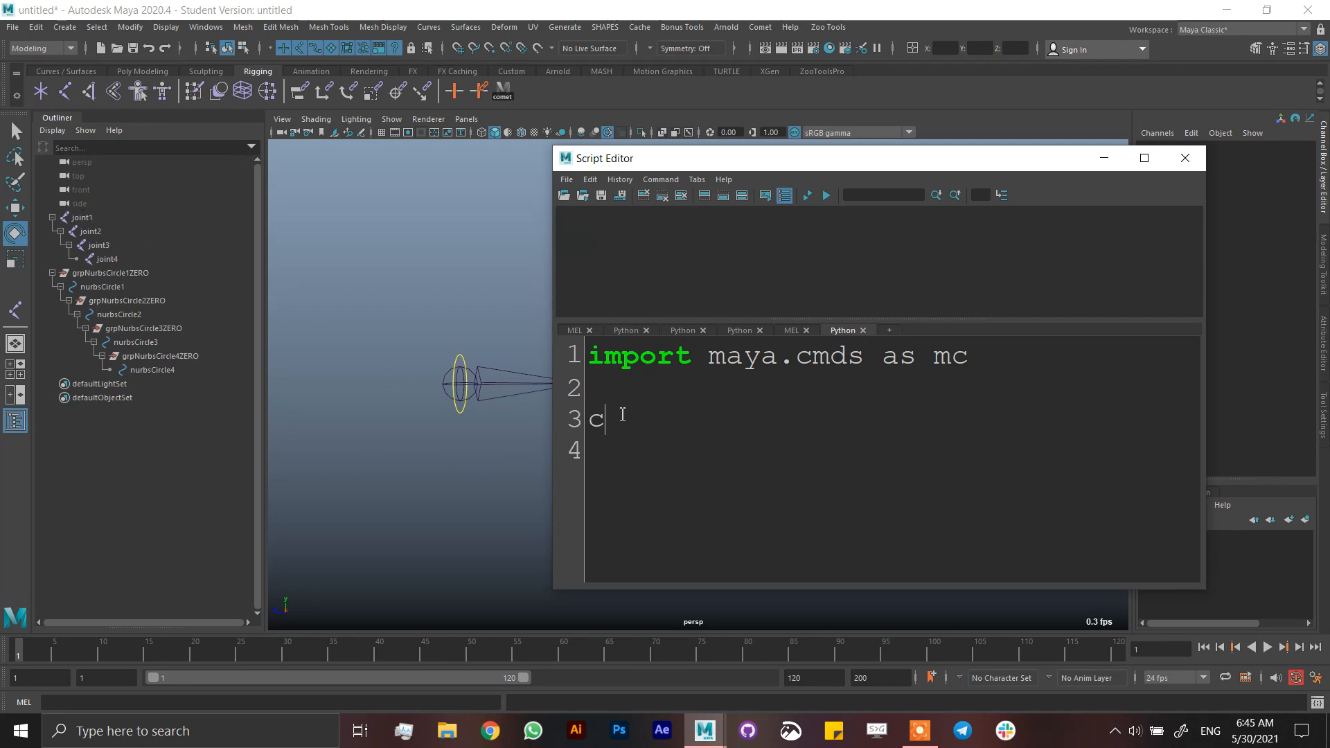
text(ontrols)
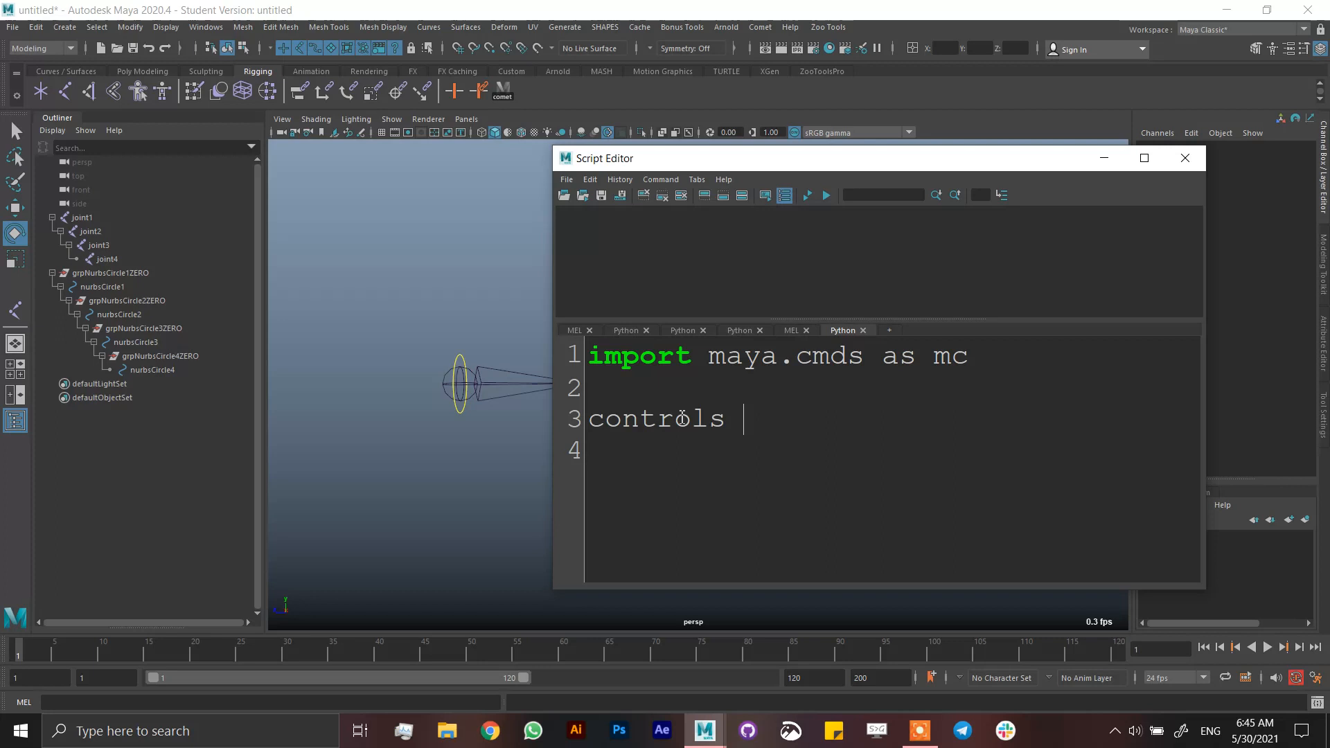
text(=)
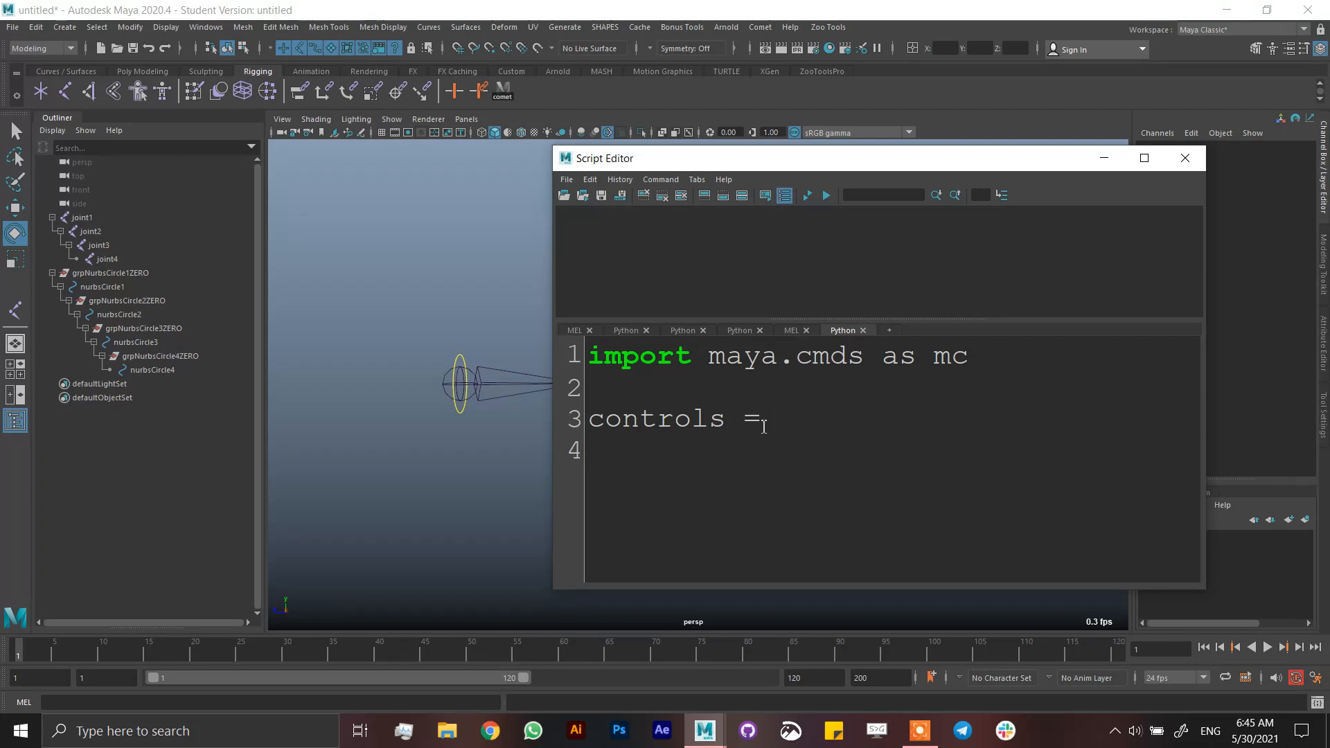
text(mc.ls)
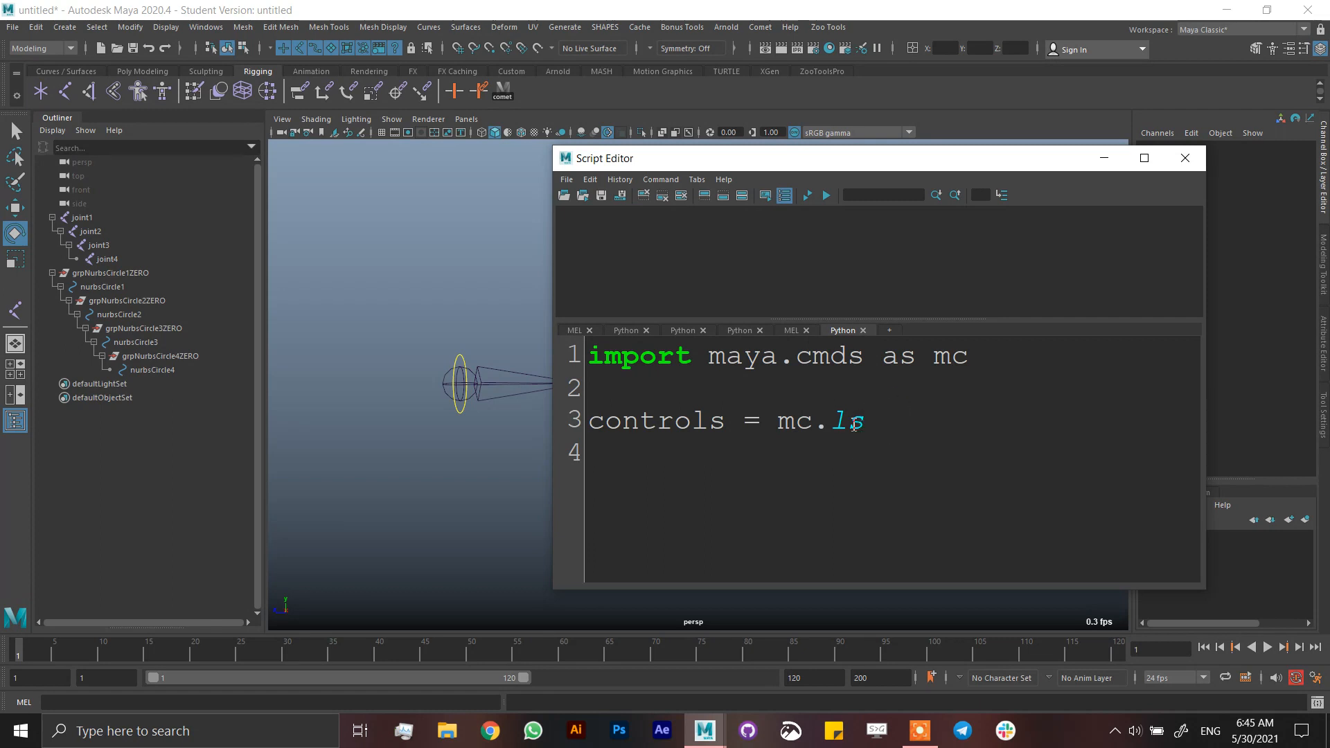
mouse_move(944, 423)
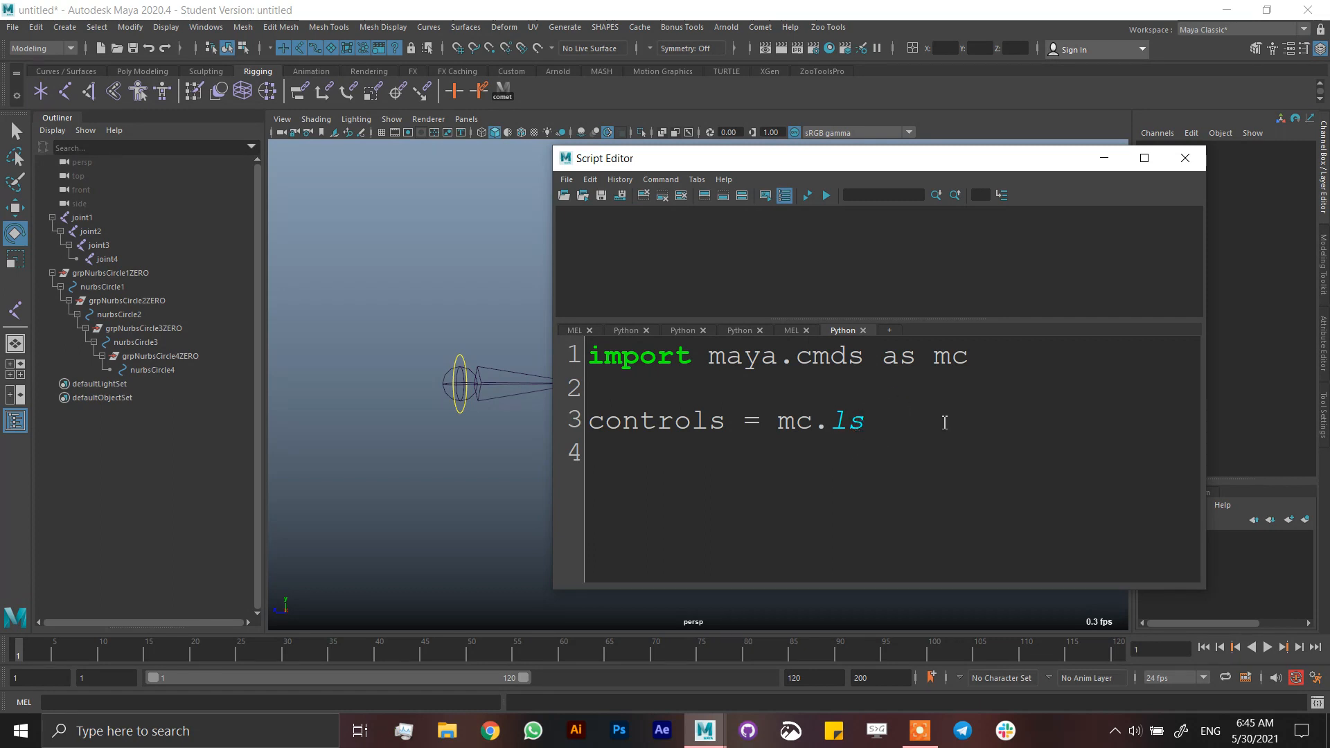
text(()
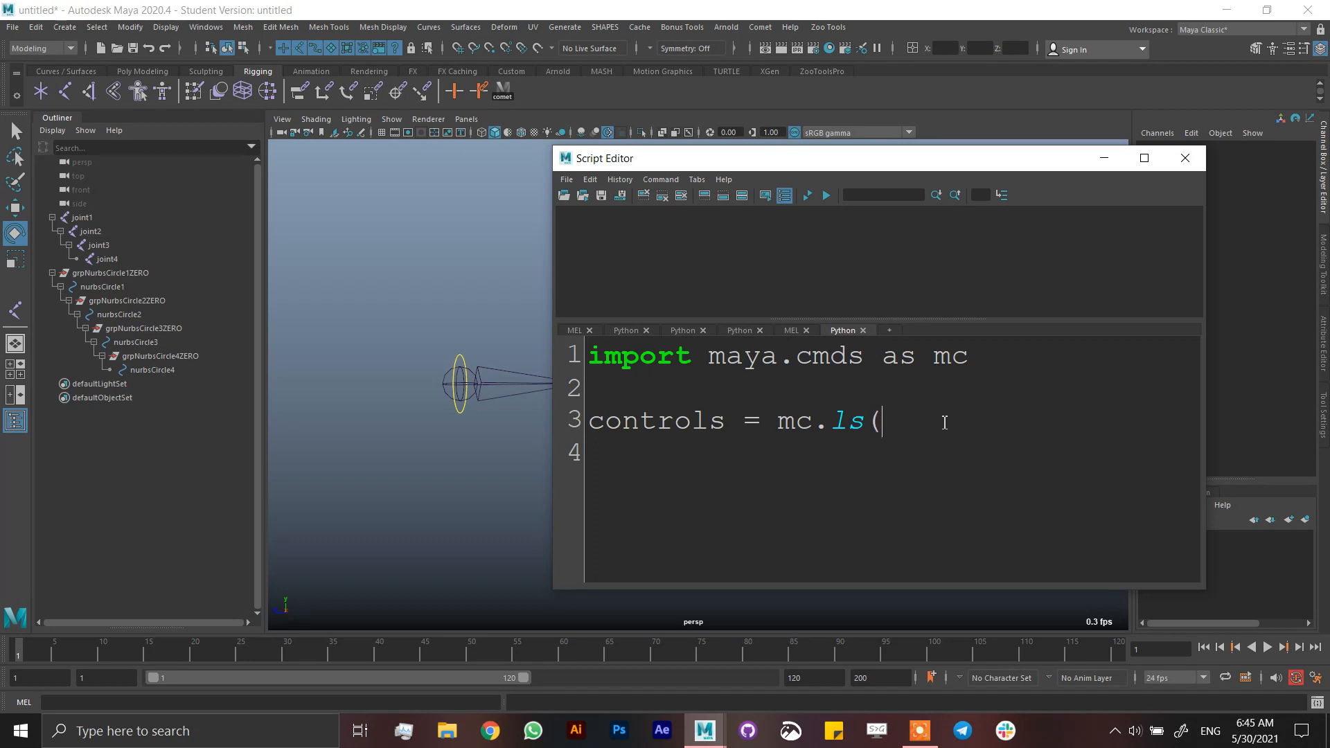
text())
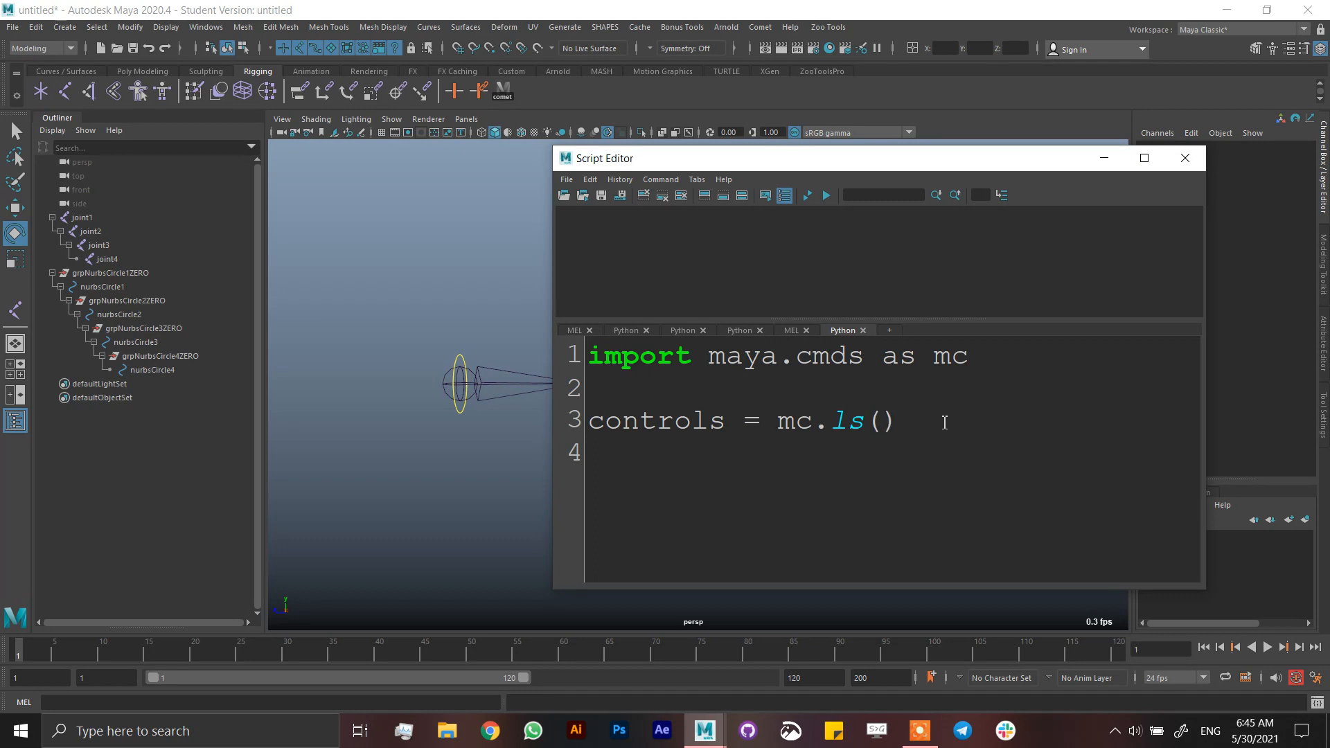
text(sl=)
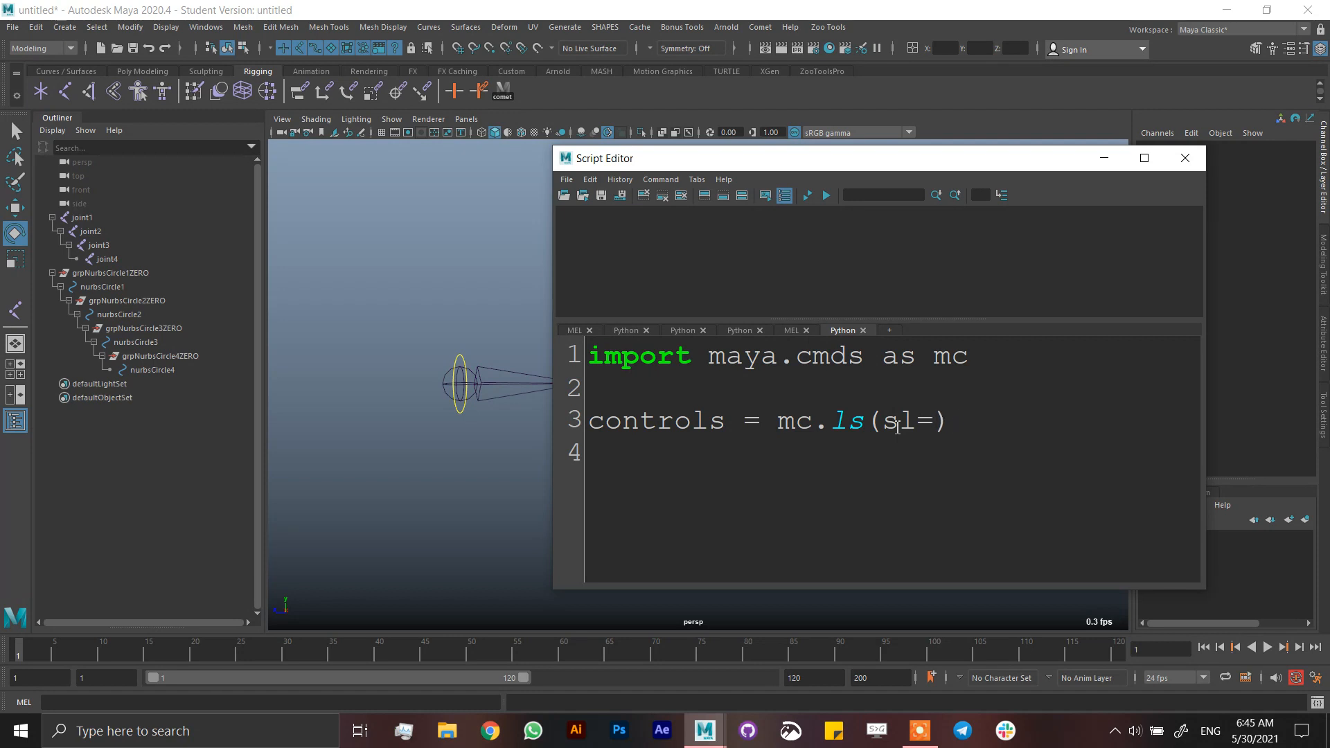
text(True)
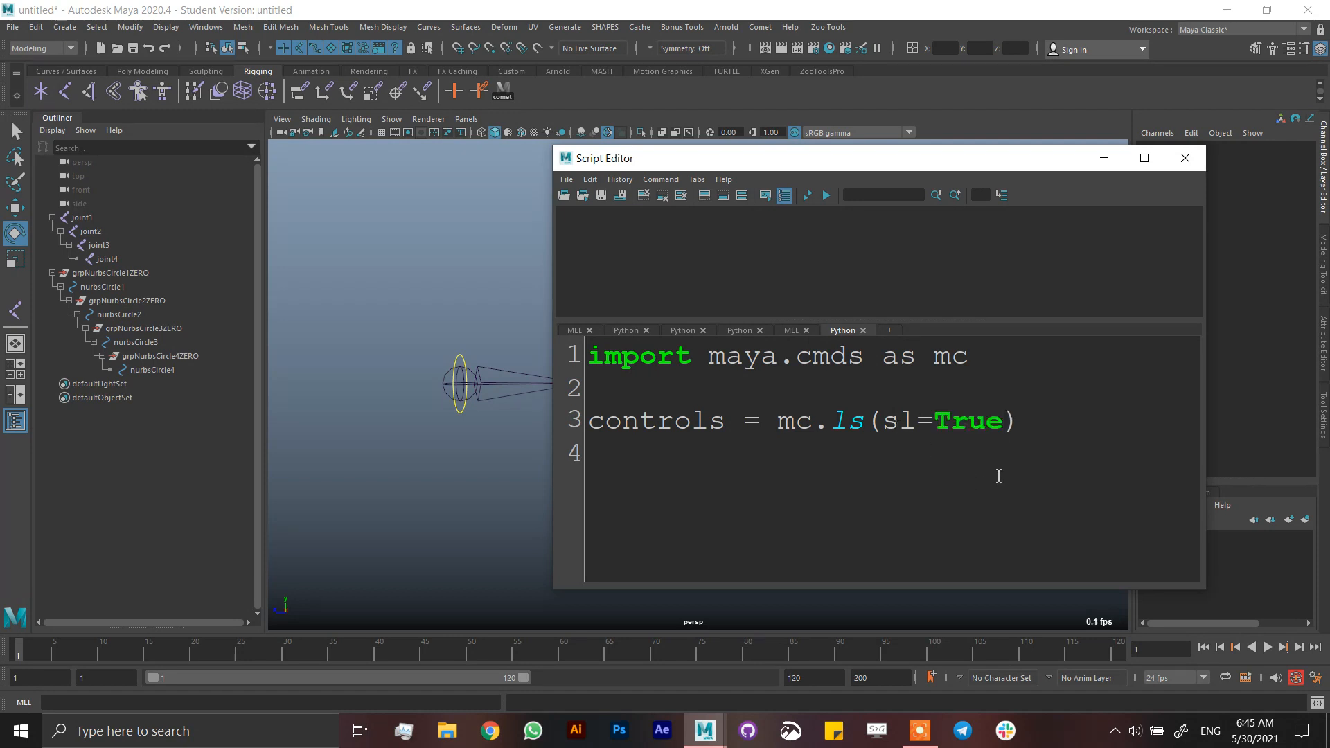
text(1)
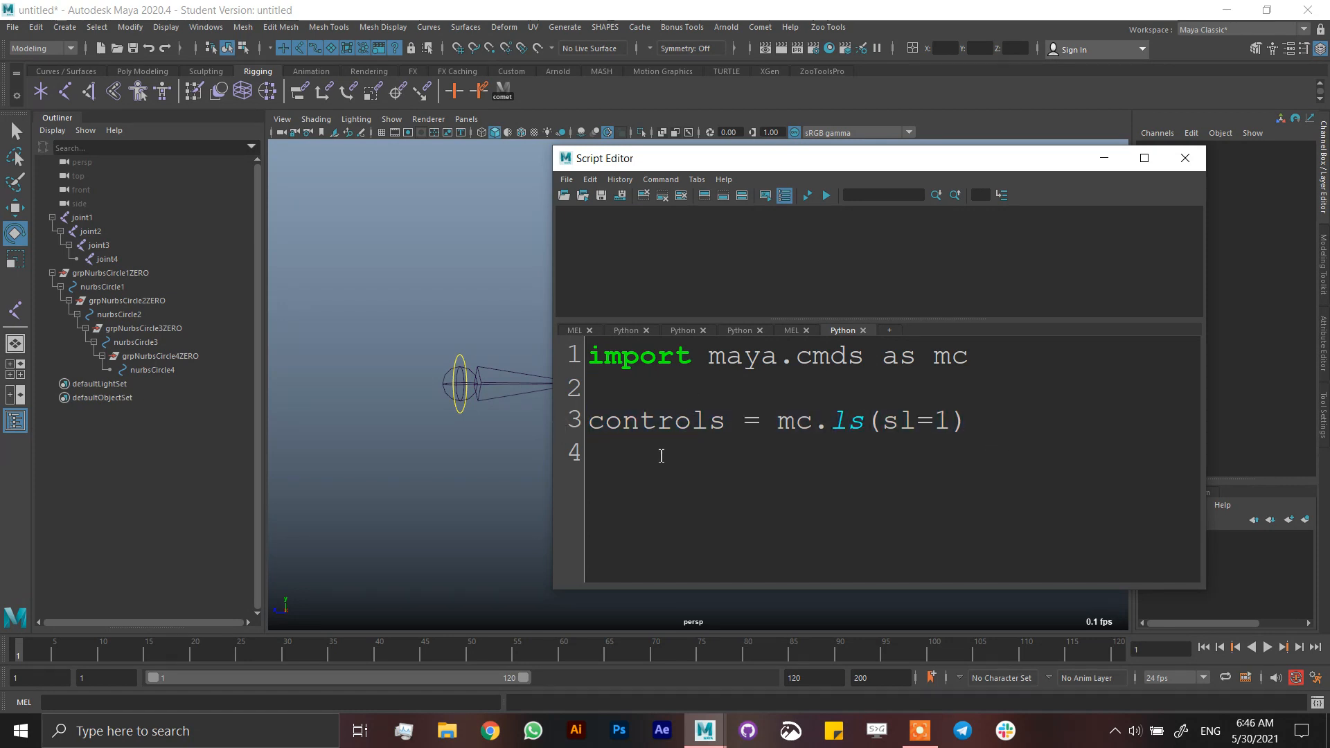
Step: Add joints = mc.ls(sl=1) on the following line
text(jo = mc.ls(sl=1))
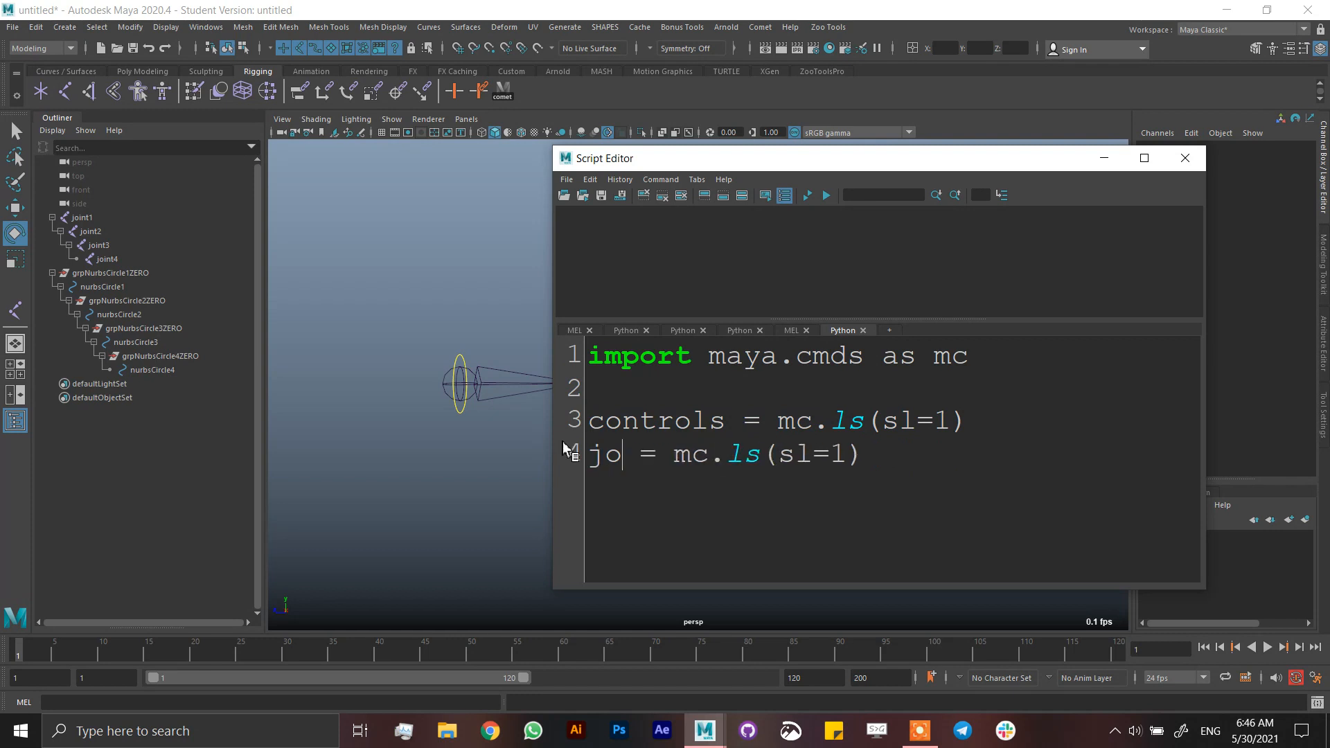
text(ints)
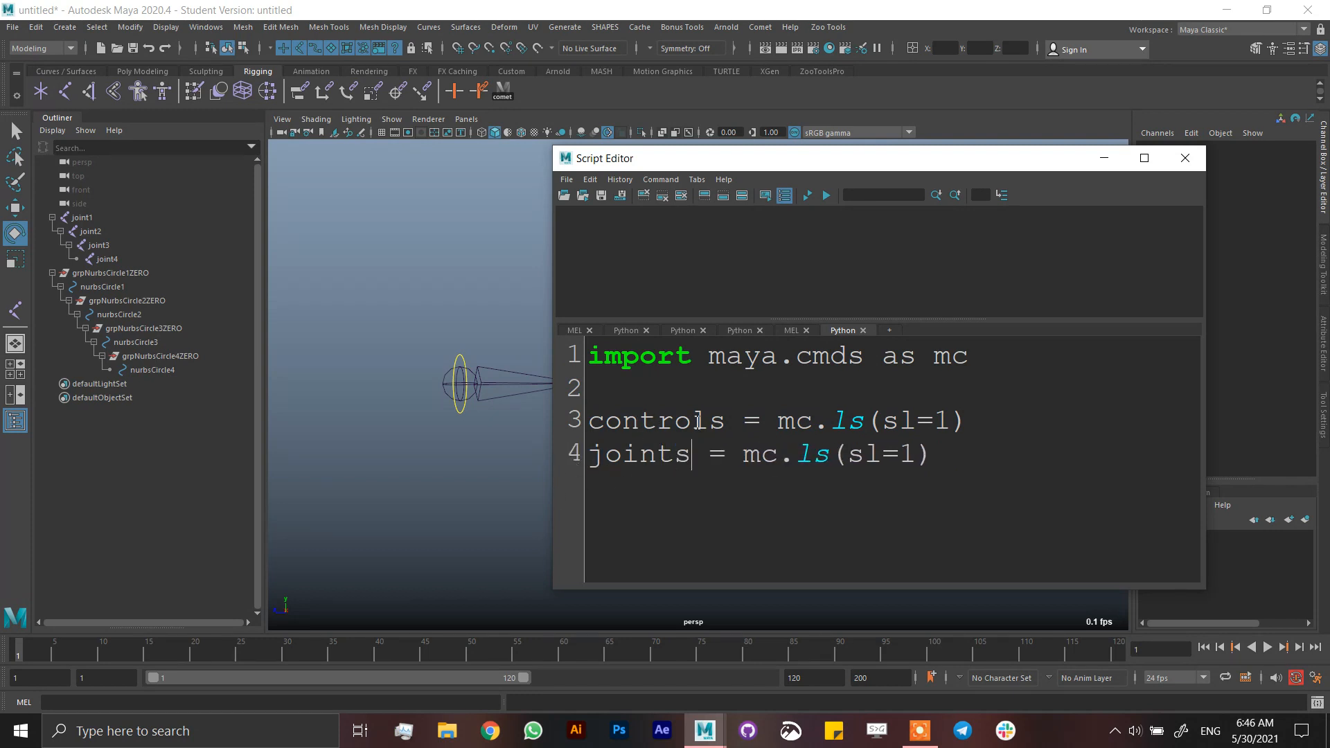
click(966, 421)
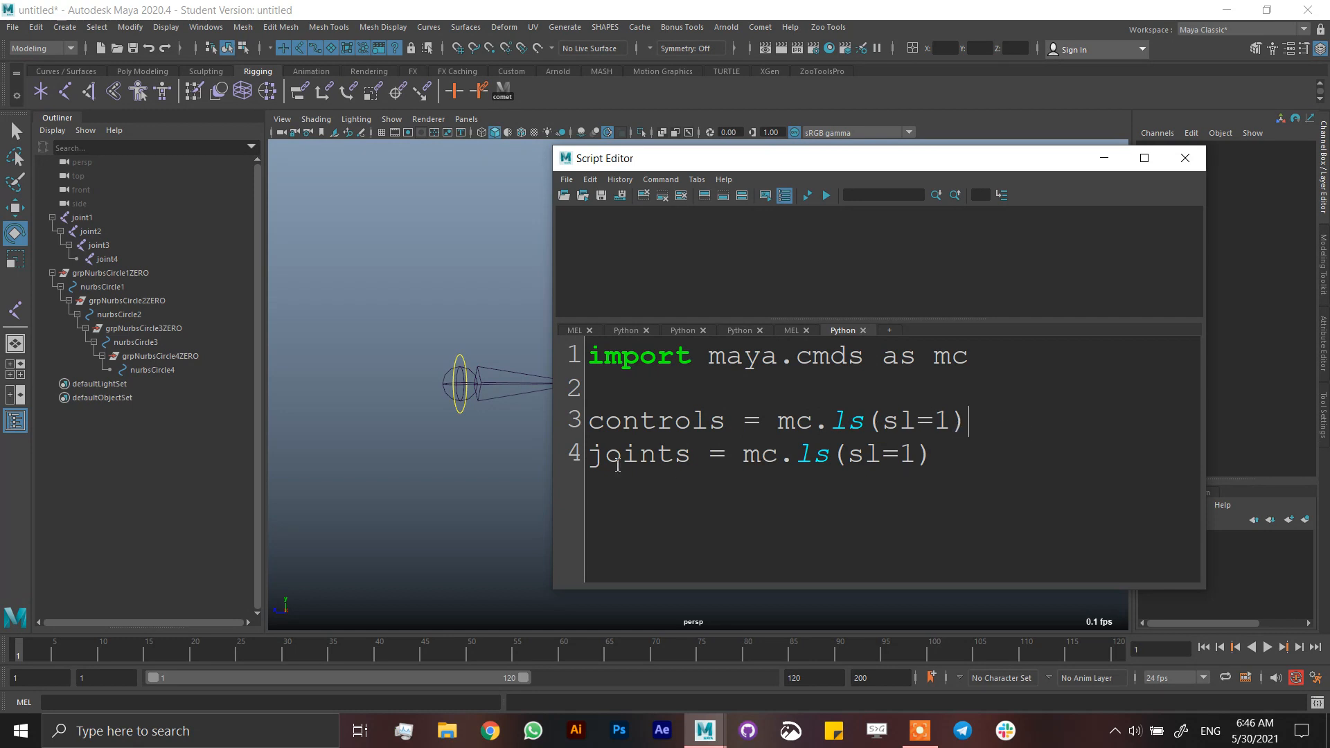
text(oints)
text(pri)
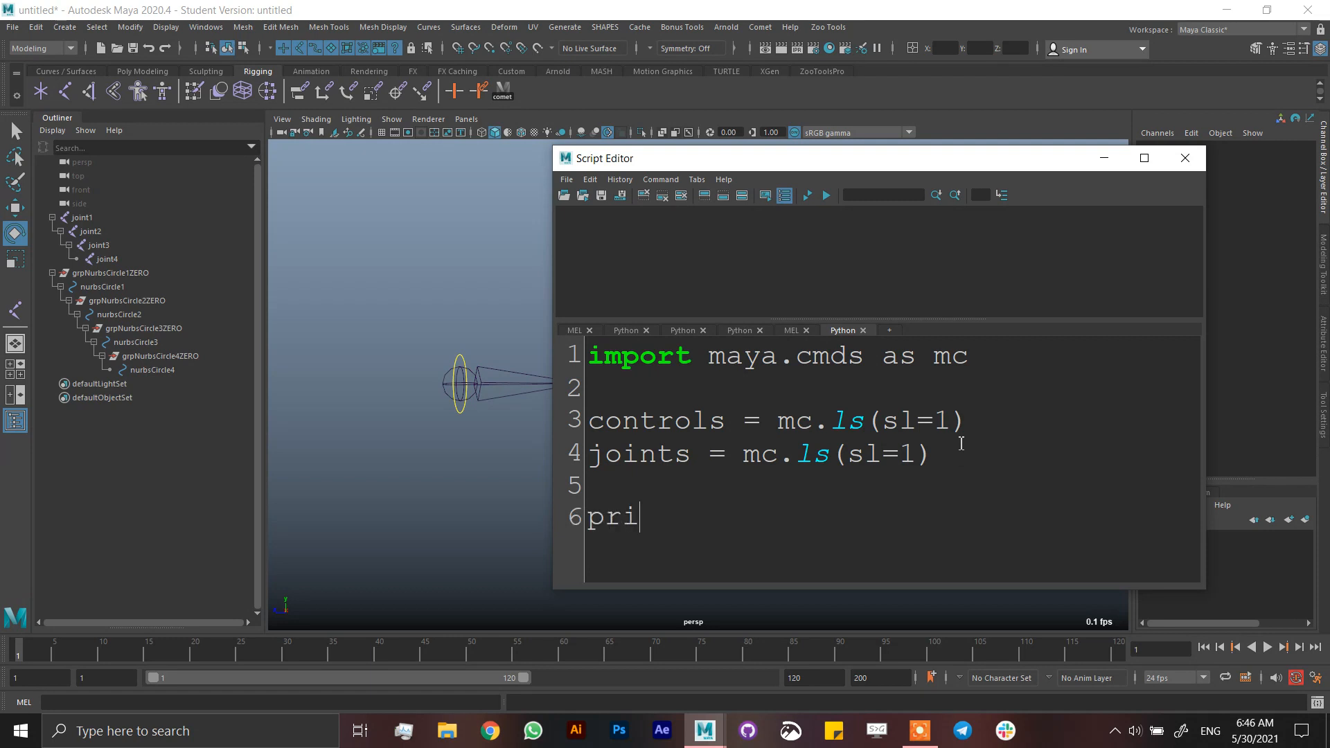
Step: Add print (controls) and print (joints) lines to the script
text(nt ()
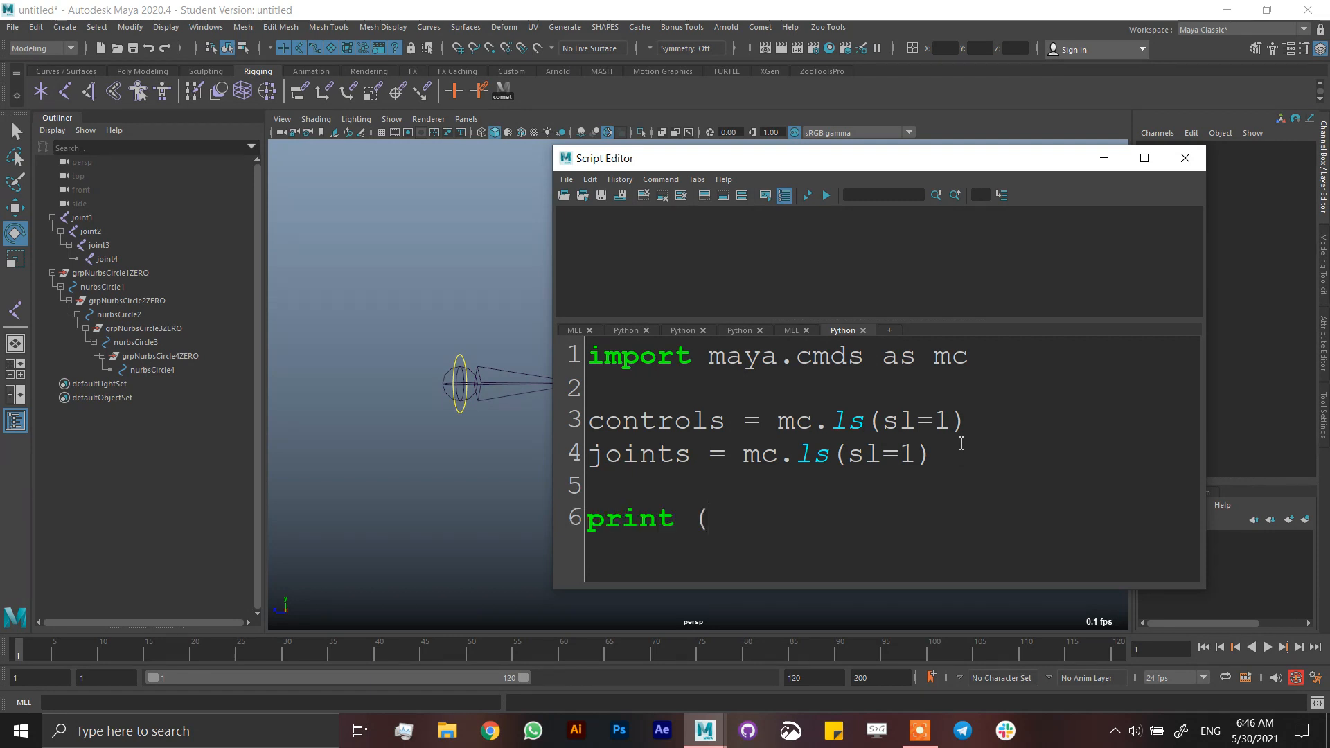
text(controls))
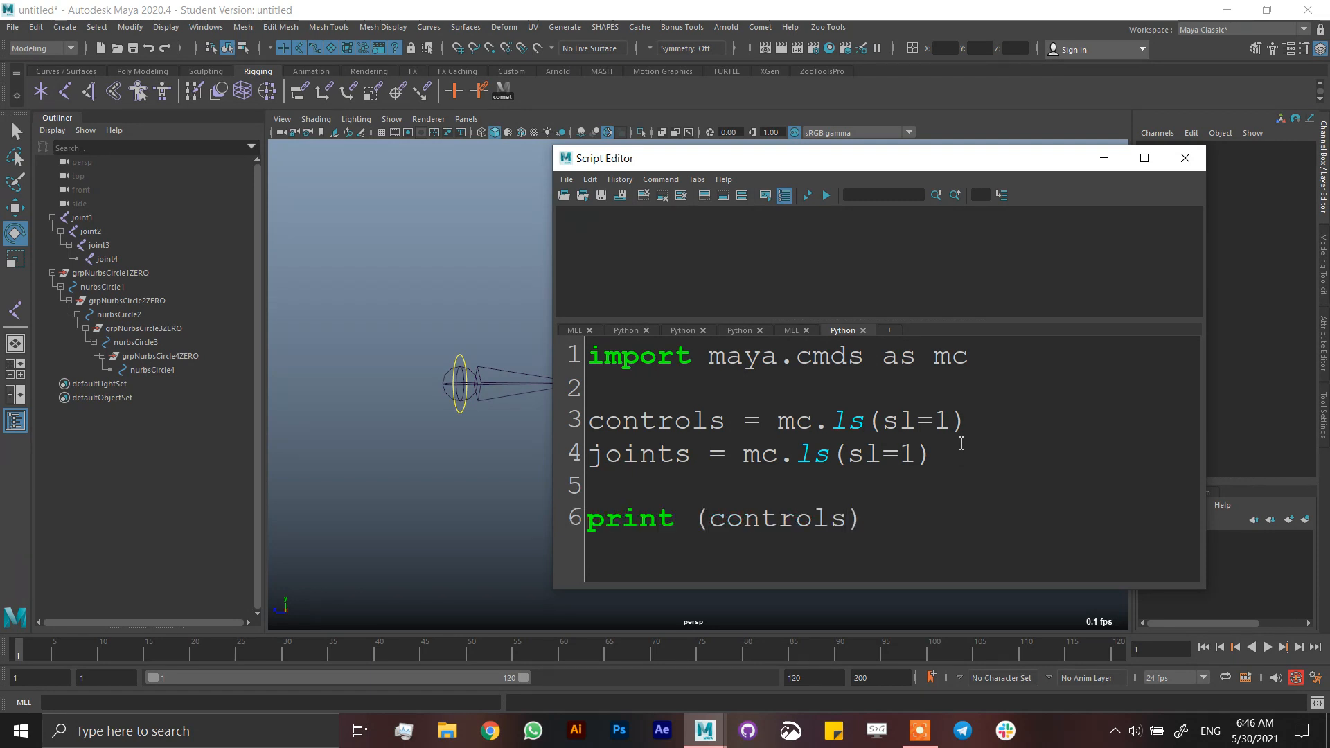
text(print ()
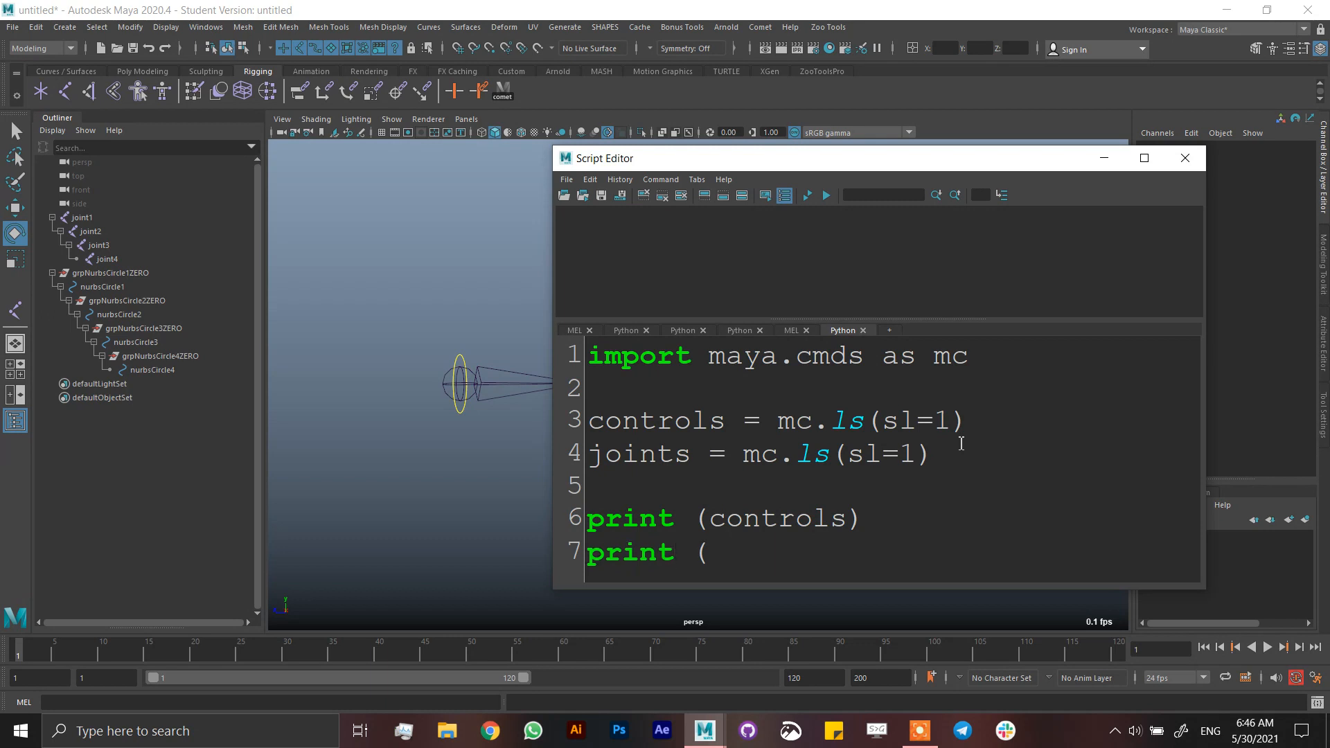
text(j)
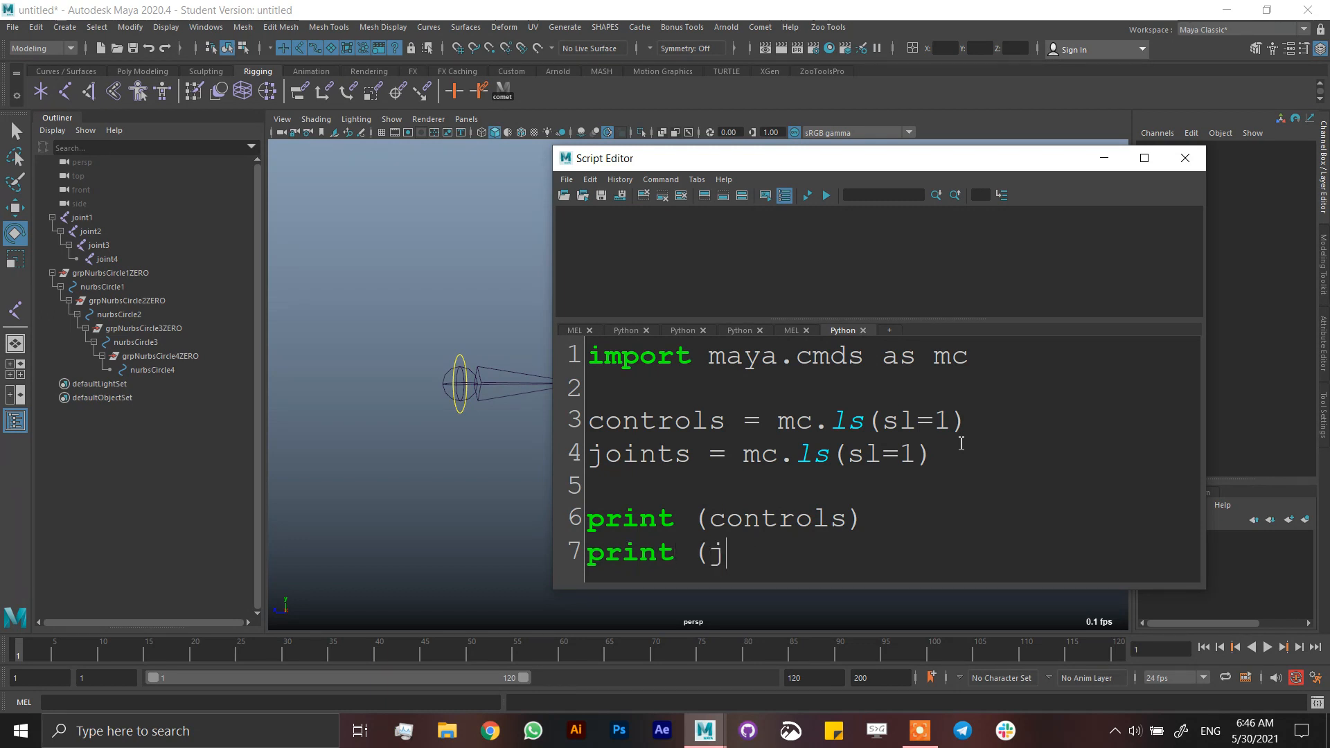
text(oints))
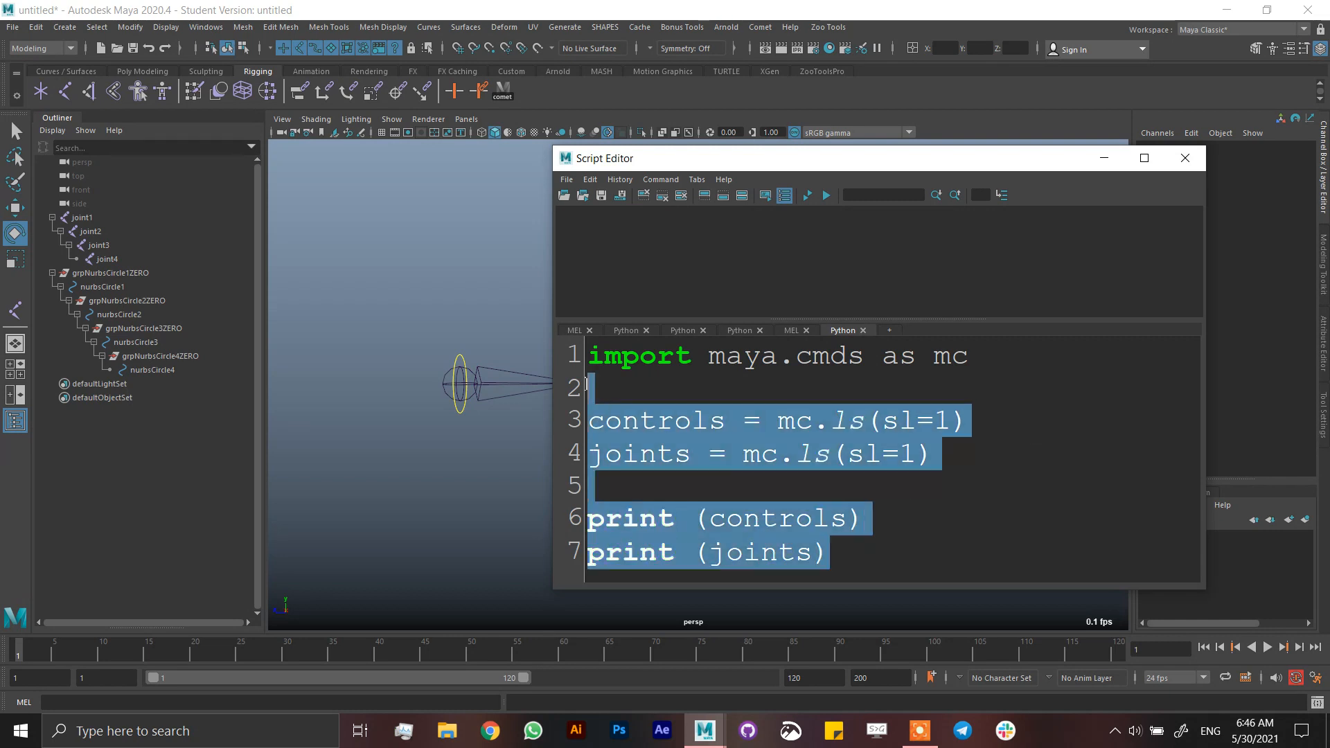
Step: Select the four circles, then the four joints, running each list line and both prints
click(824, 195)
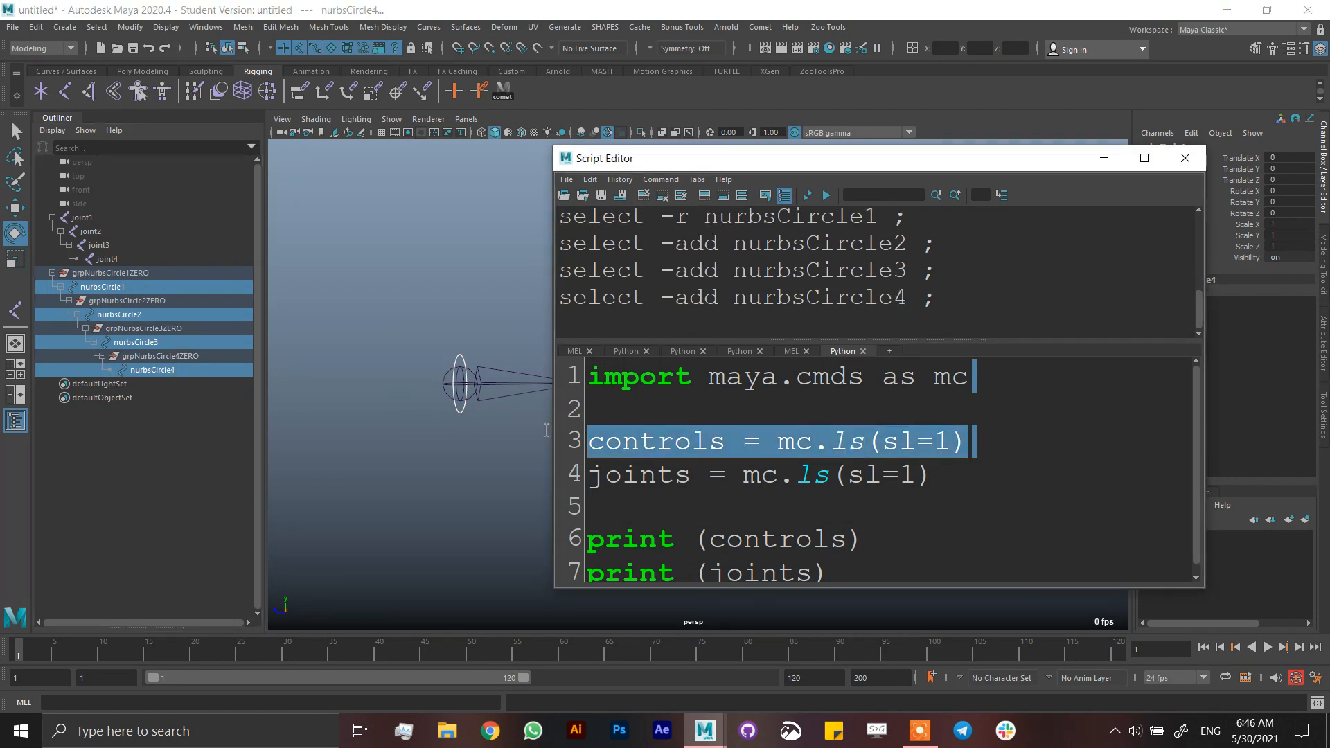
click(966, 440)
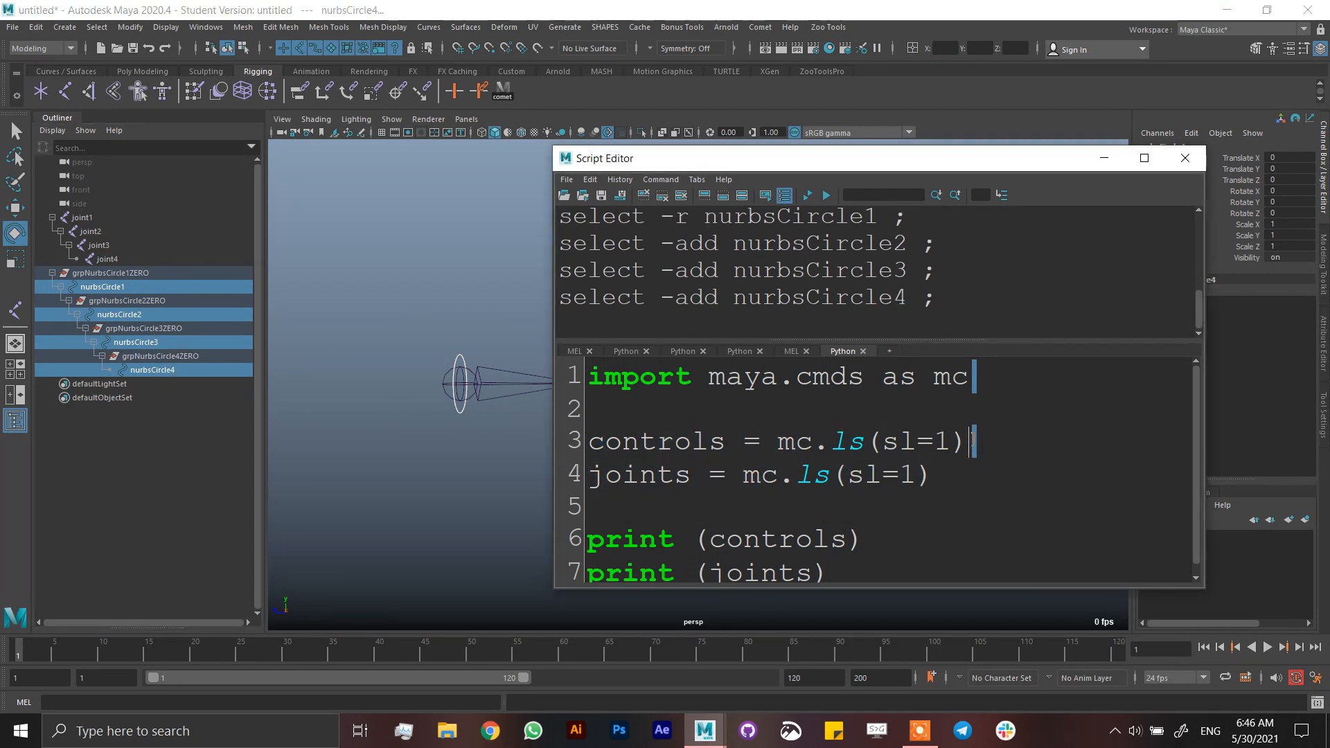
triple_click(771, 441)
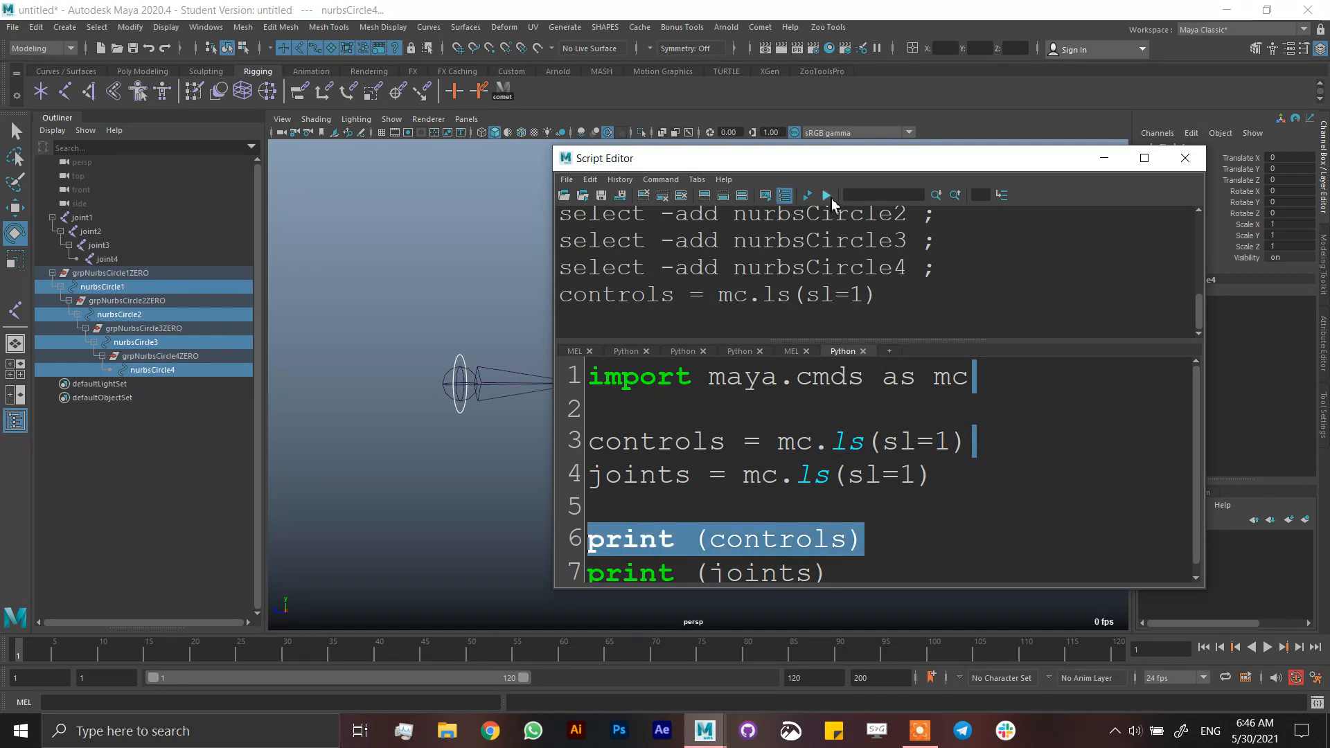
click(805, 195)
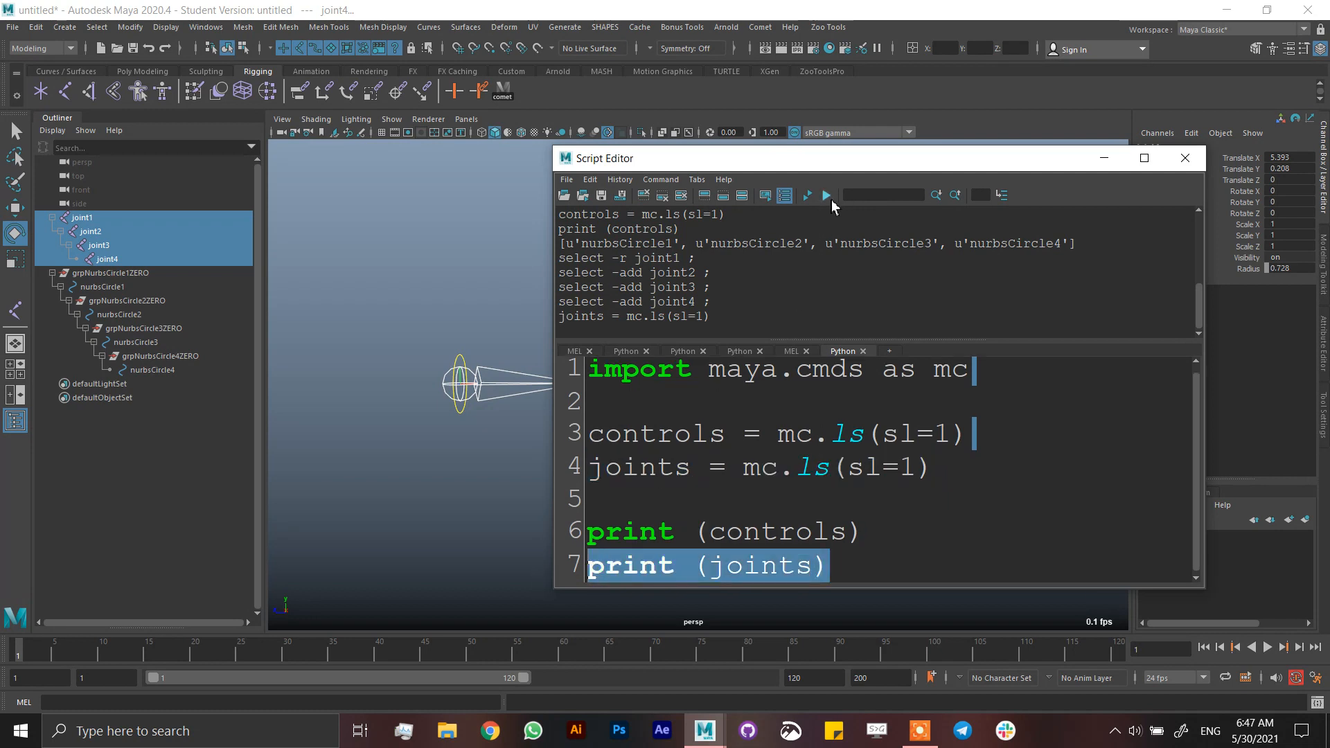
click(825, 195)
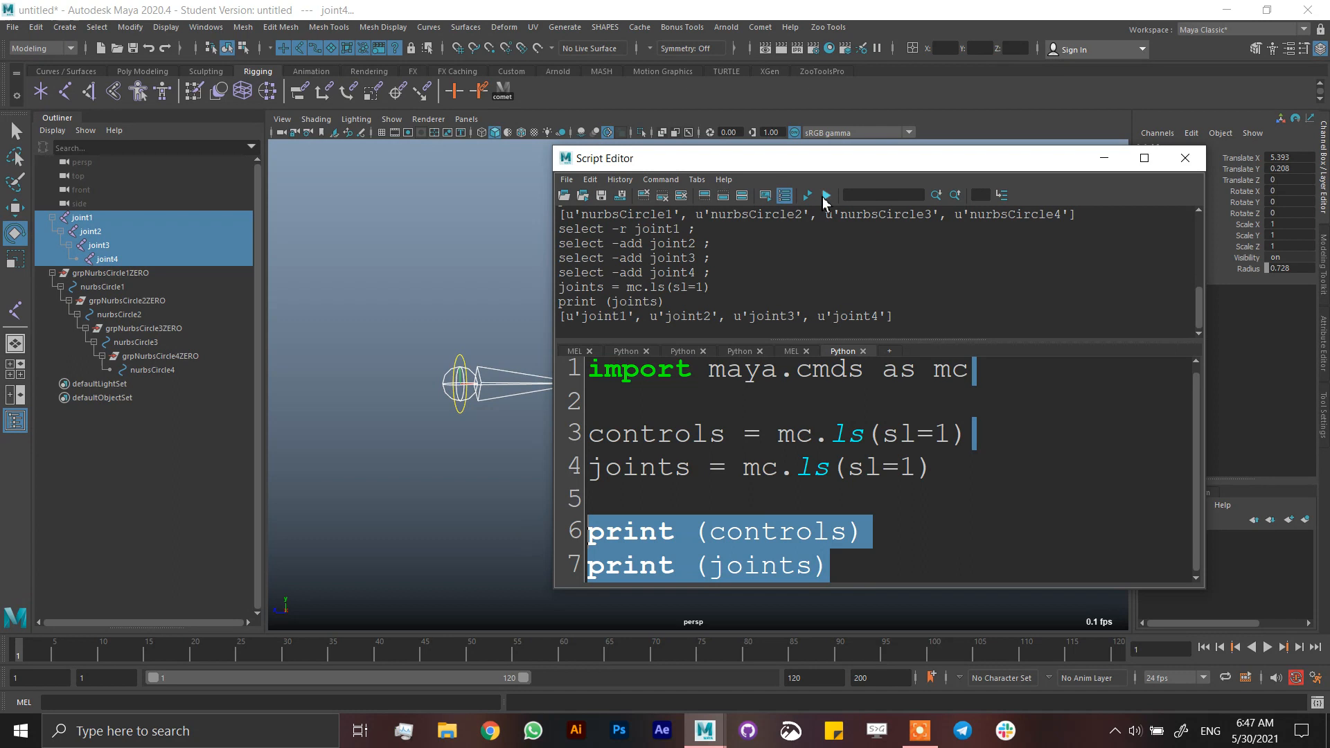
click(824, 195)
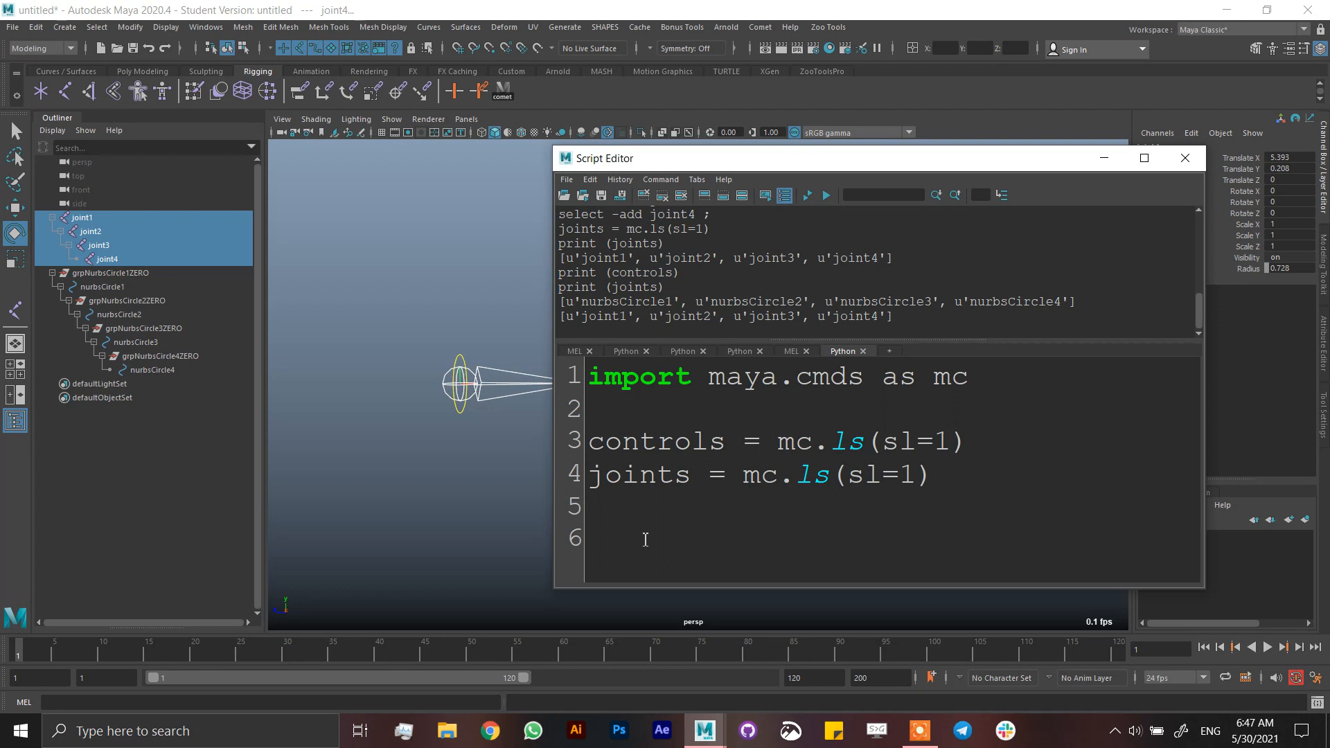
Step: Type the loop header 'for c, j in zip(controls, joints):'
text(for)
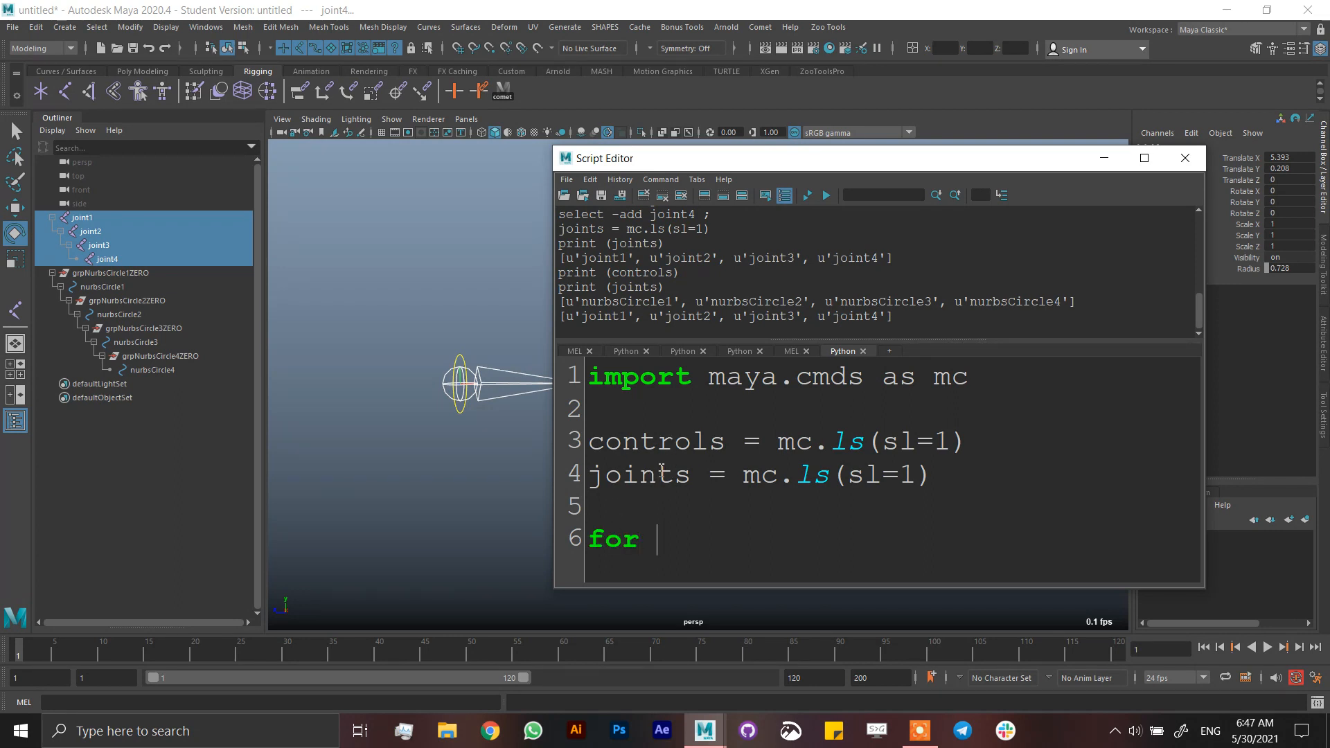
mouse_move(513, 483)
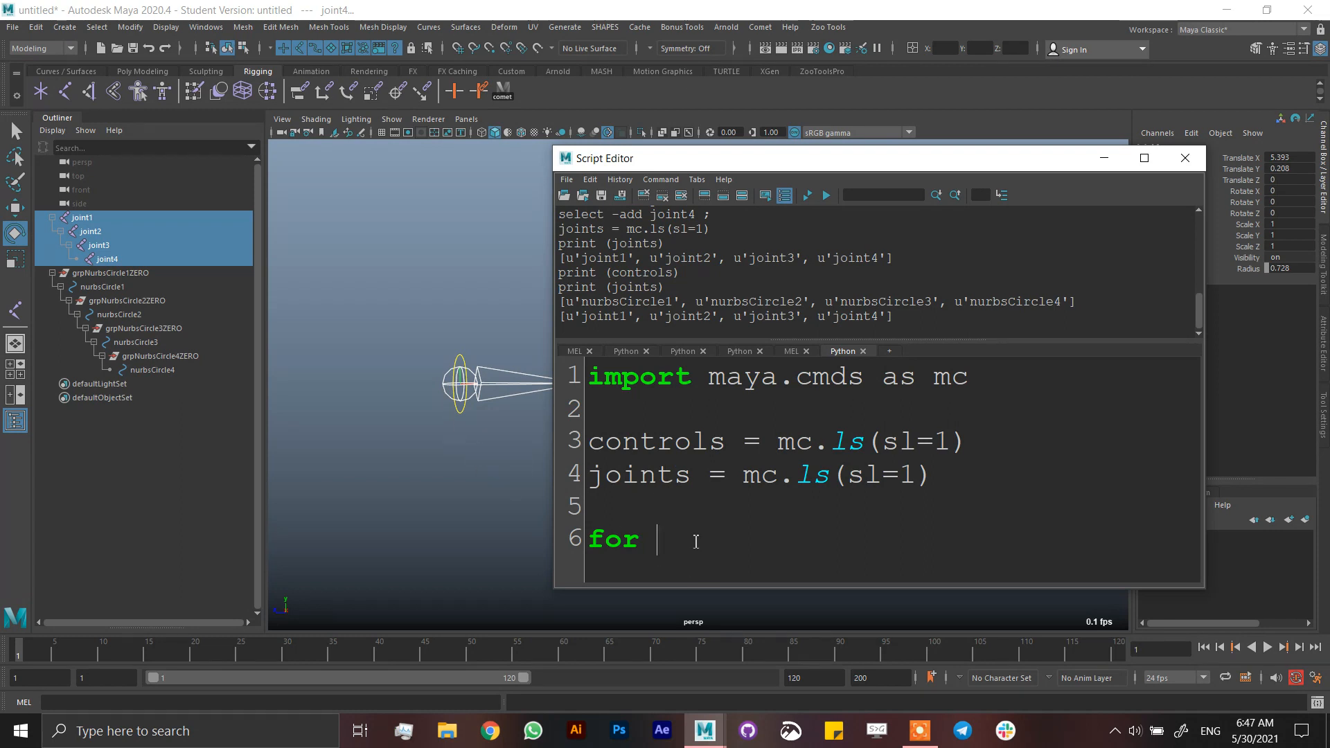
text(c)
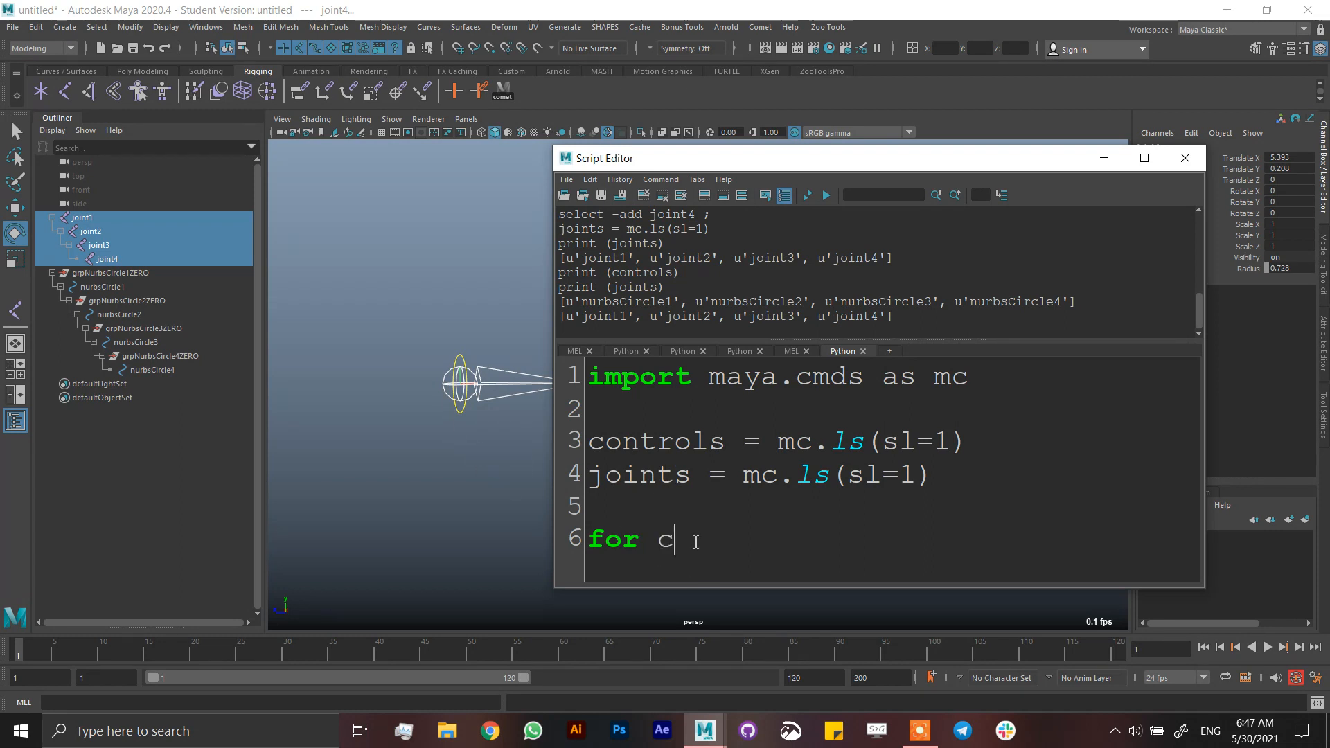
text(, j)
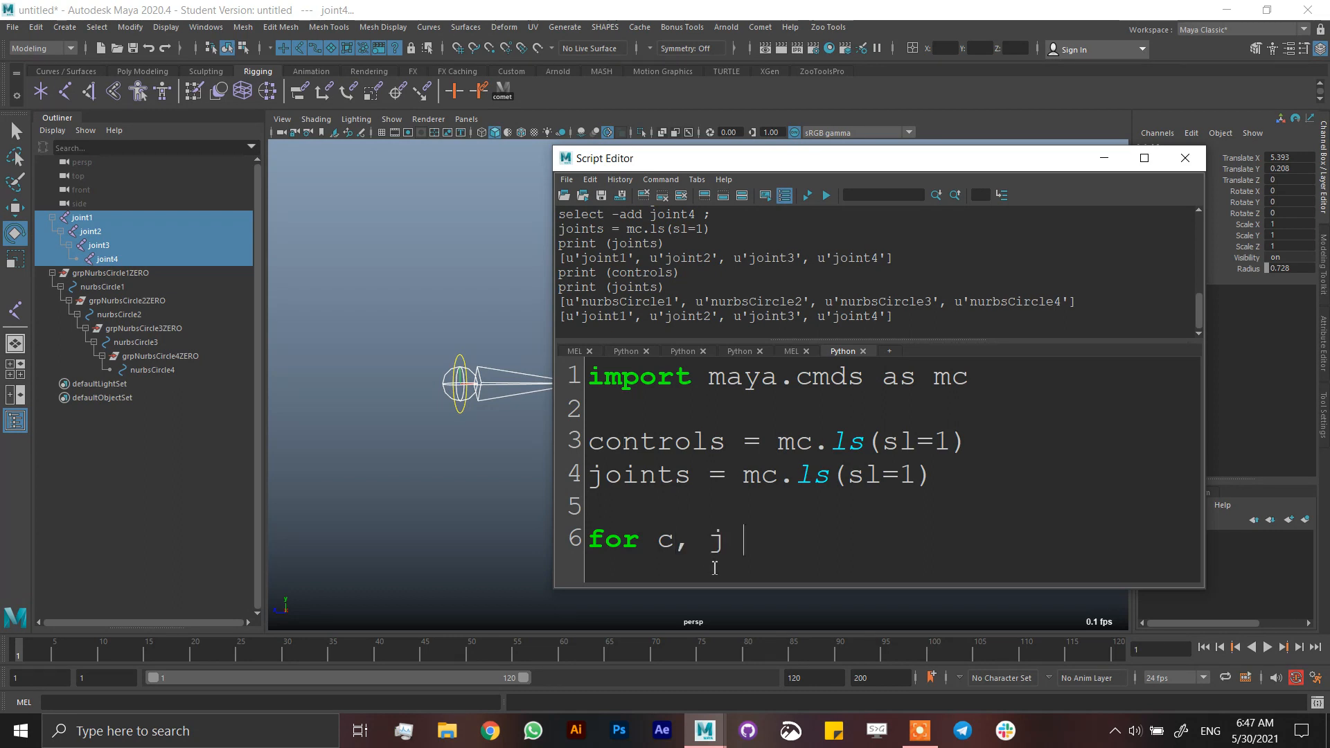
text(in)
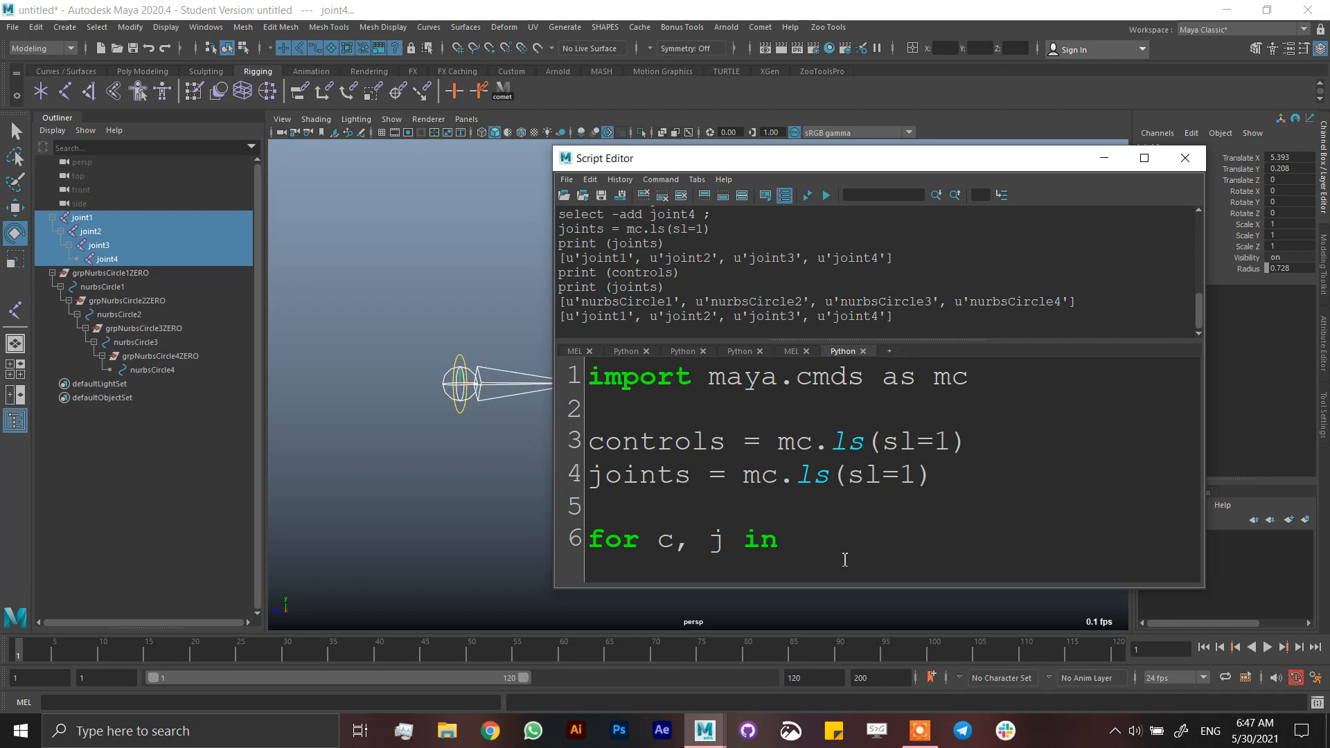
text(zip()
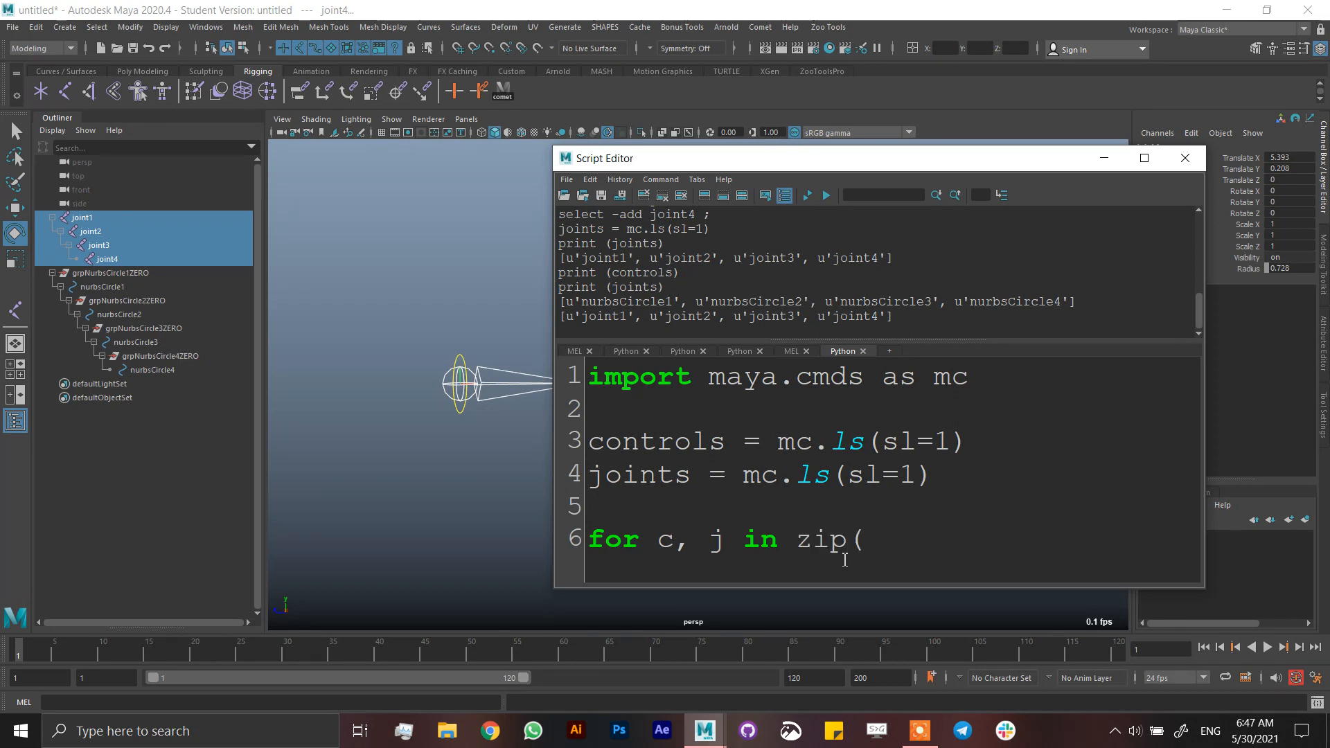
text())
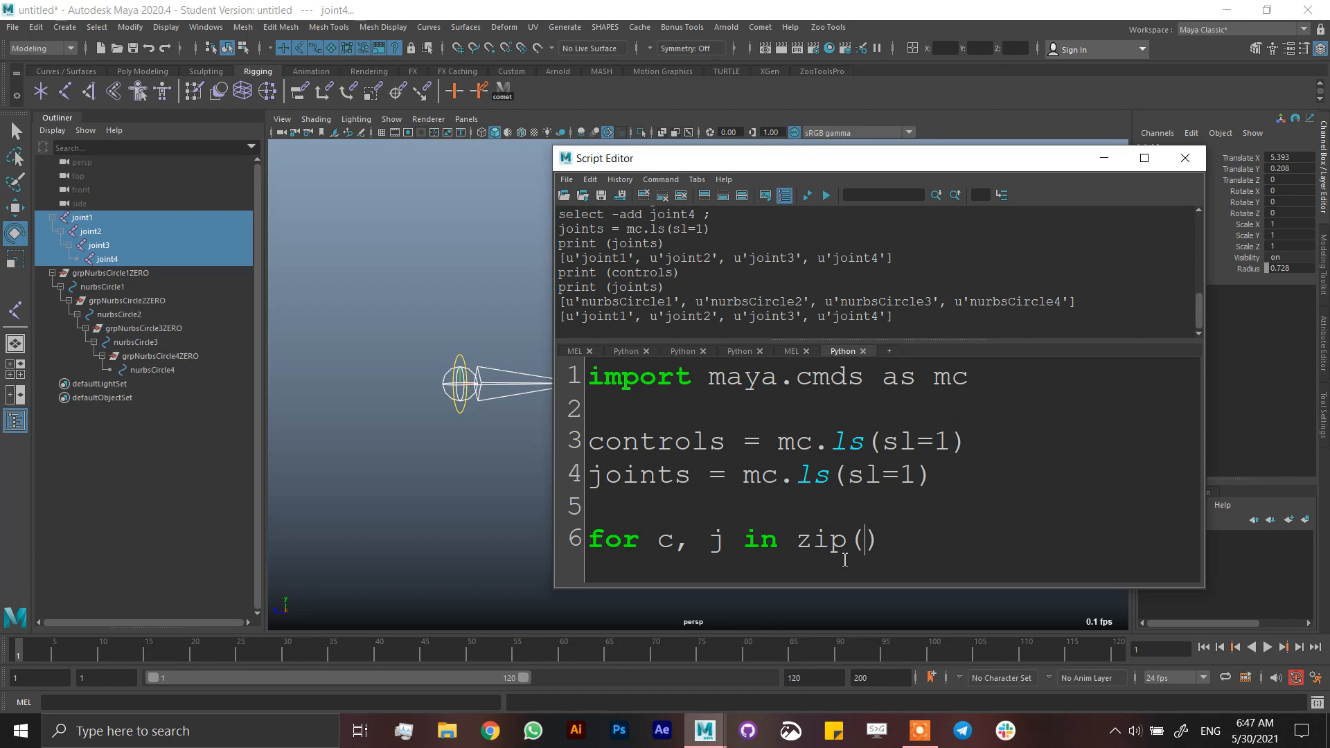
mouse_move(789, 537)
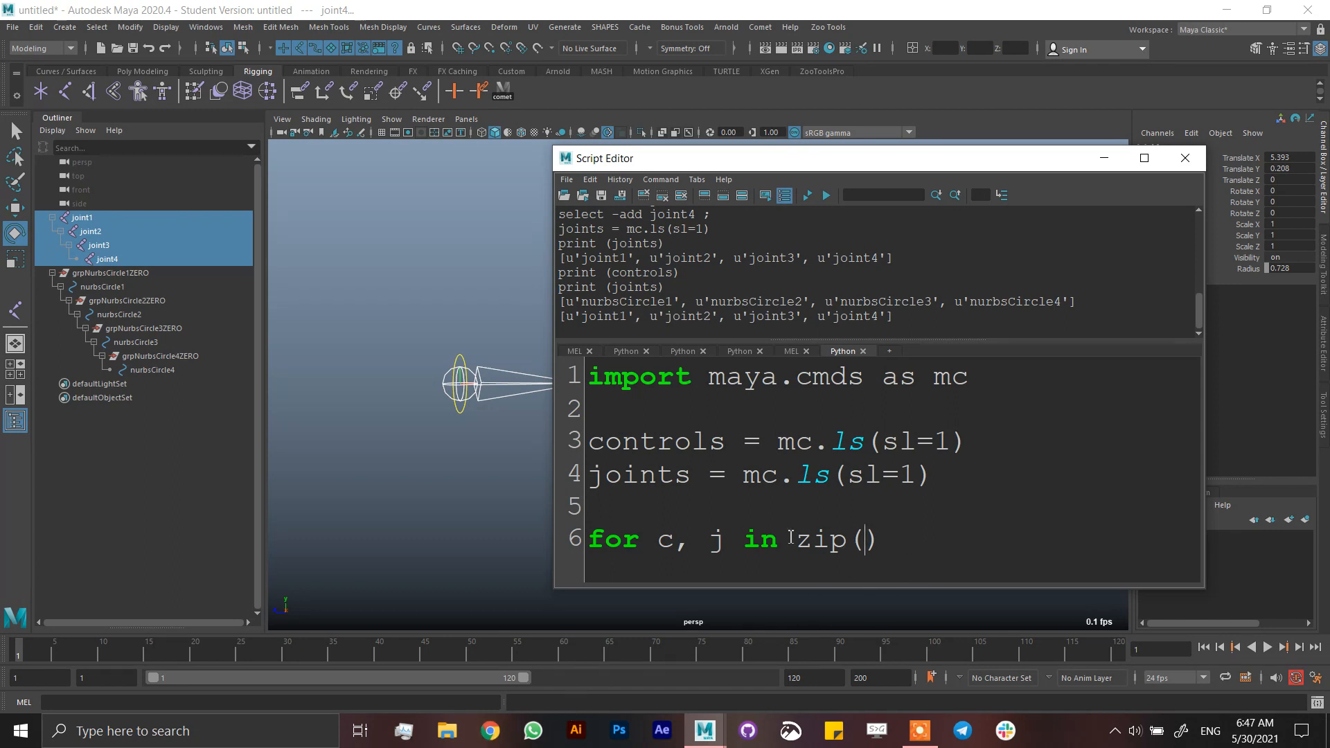
text(co)
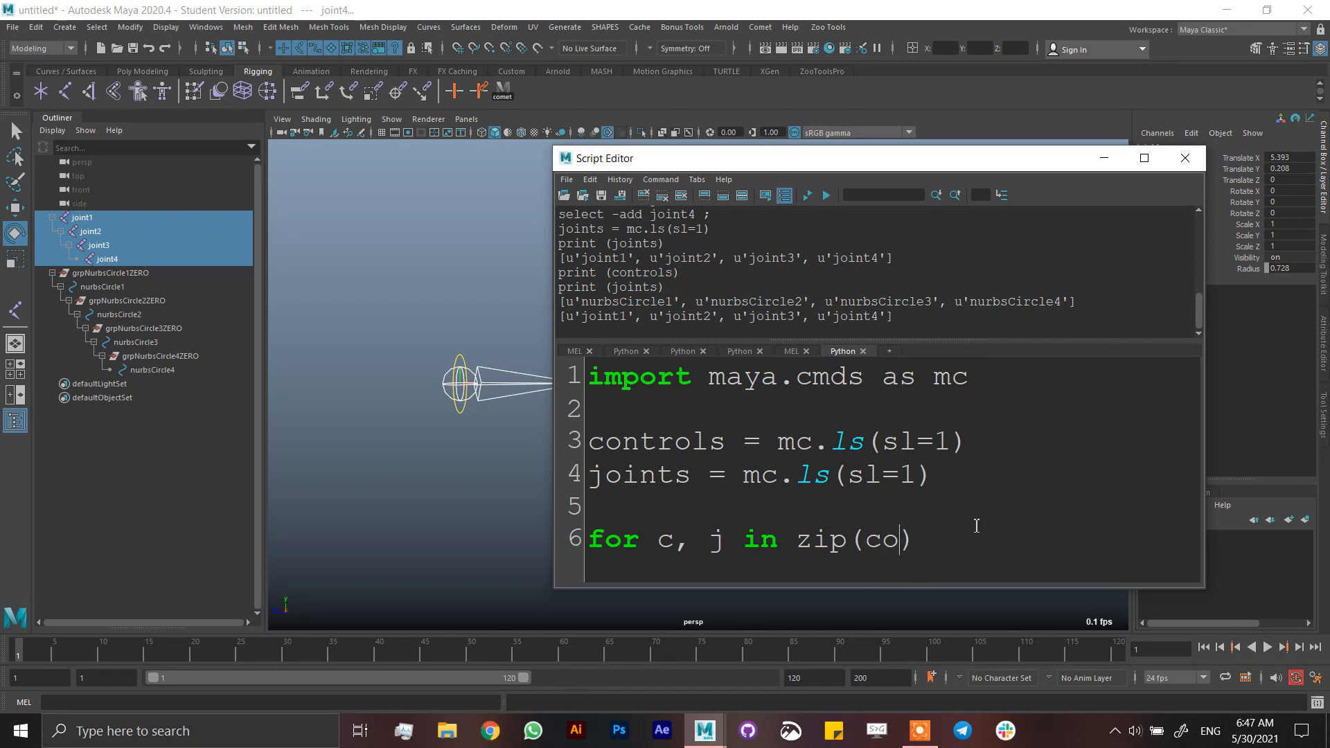
text(ntrols)
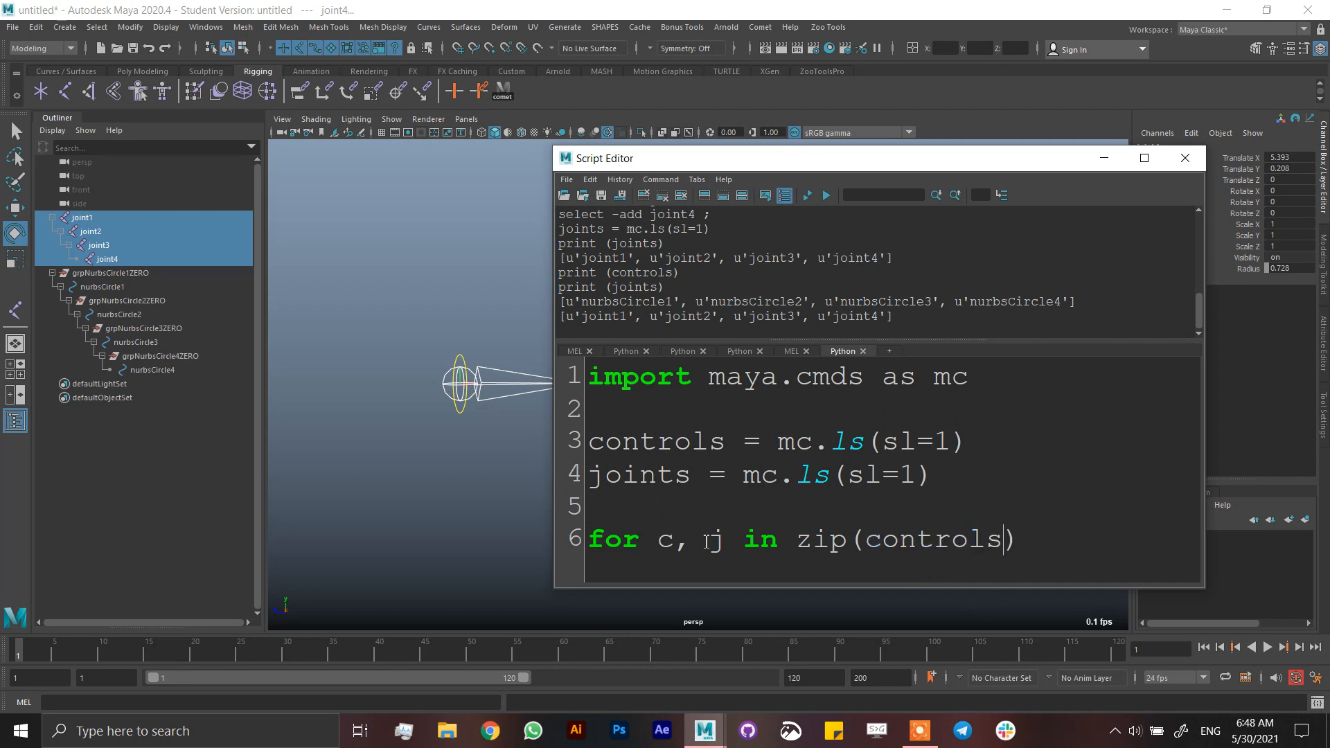
key(Backspace)
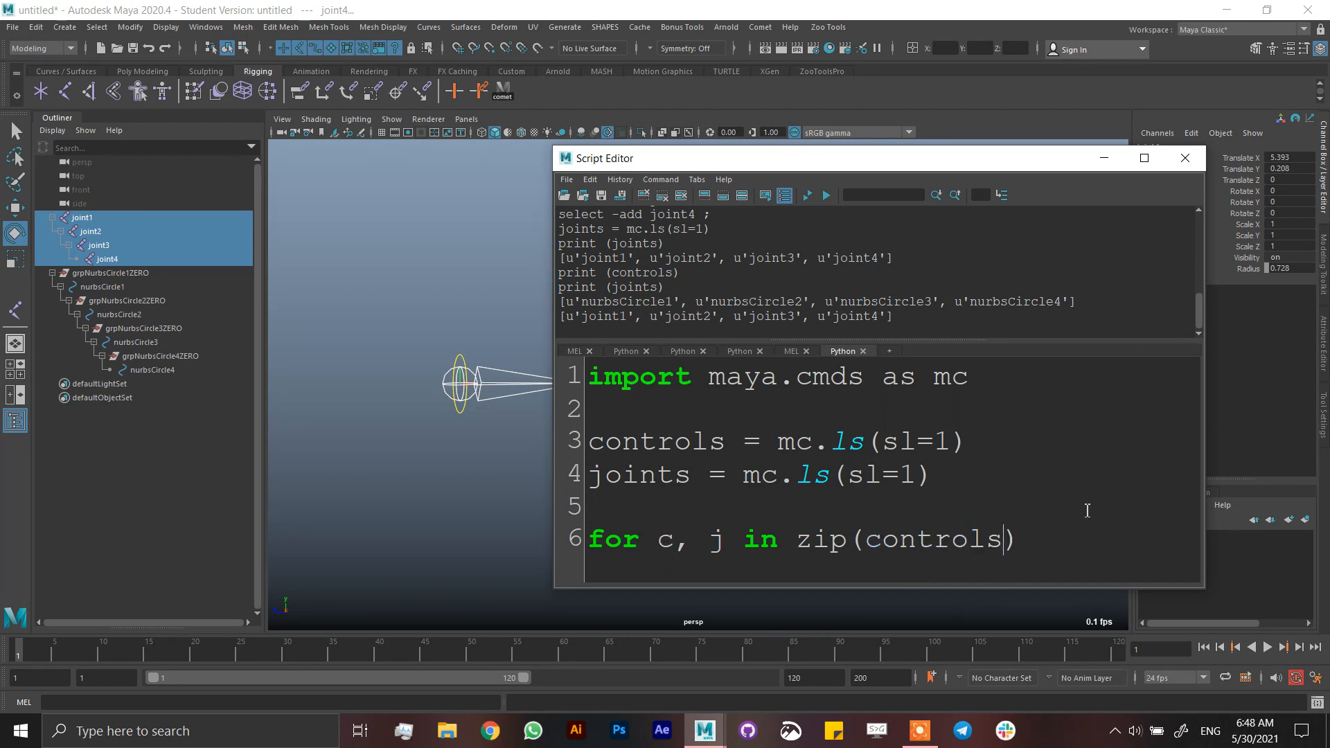
text(, j))
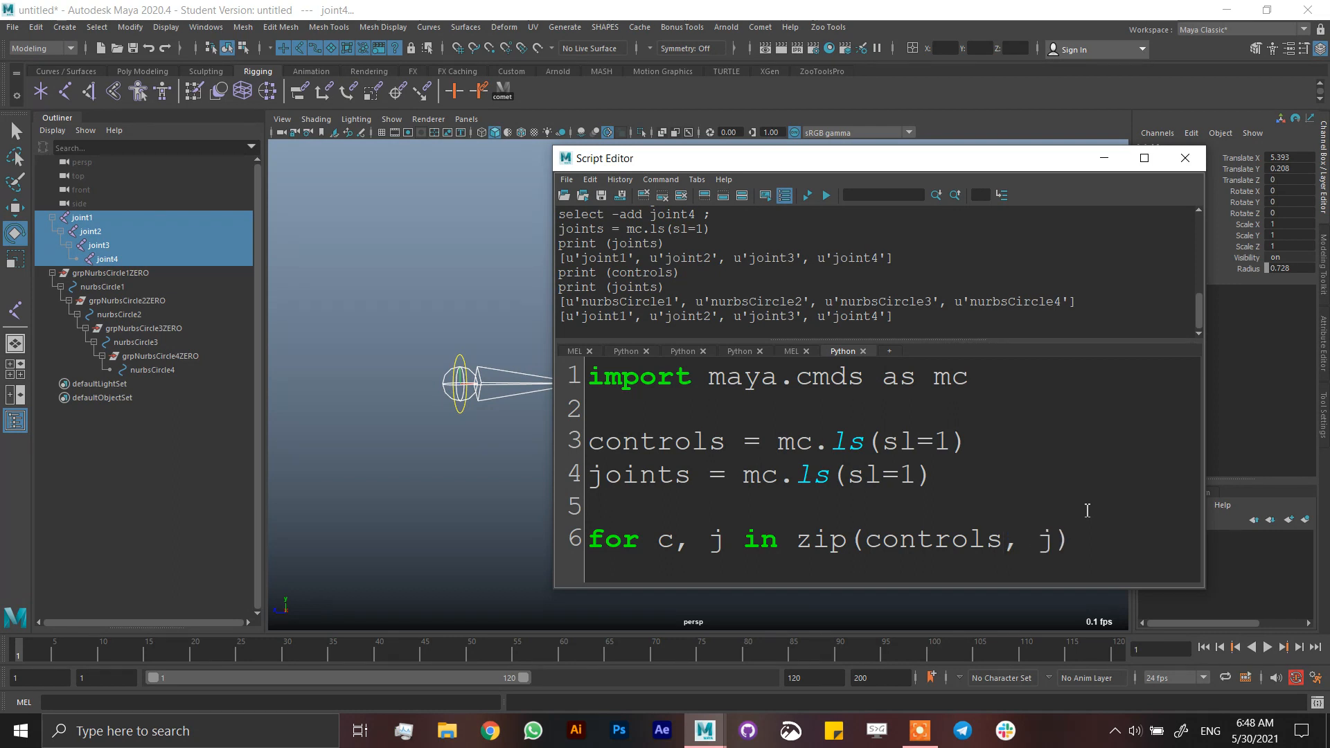
text(oints)
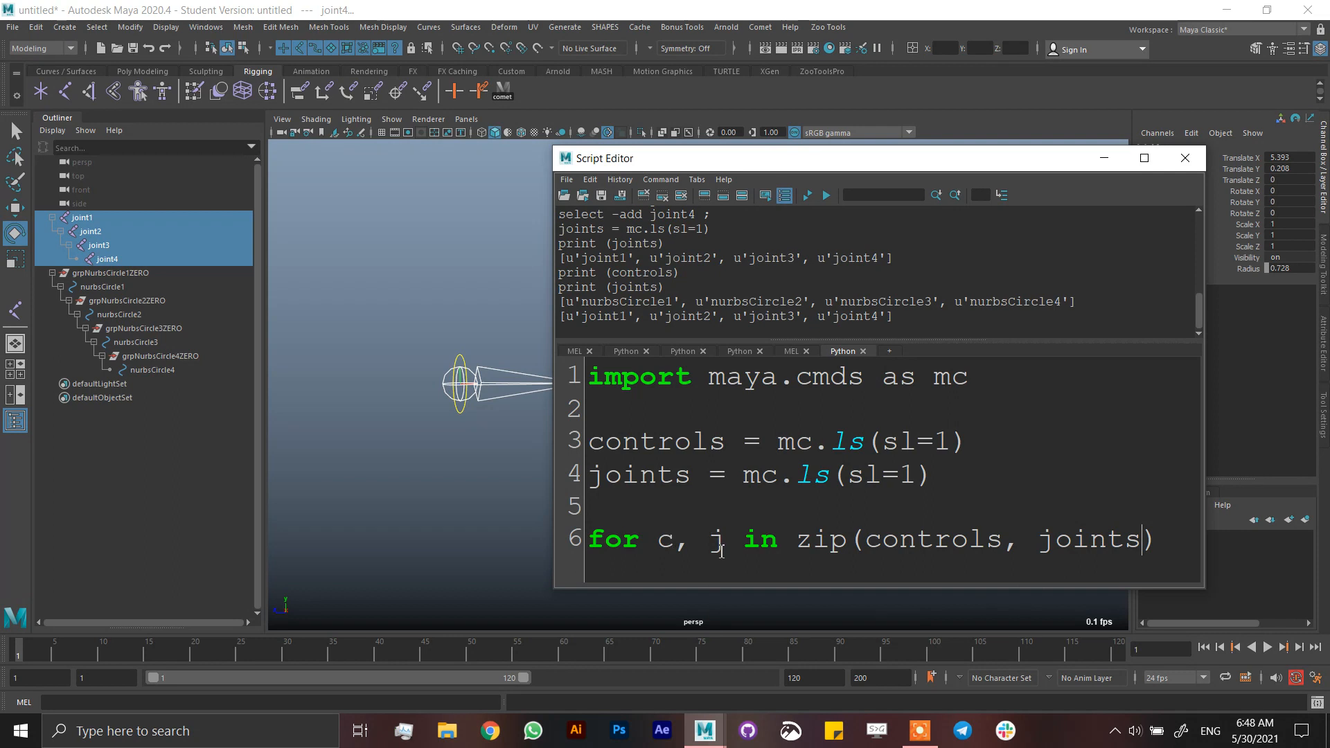
text())
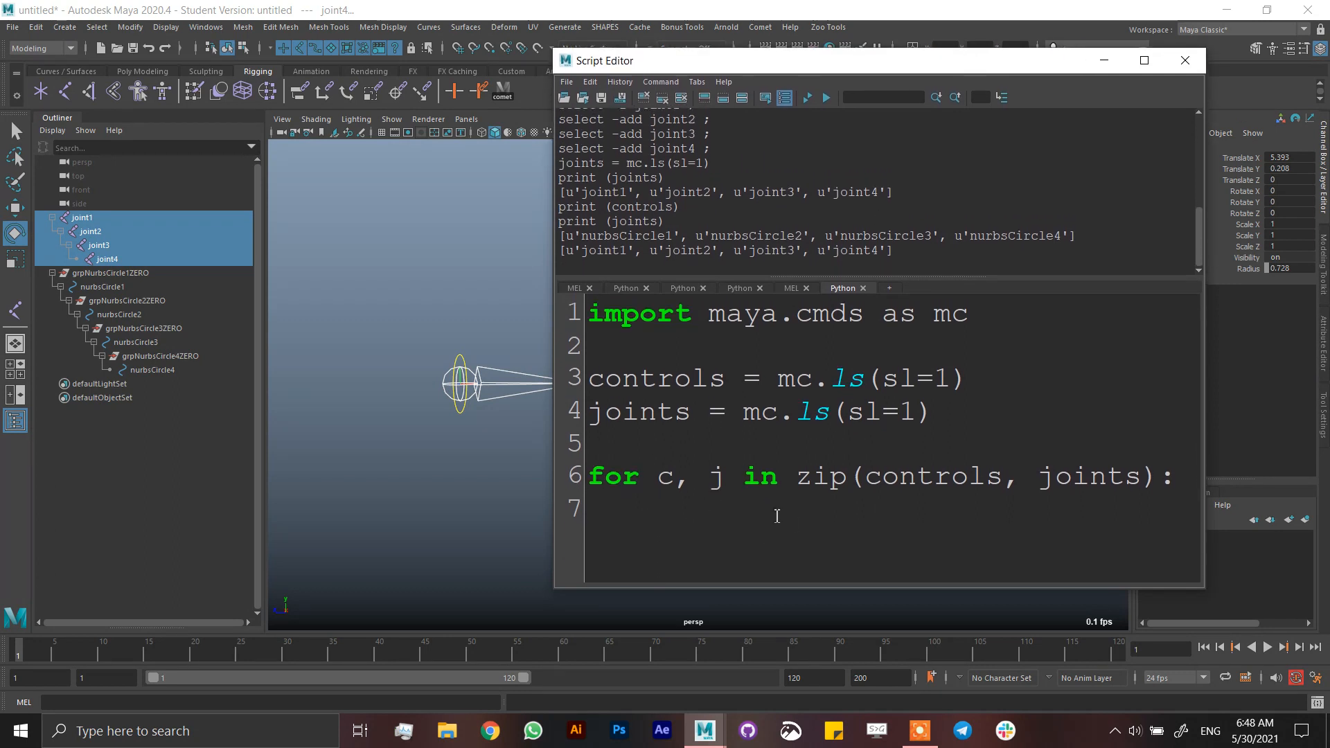
Step: Type mc.parentConstraint() on the indented loop body line
text(mc)
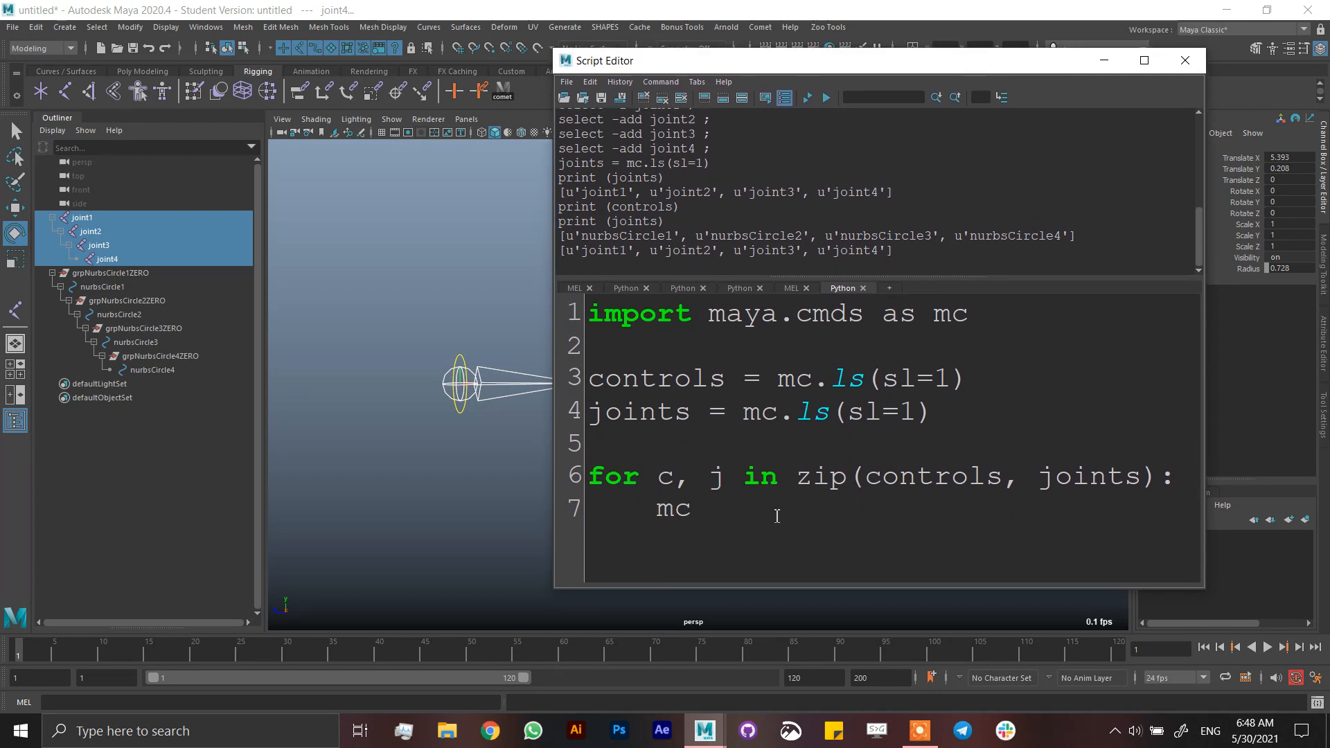
text(.para)
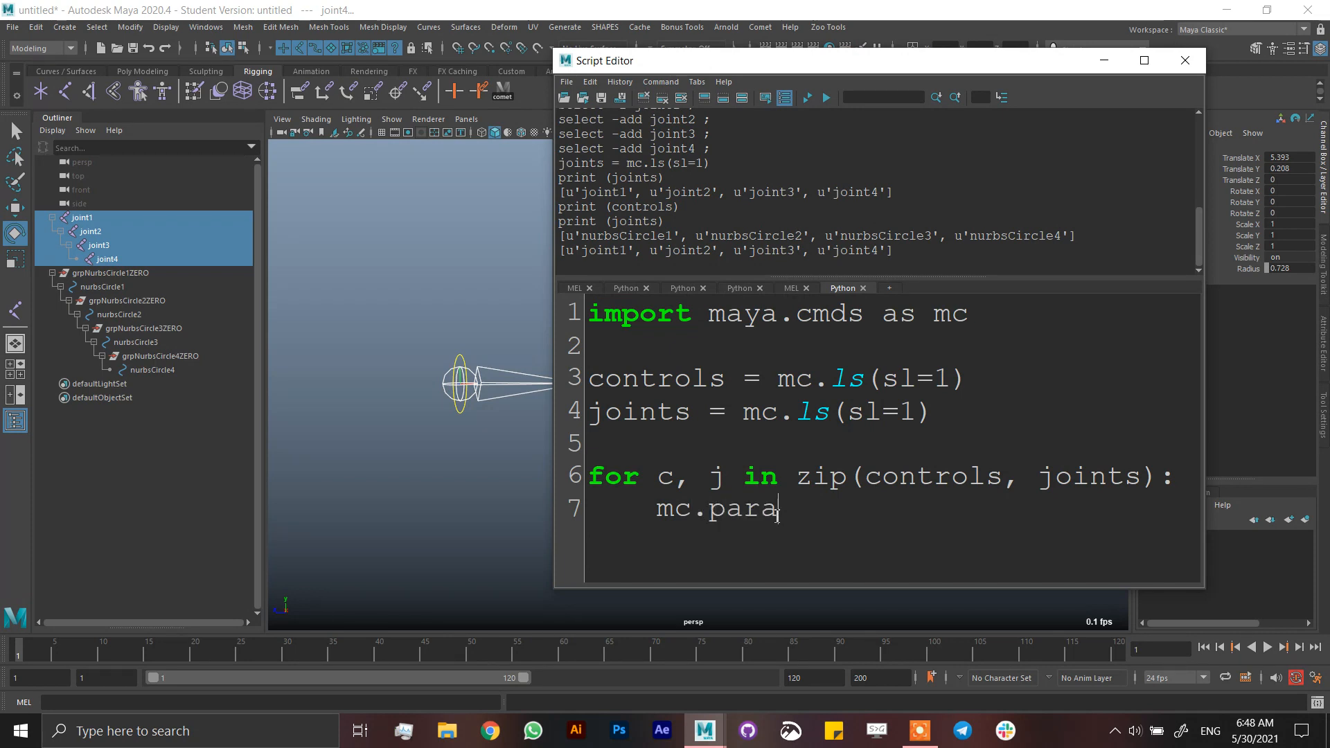
text(e)
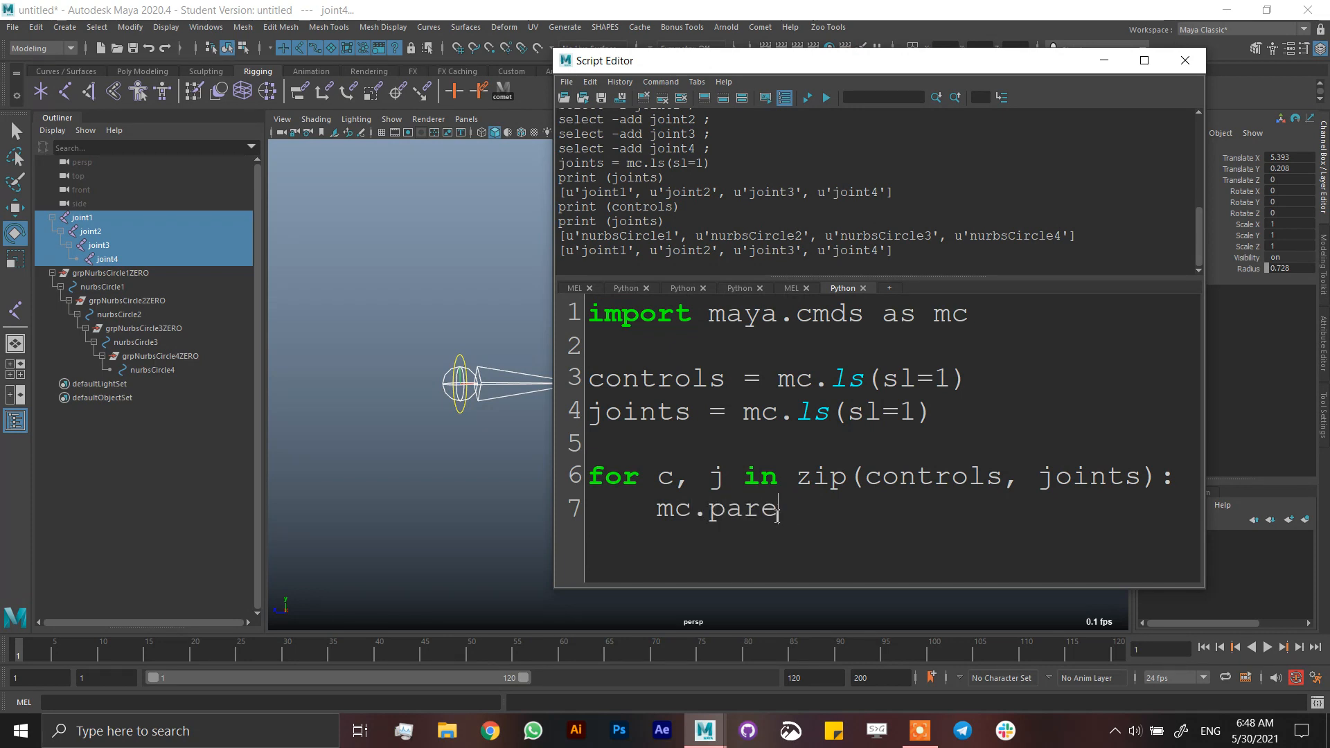
text(ntConstrai)
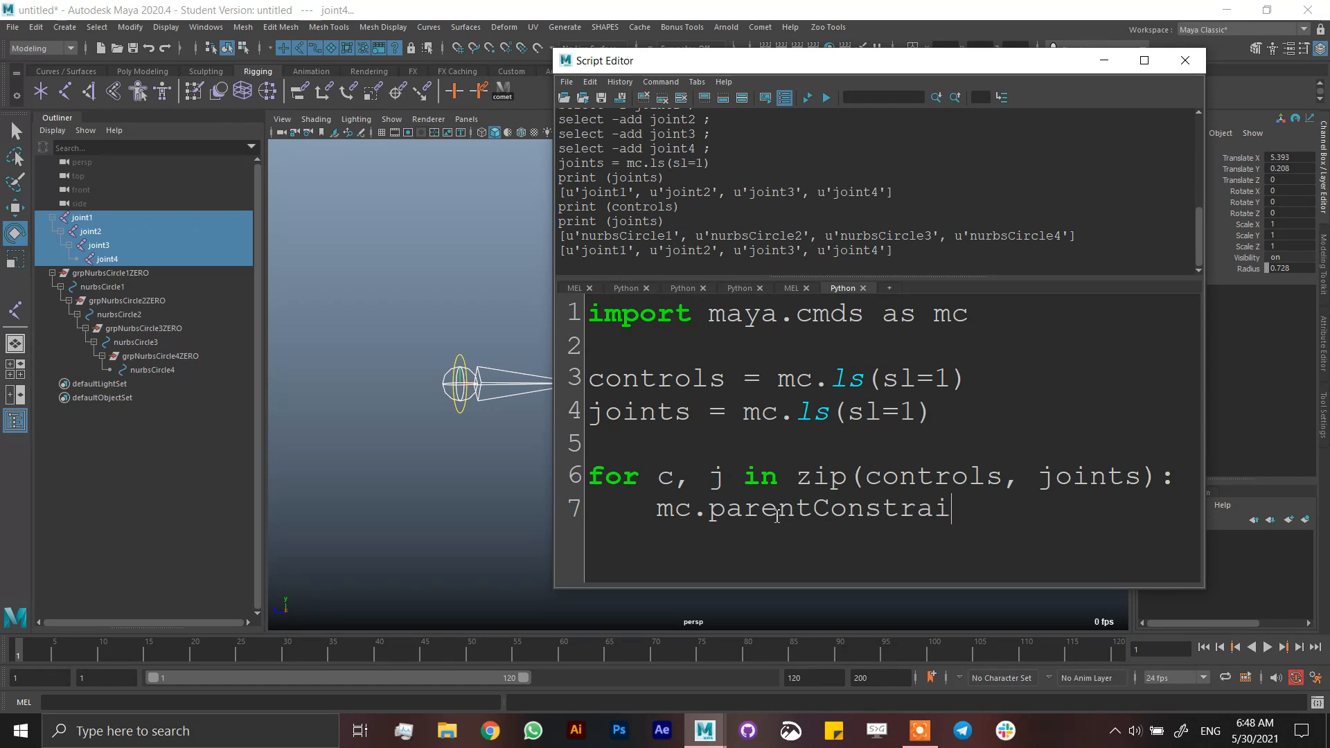
text(nt)
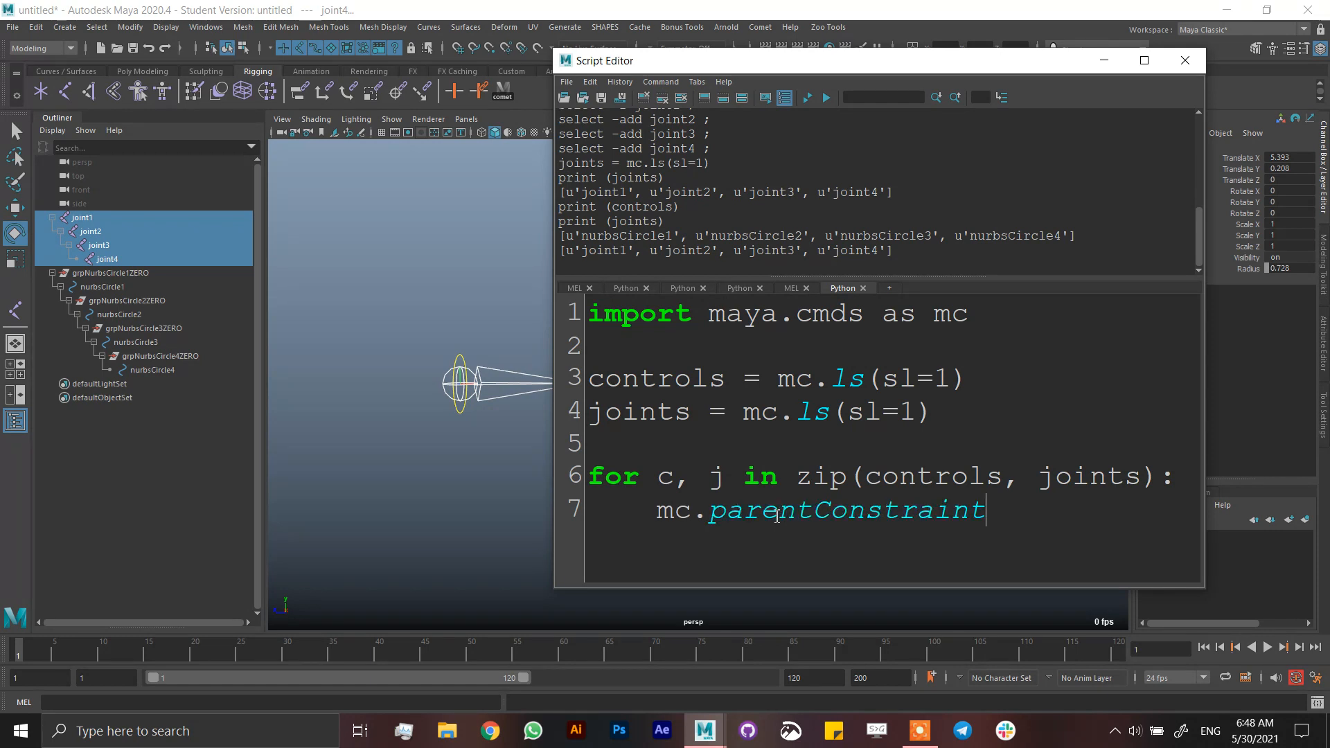
text(())
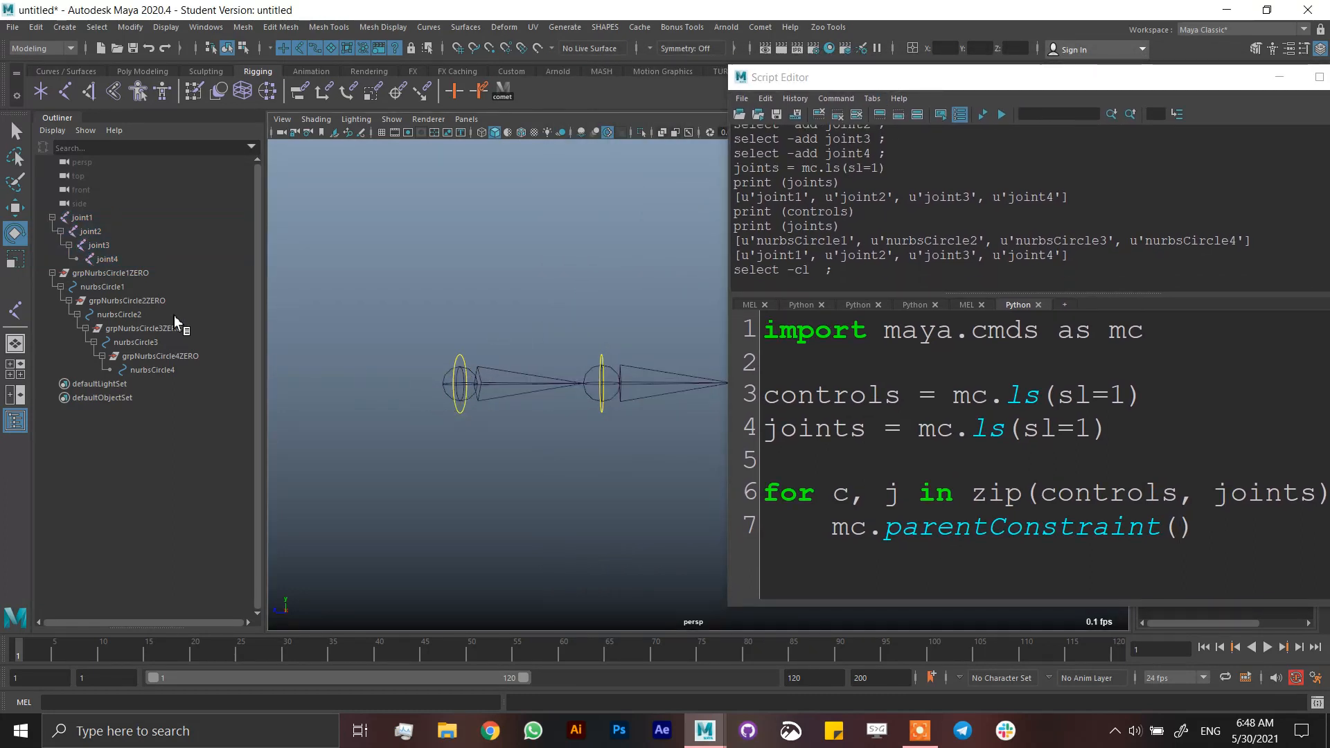
Step: Check the -mo flag with a test constraint, then complete parentConstraint(c, j, mo=1)
click(99, 287)
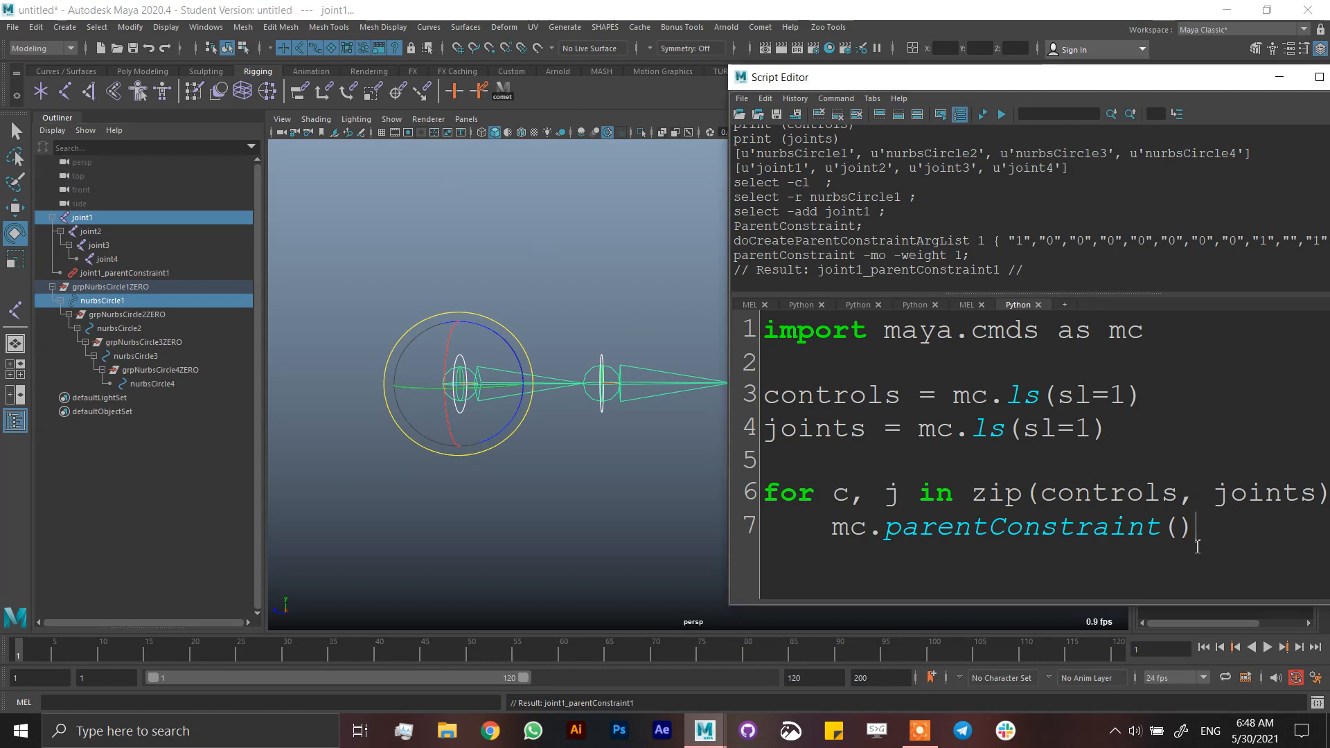
text(c)
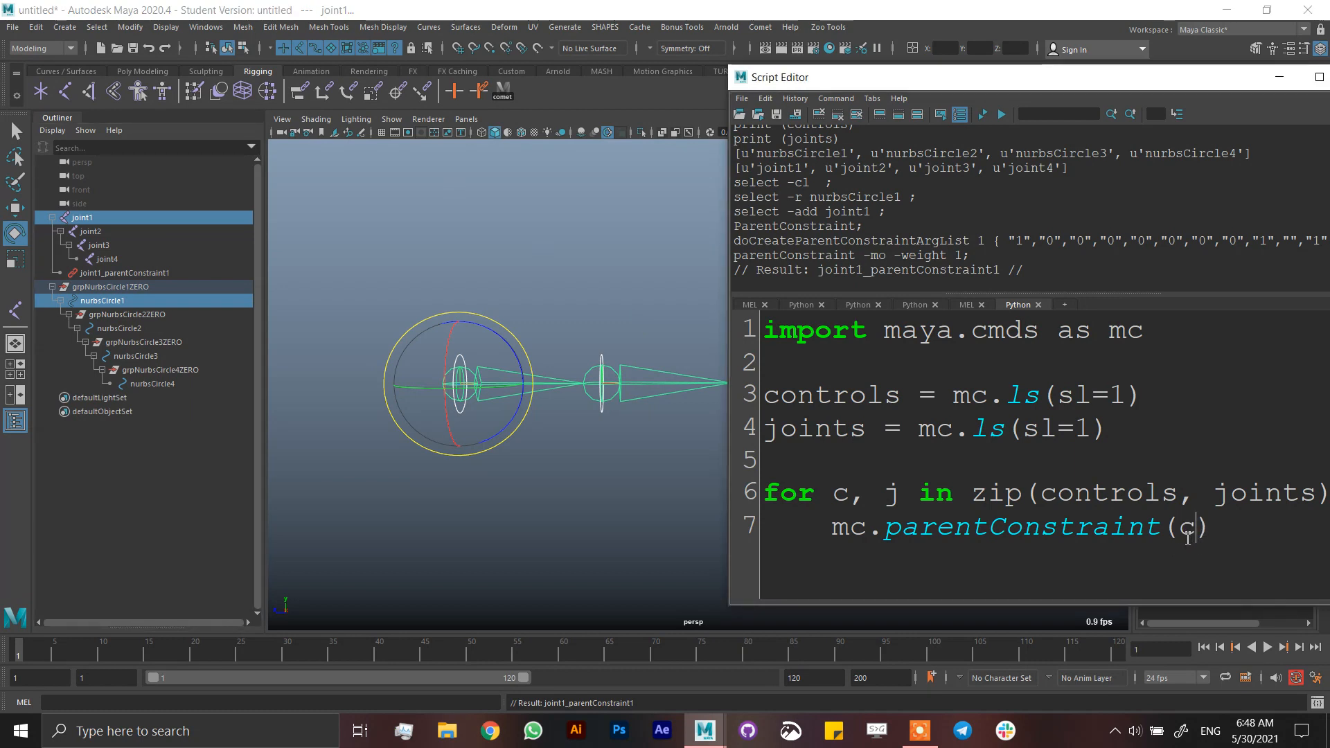
text(,j,))
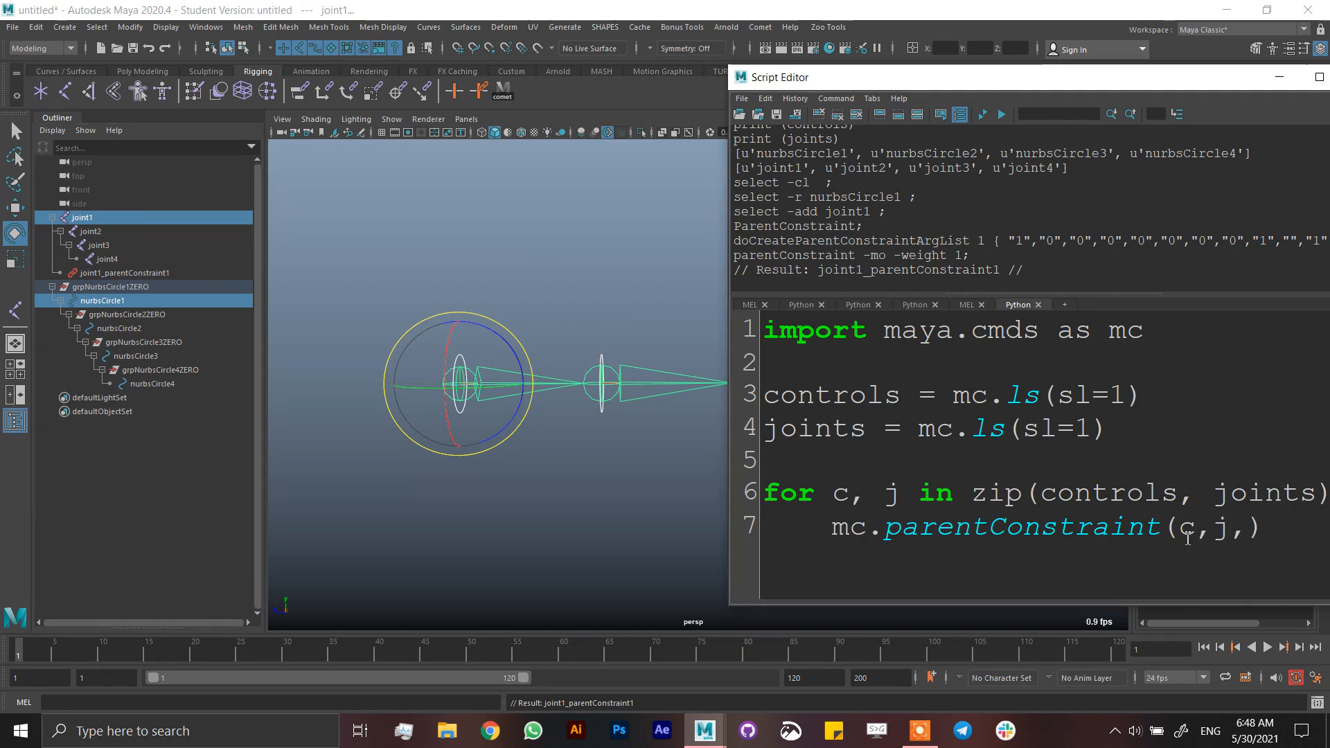
key(Backspace)
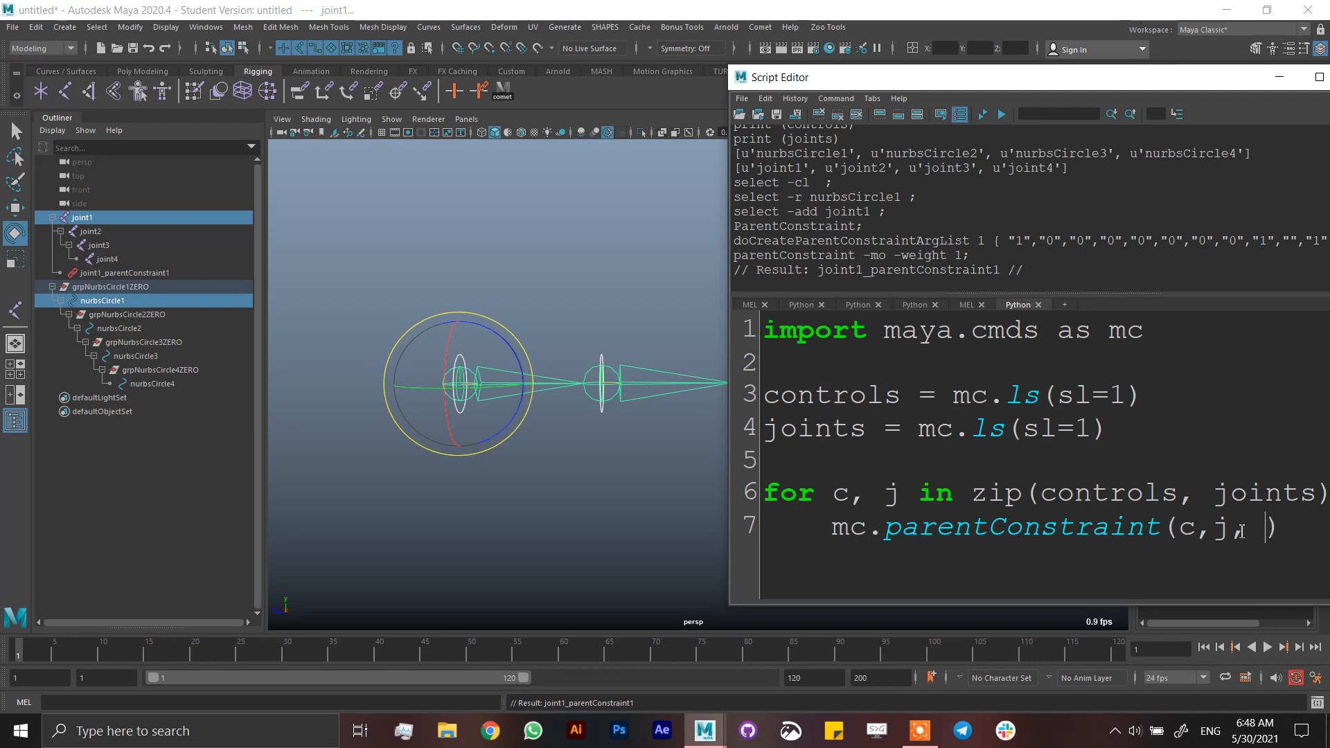
text(mo-)
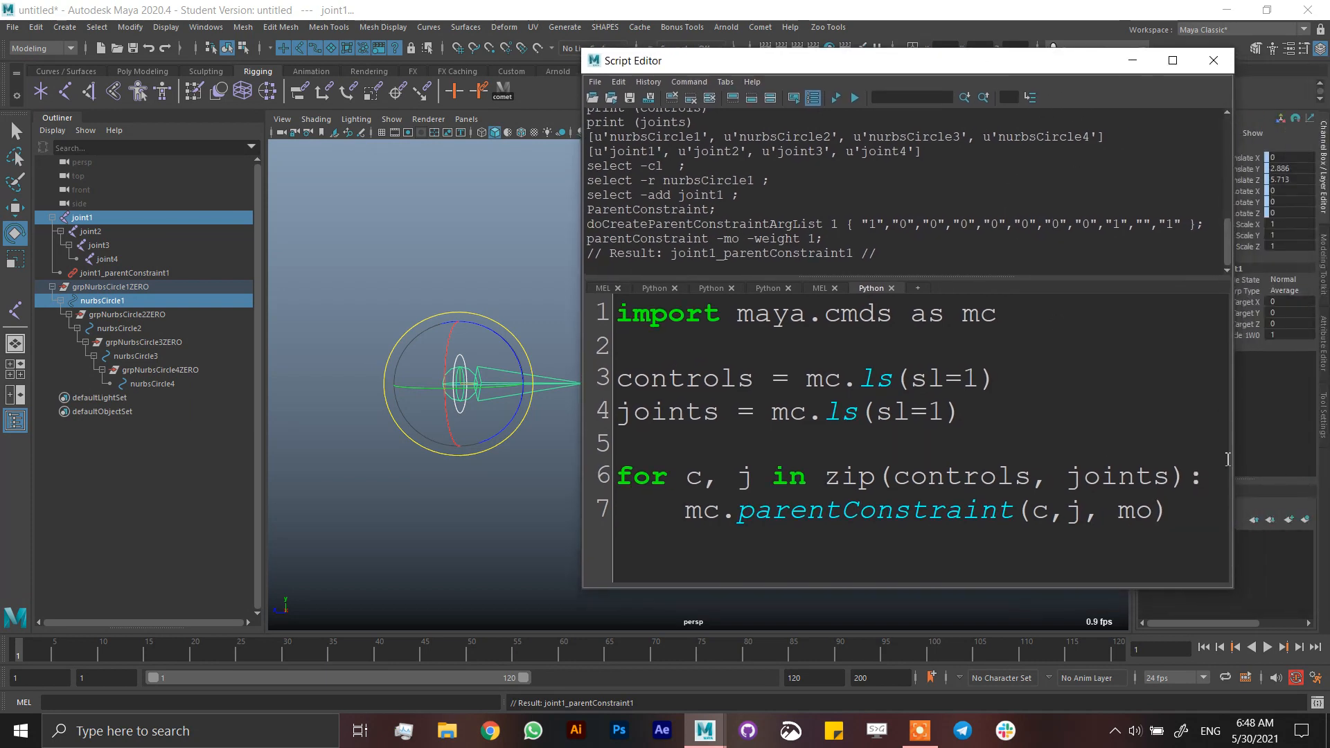
text(?)
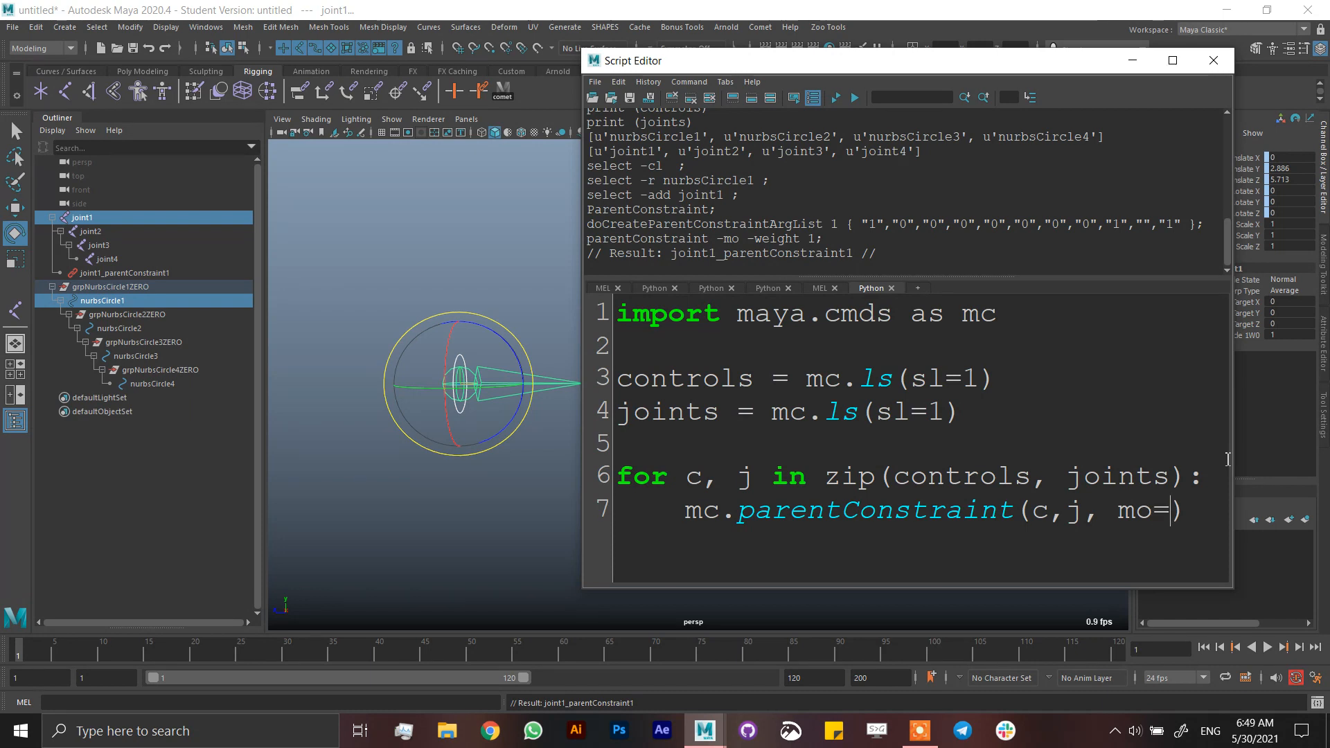
text(1)
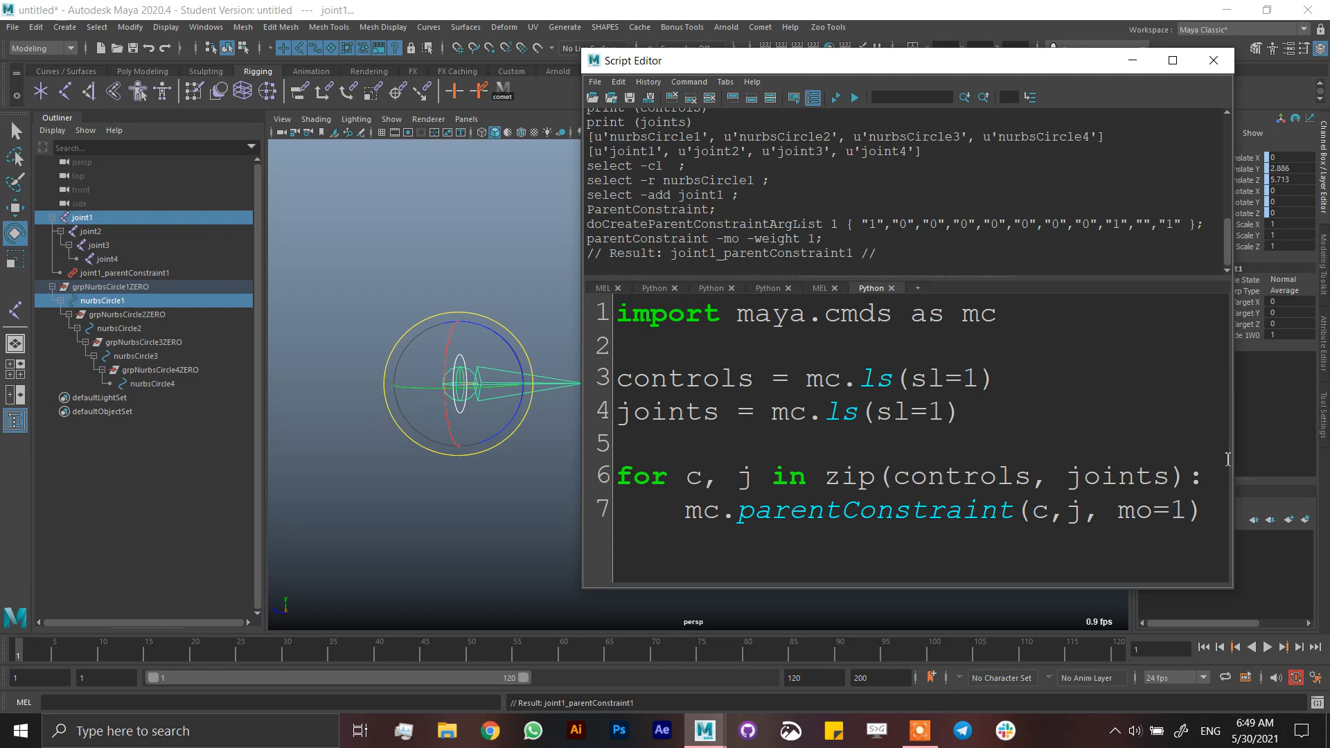
click(124, 272)
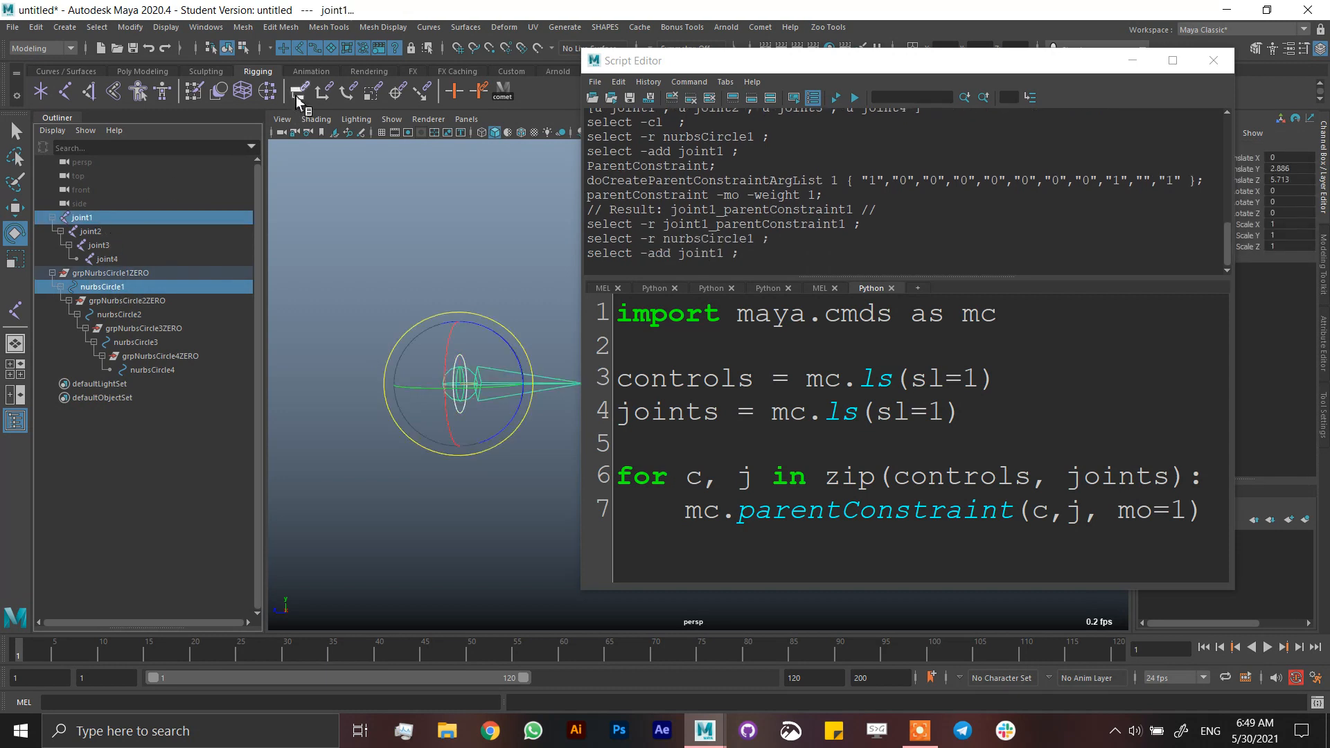
Step: Select the for loop lines and execute them to constrain joint1 through joint4
click(296, 91)
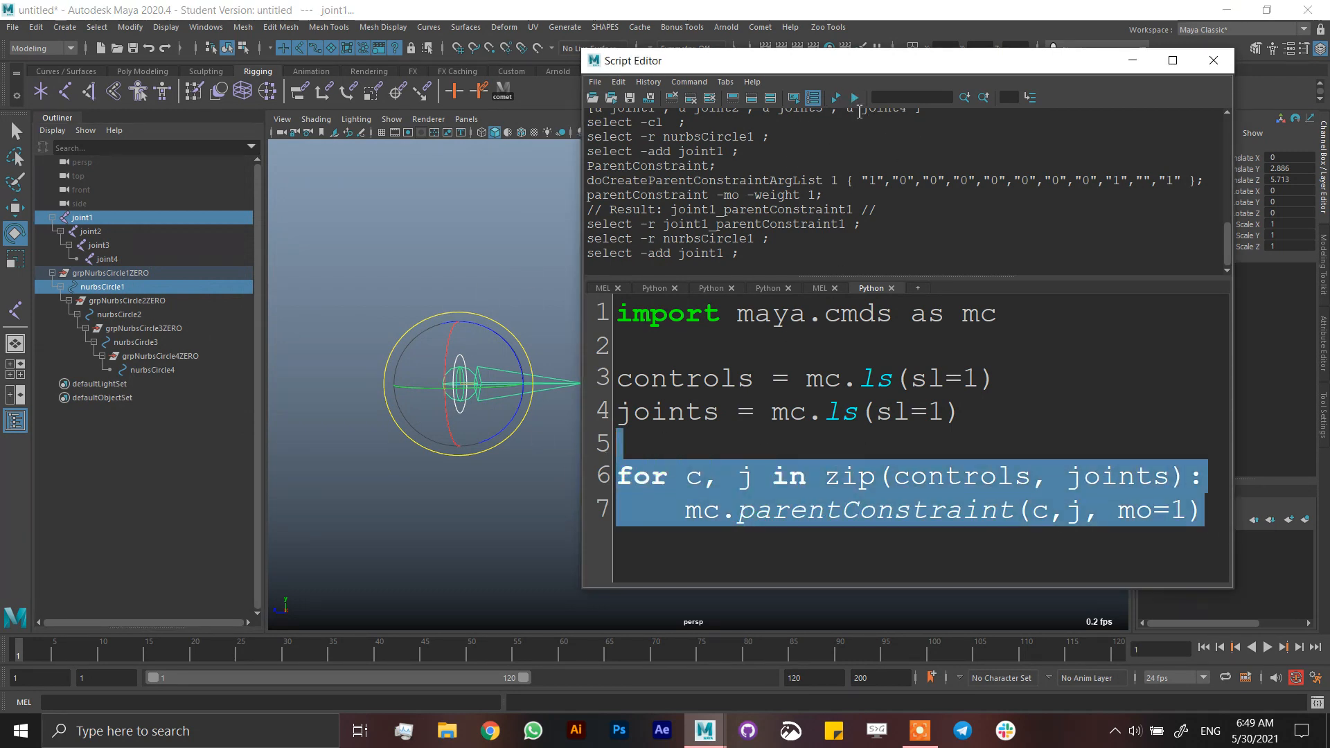
click(853, 97)
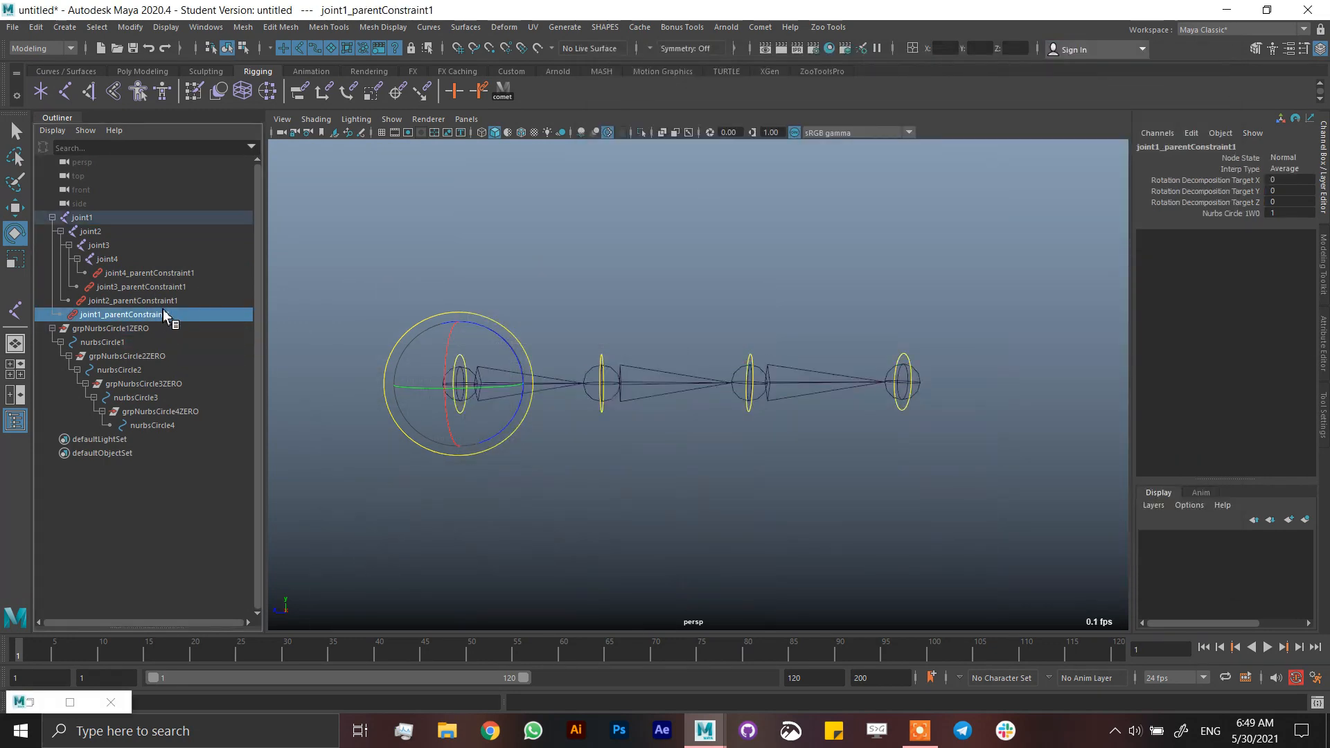
mouse_move(114, 327)
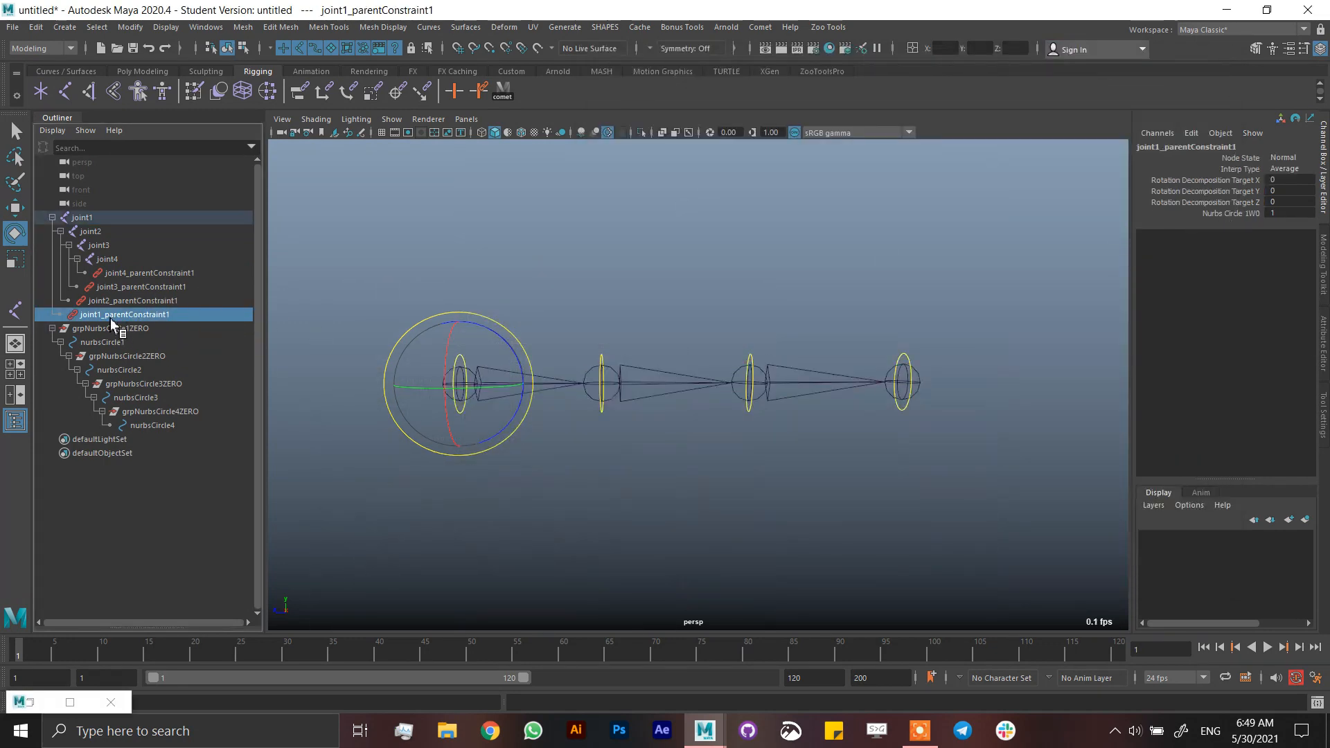
click(132, 300)
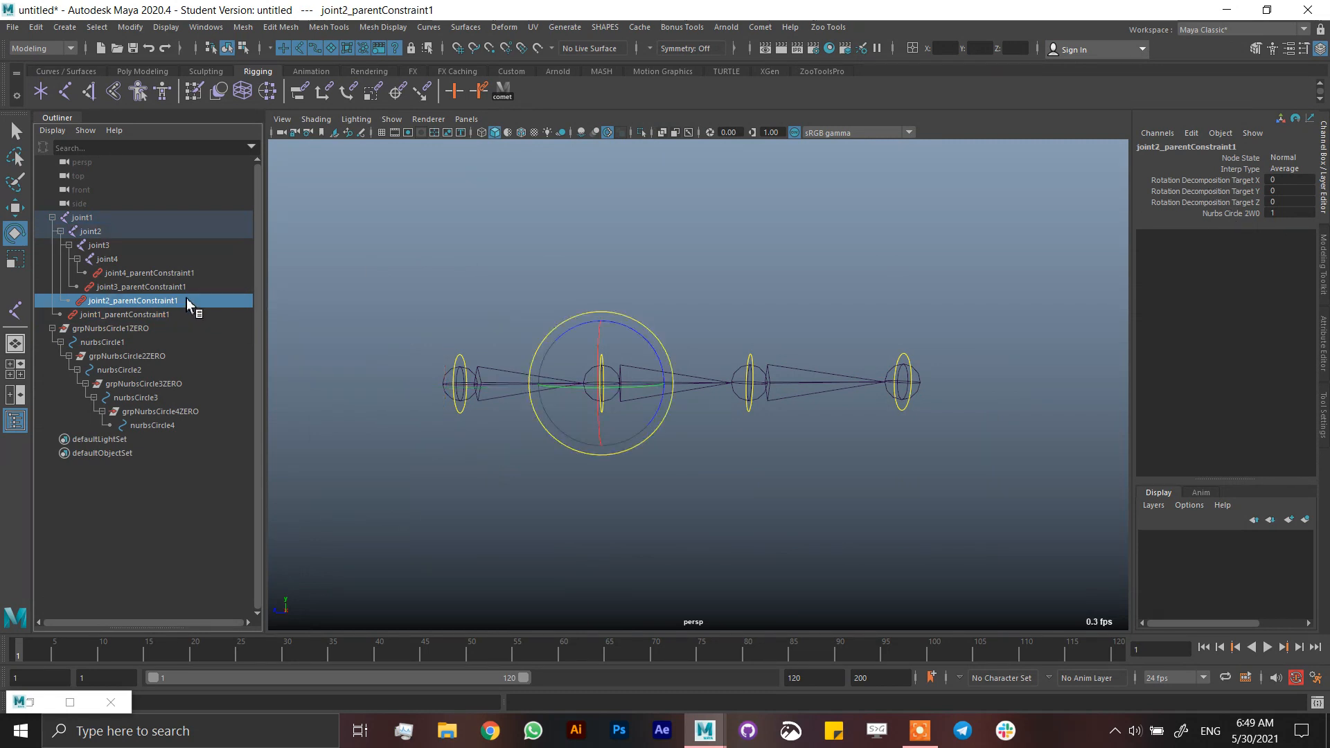
click(150, 272)
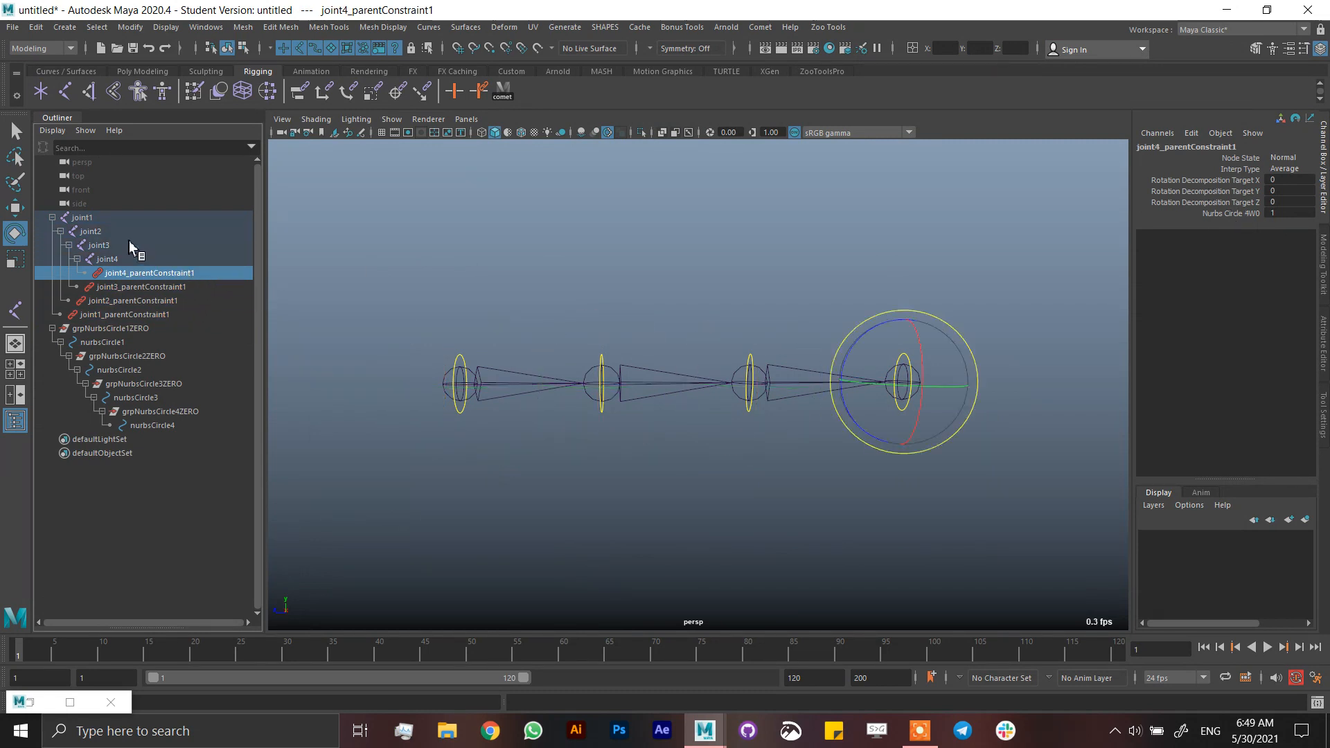
click(136, 396)
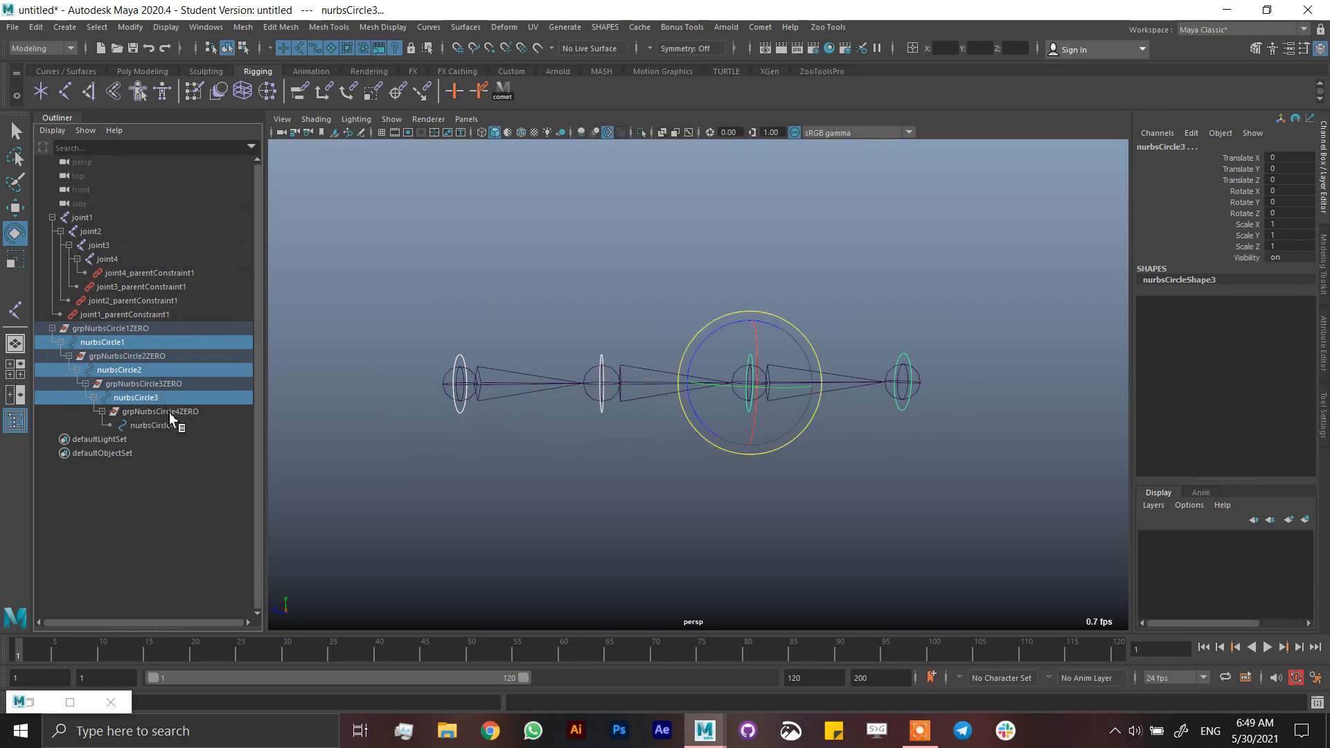